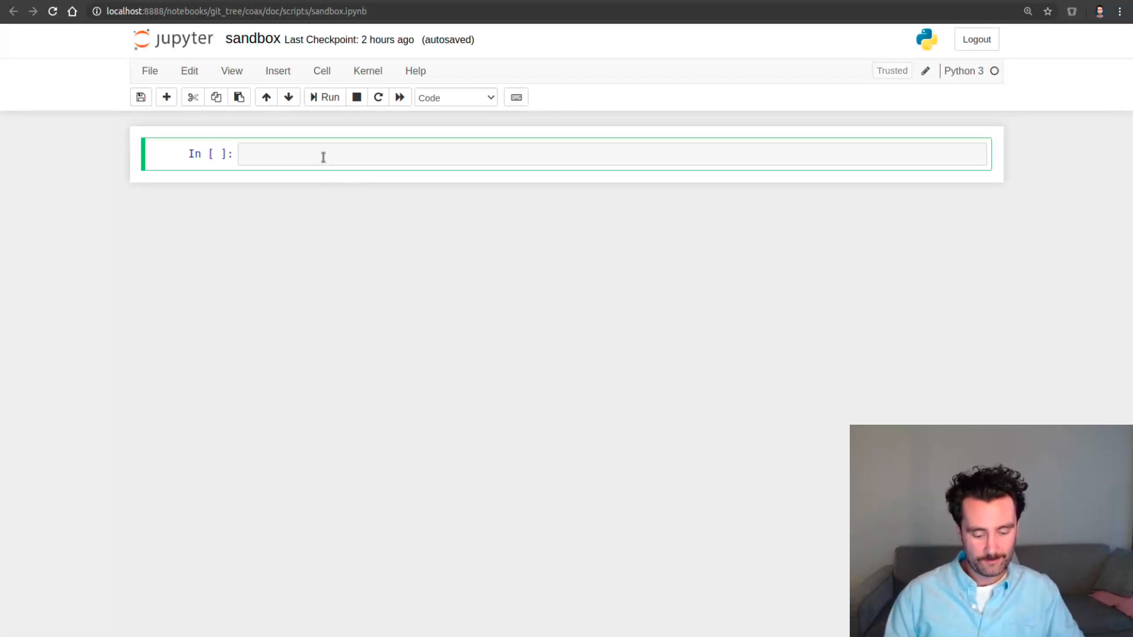
# - Write 'from sklearn.datasets import make_regression' and an 'X, y = make_regression()' line
pyautogui.write('X, y =')
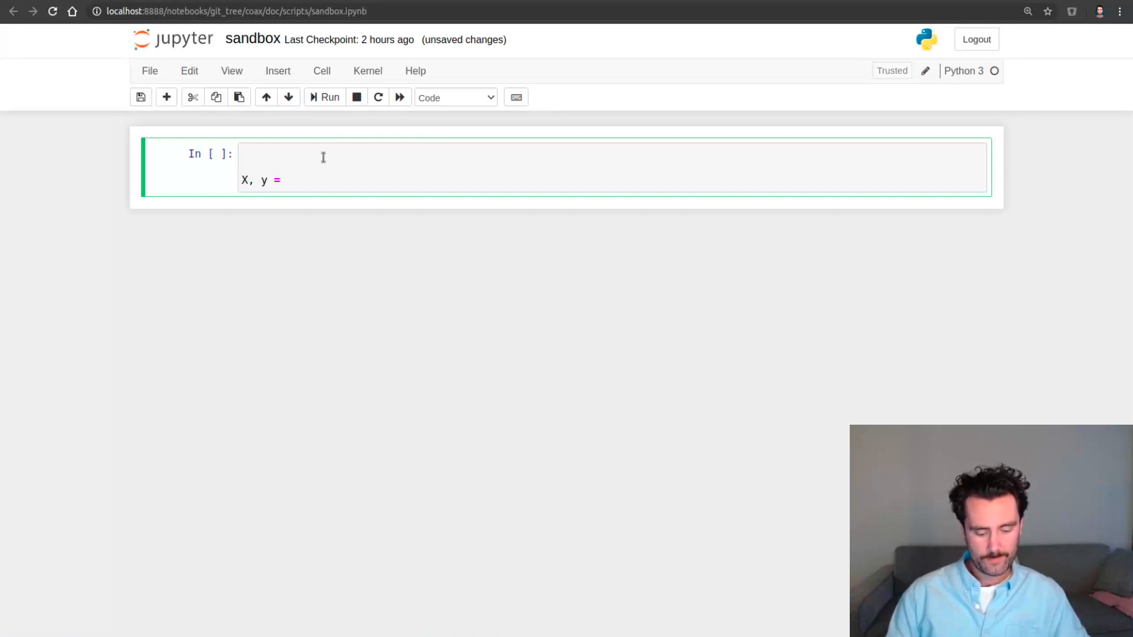
pyautogui.write('skl')
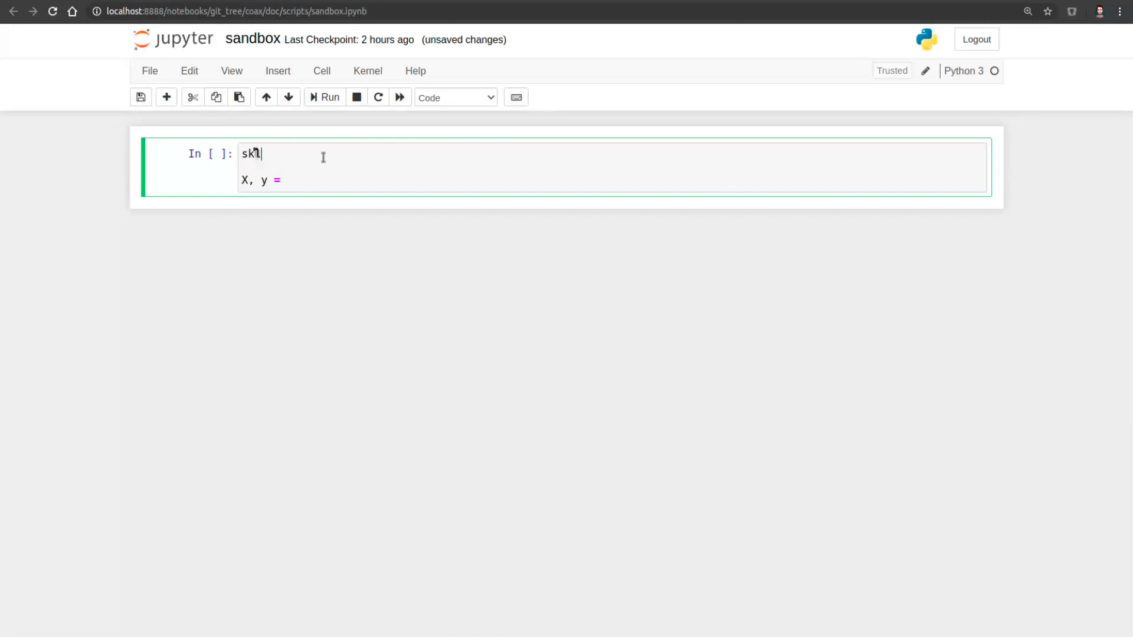
pyautogui.write('from')
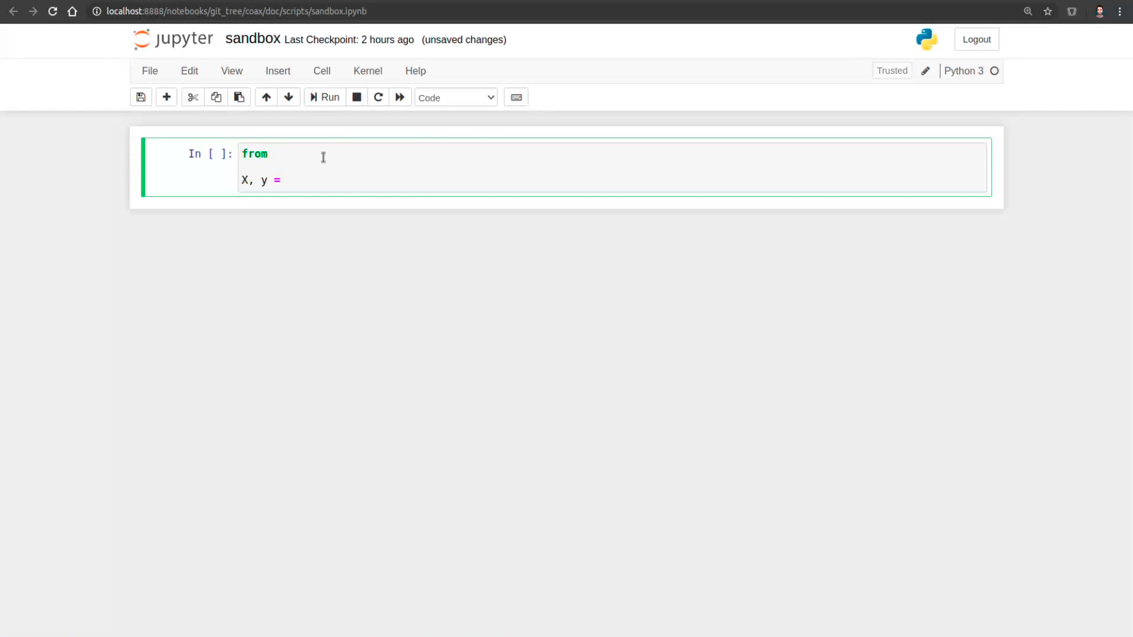
pyautogui.write('sklearn.')
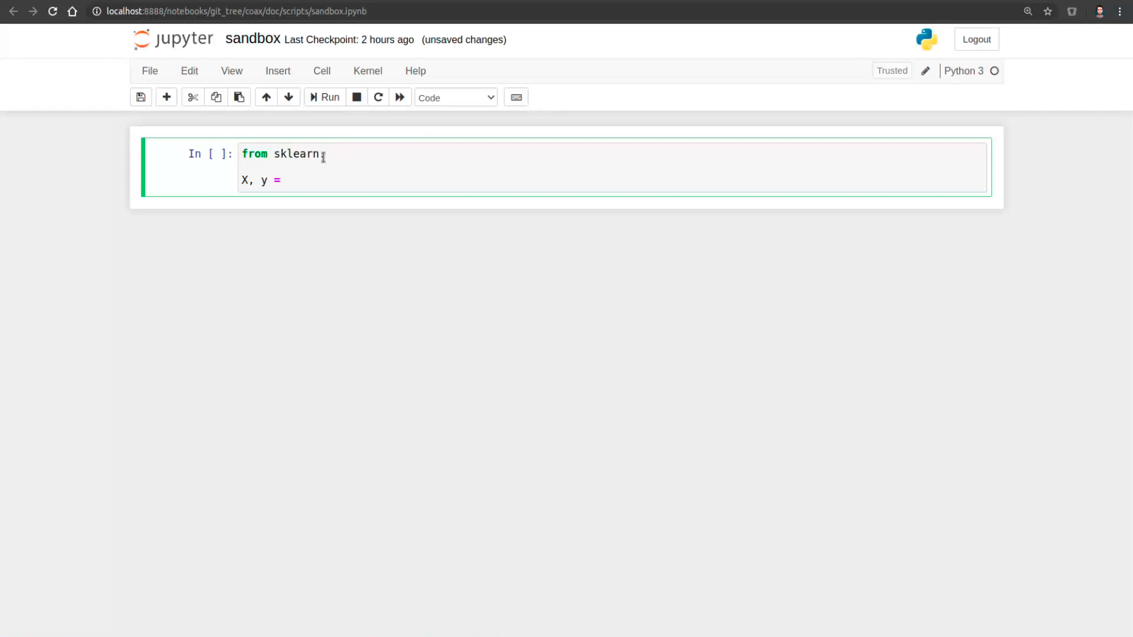
pyautogui.write('datasets import')
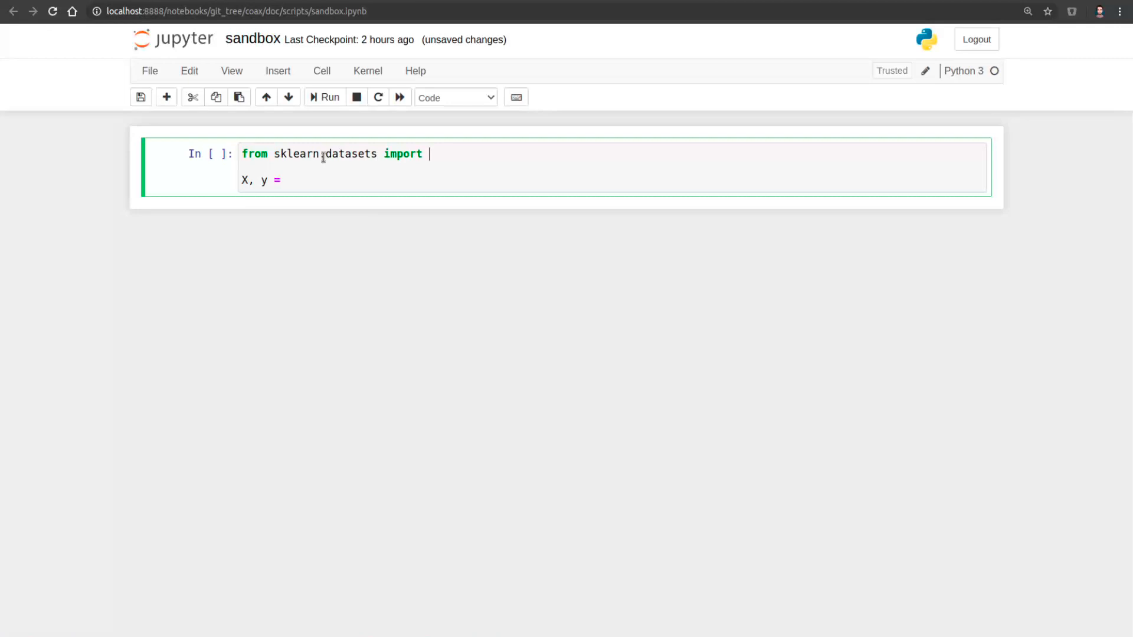
pyautogui.write('make_re')
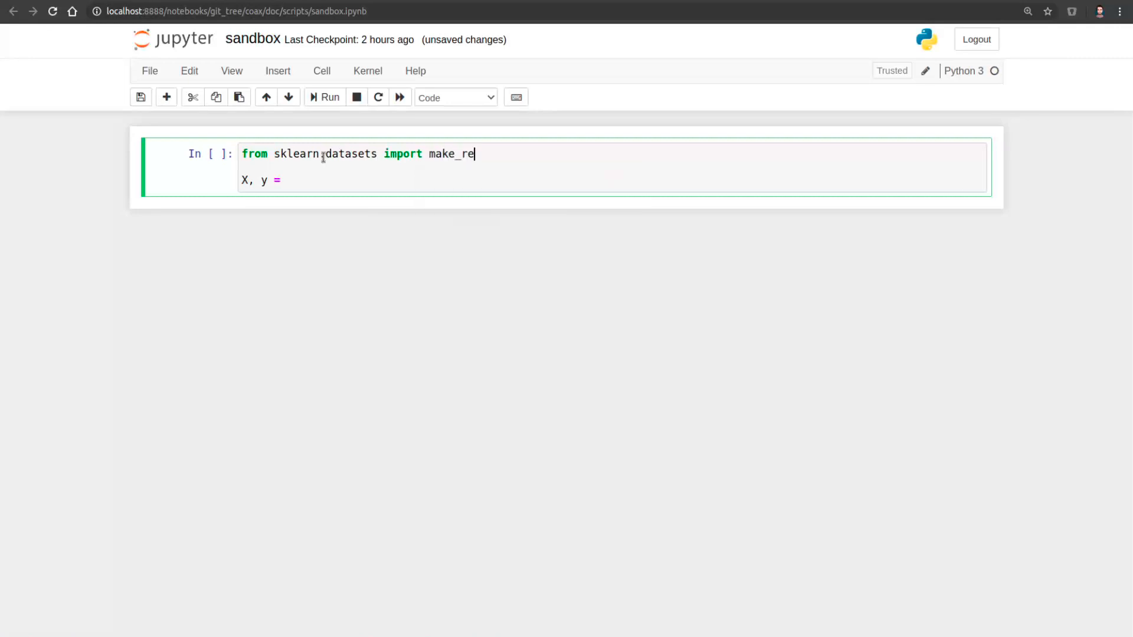
pyautogui.write('gression')
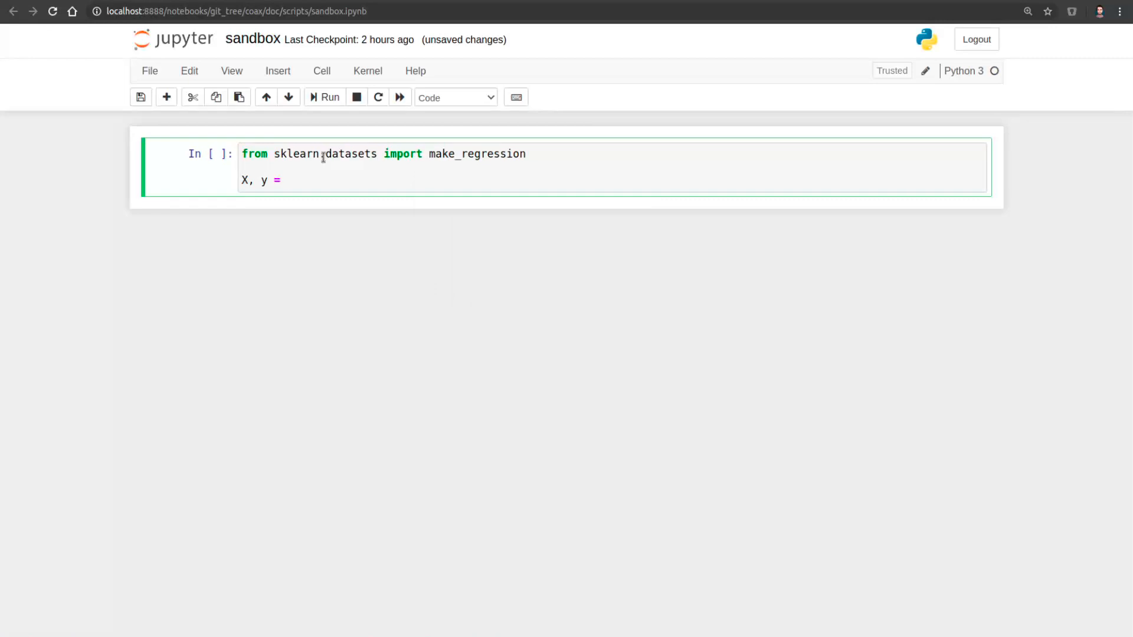
pyautogui.write('make_regression()')
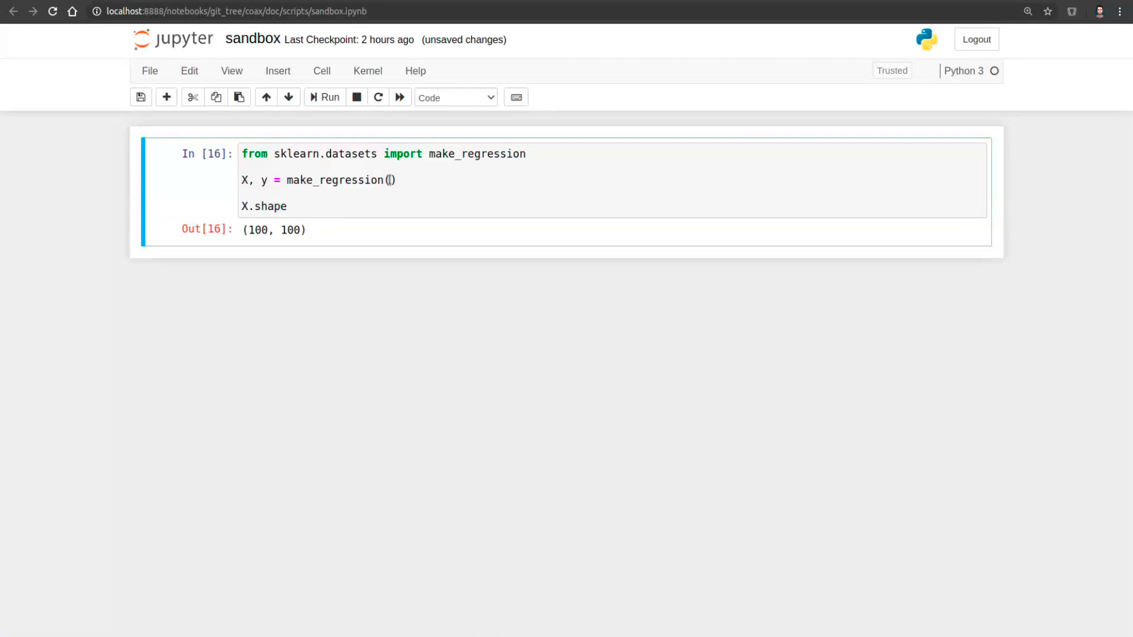
# - Pass n_features=3 to make_regression and rerun to show X.shape (100, 3)
pyautogui.write('n_fe')
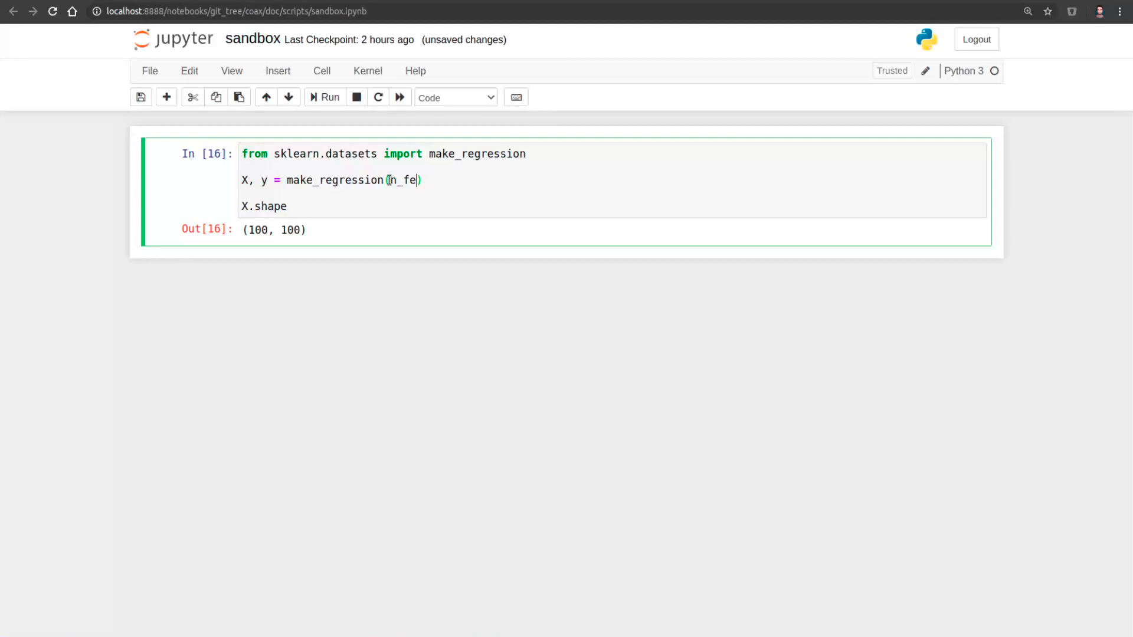
pyautogui.write('atures=3')
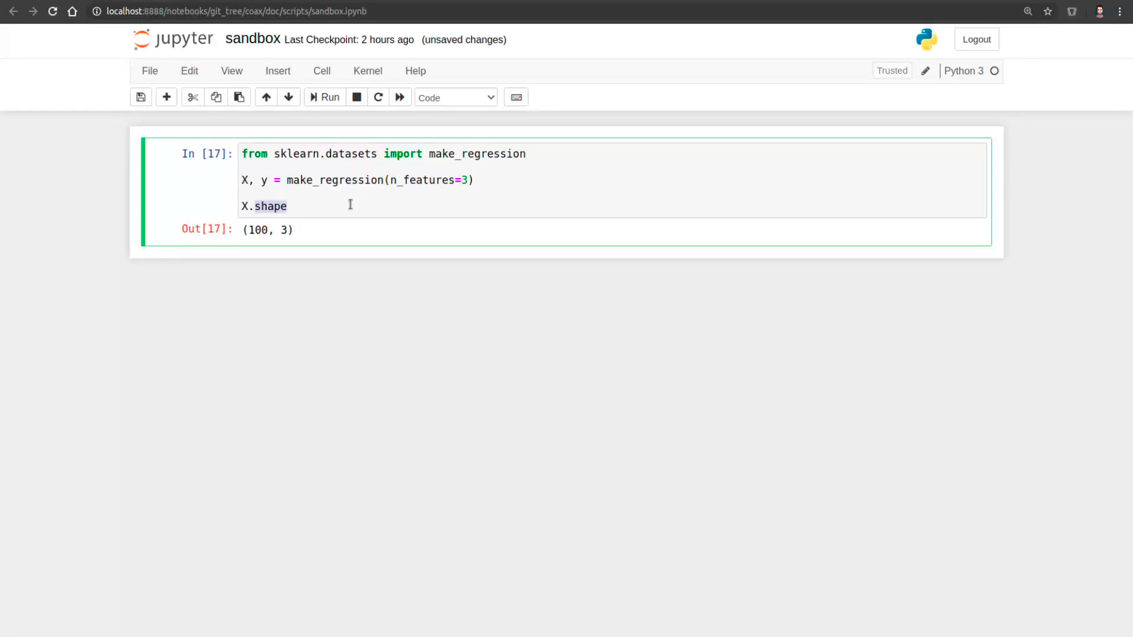
pyautogui.write('[:10')
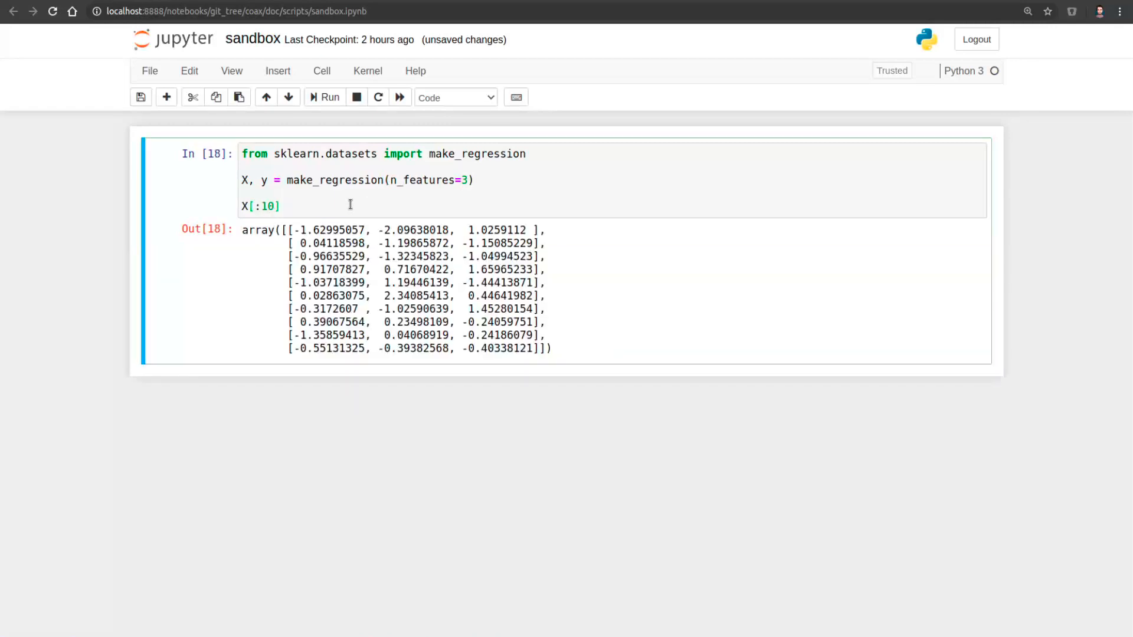
pyautogui.moveTo(292, 230); pyautogui.dragTo(521, 229)
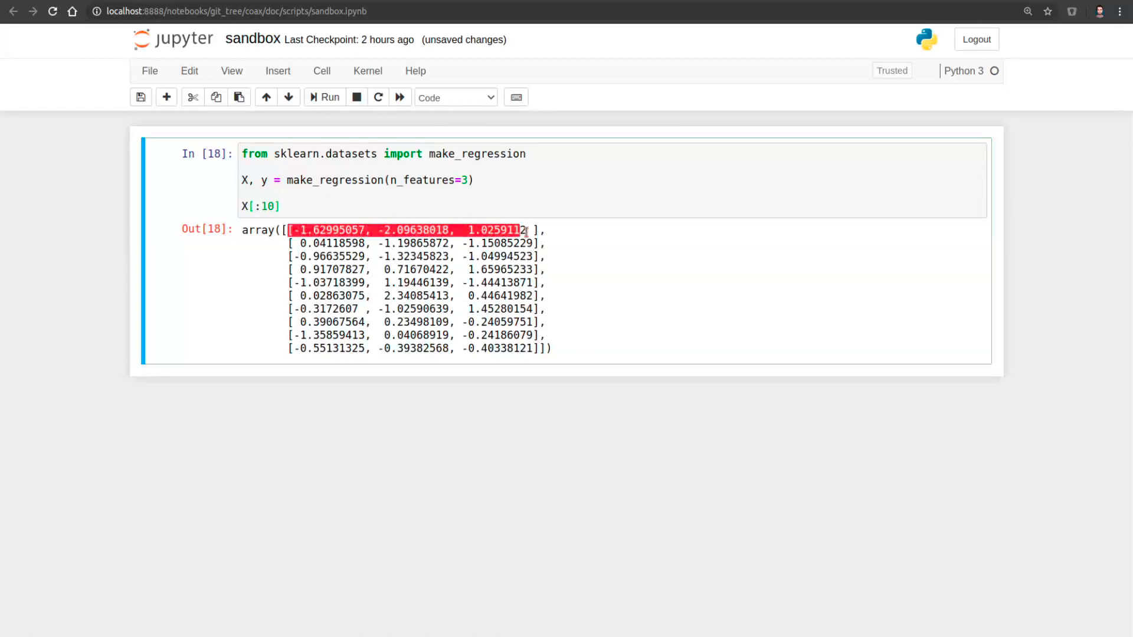
pyautogui.click(210, 207)
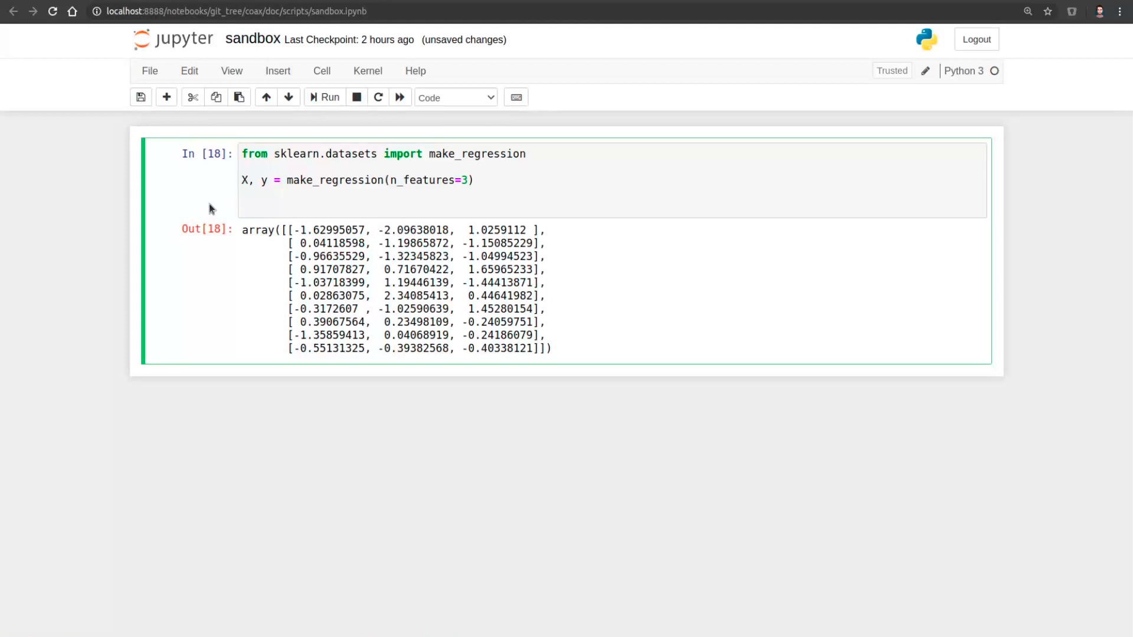
pyautogui.write('X.')
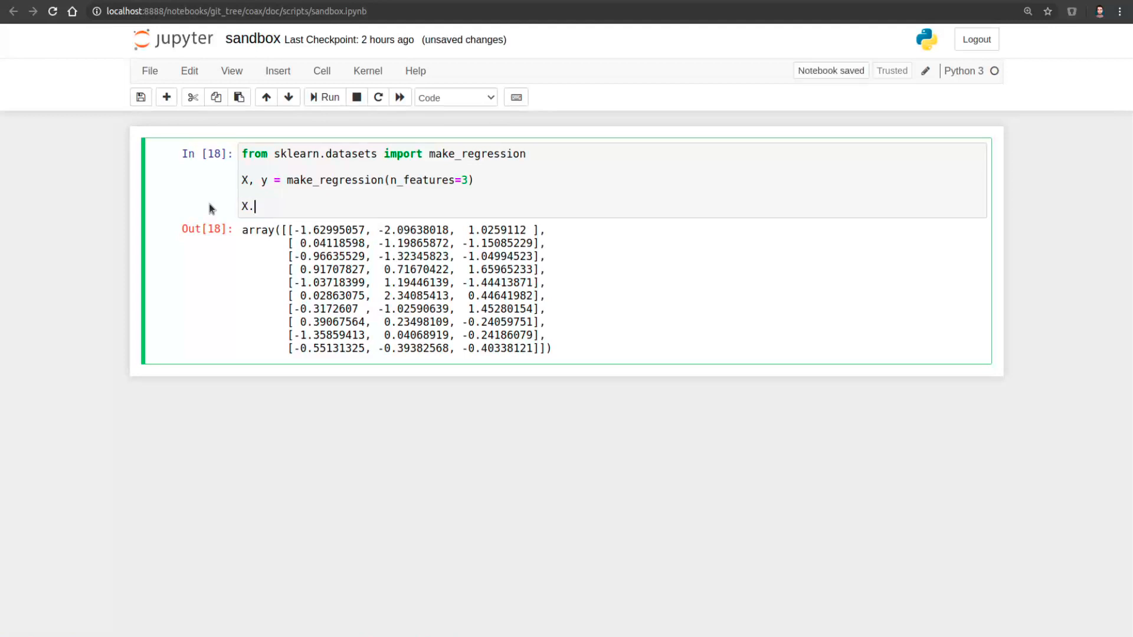
pyautogui.click(324, 97)
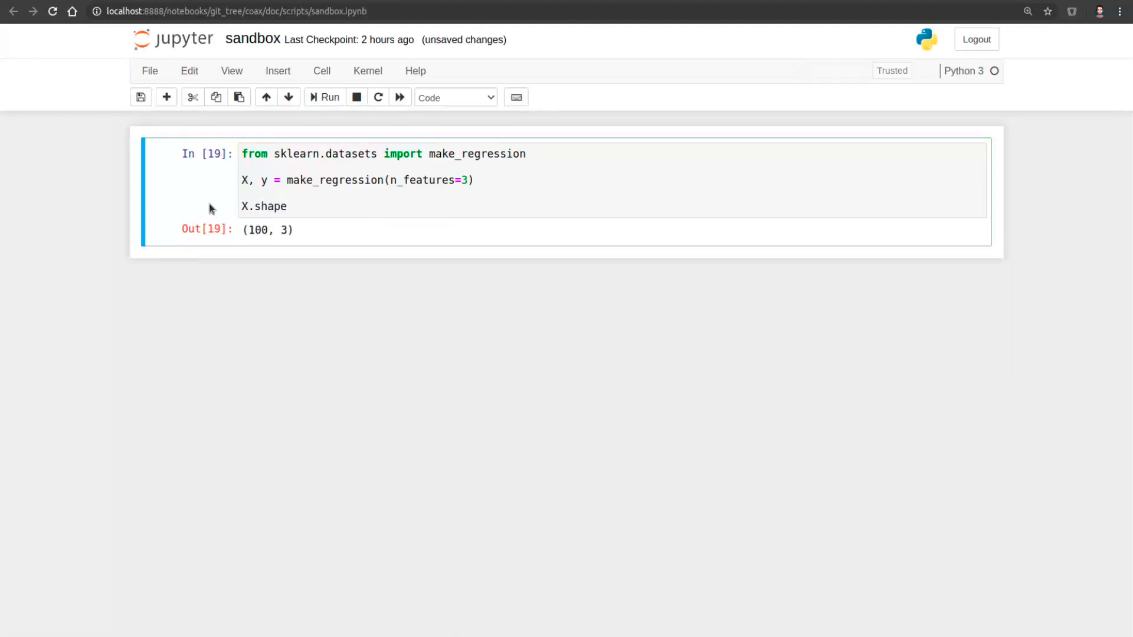
# - Check the y shape (100,), return to X.shape, and add a blank line after the import
pyautogui.doubleClick(257, 230)
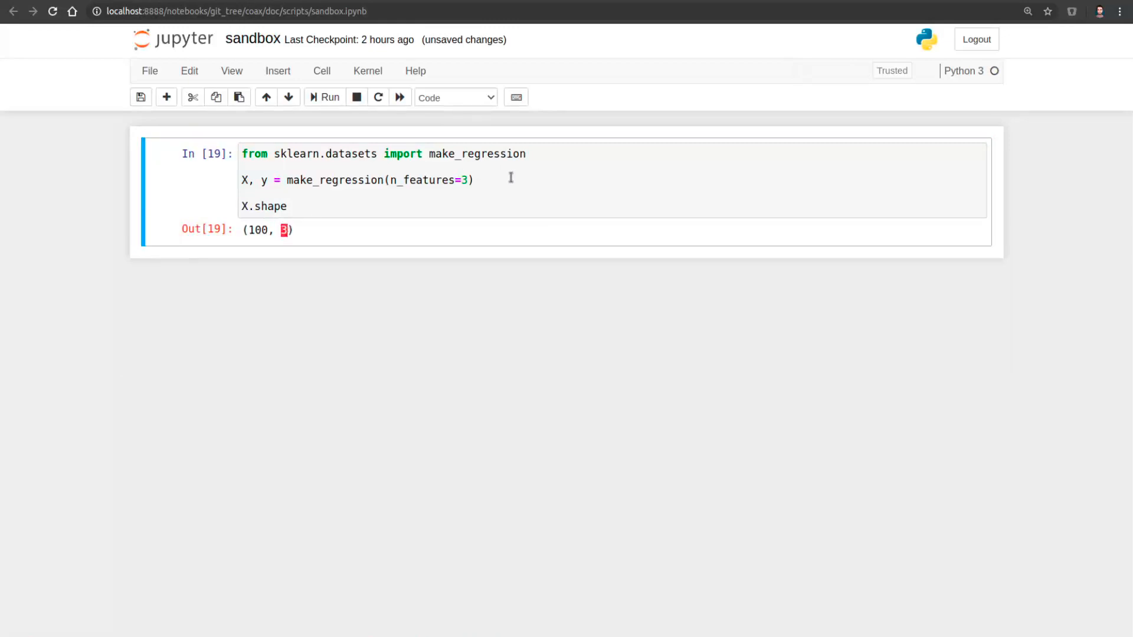
pyautogui.click(251, 206)
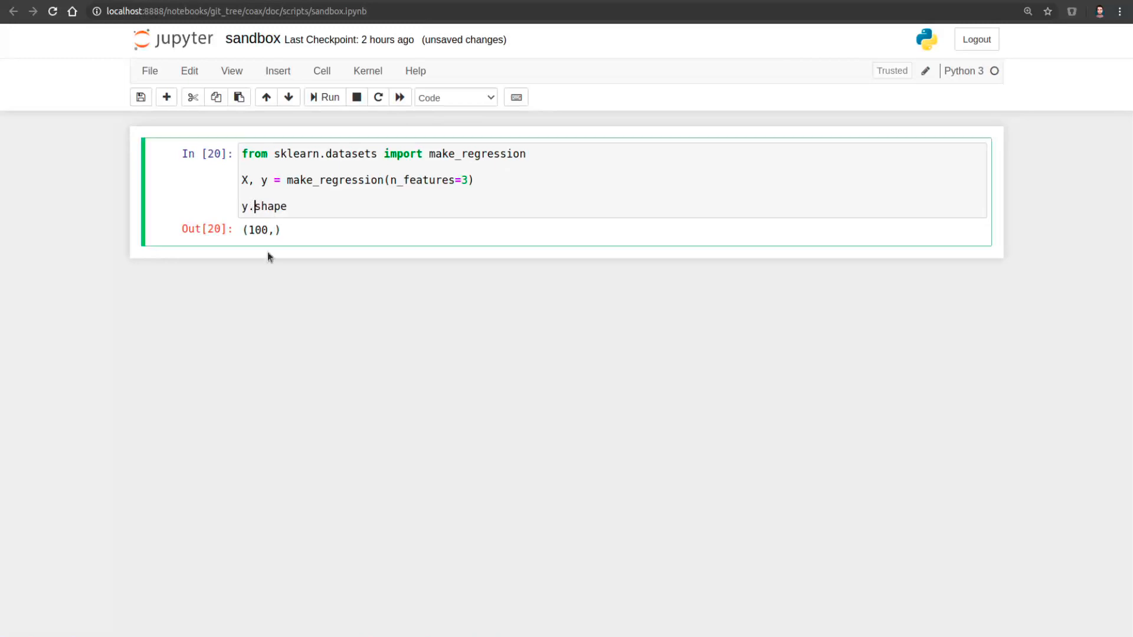
pyautogui.click(324, 97)
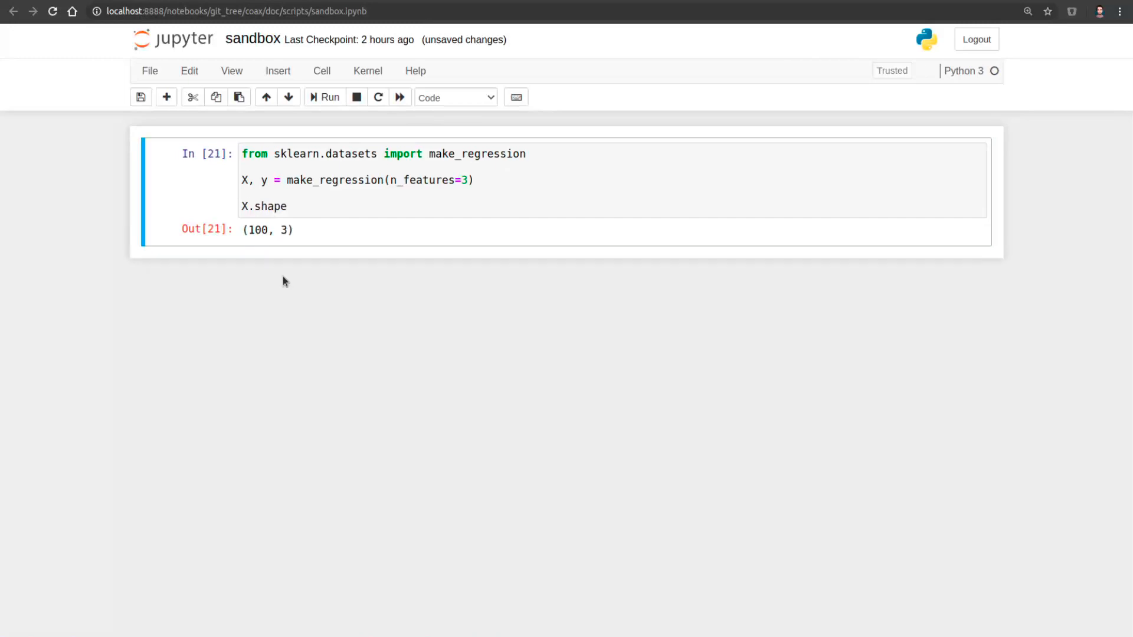
pyautogui.click(354, 167)
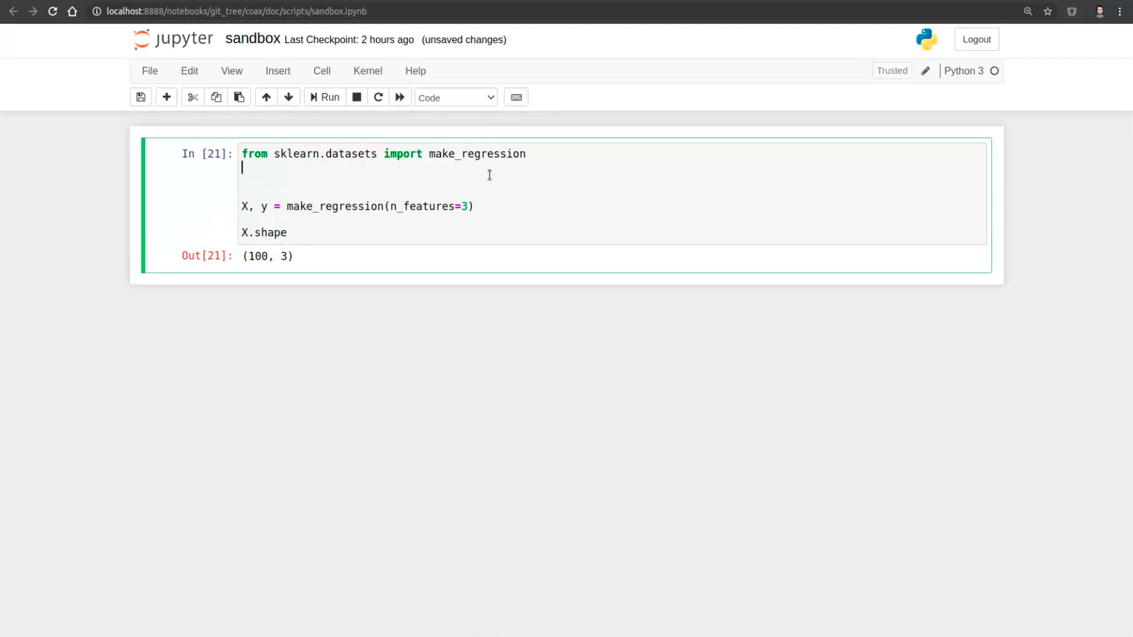
# - Import train_test_split from sklearn.model_selection
pyautogui.write('from skl')
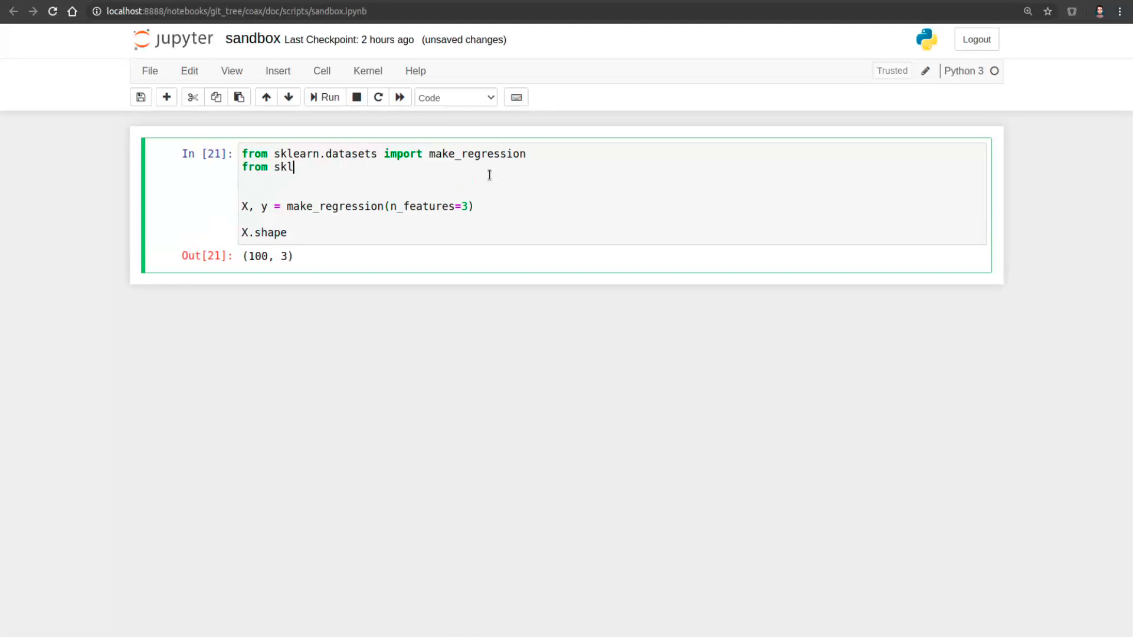
pyautogui.write('earn.model_selection impor')
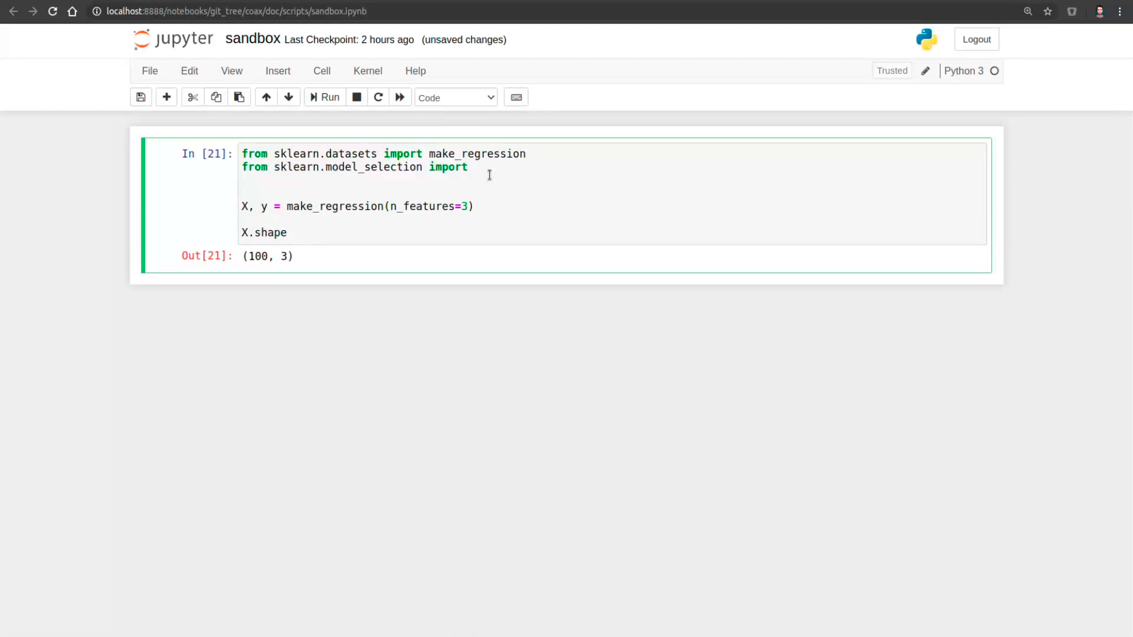
pyautogui.write('transformers')
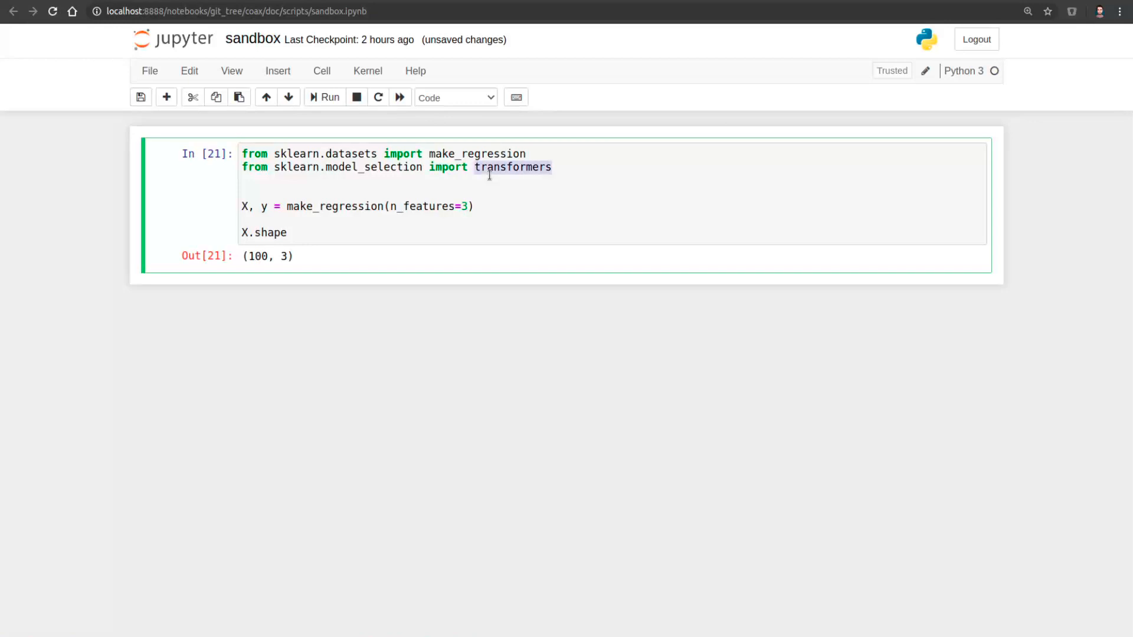
pyautogui.write('train_test_split')
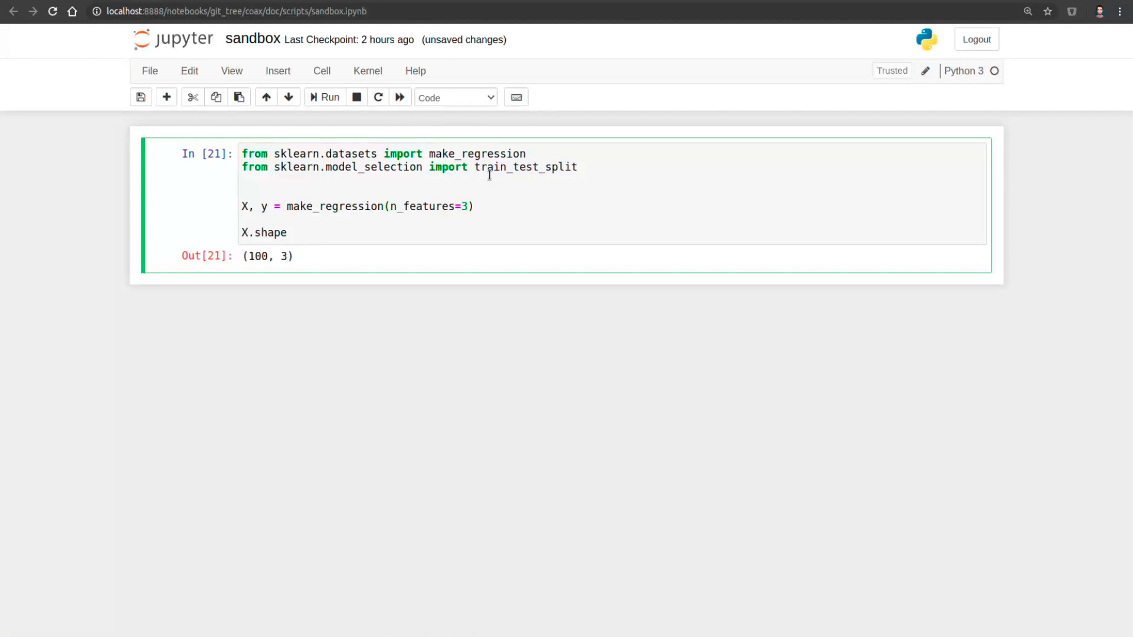
# - Split X and y into train and test sets with train_test_split and run the cell
pyautogui.write('X, x')
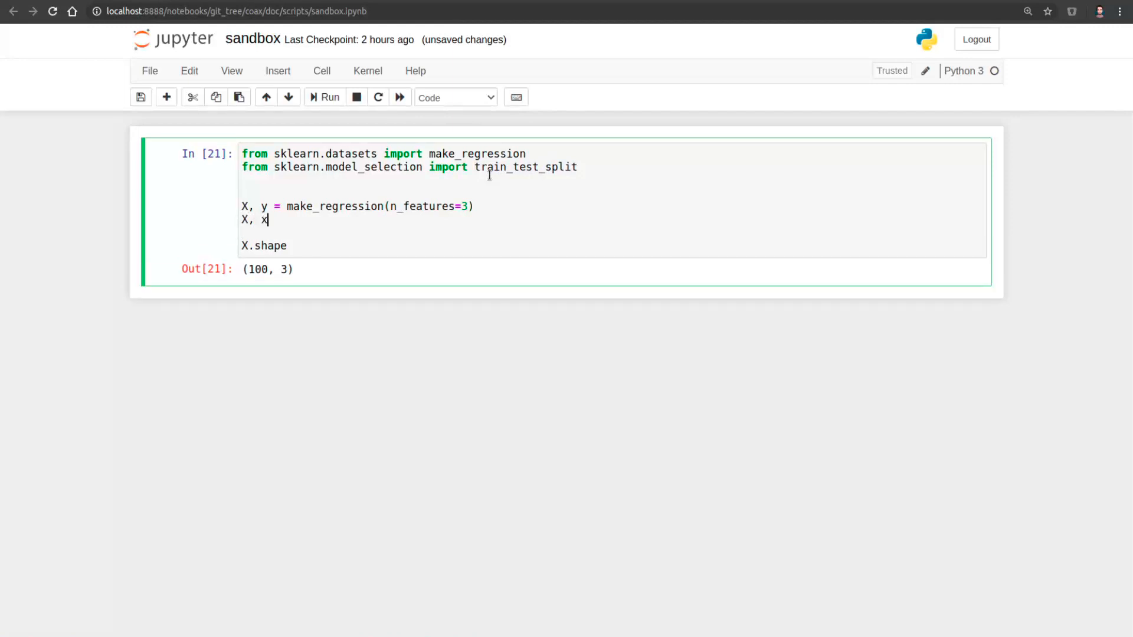
pyautogui.write('_test')
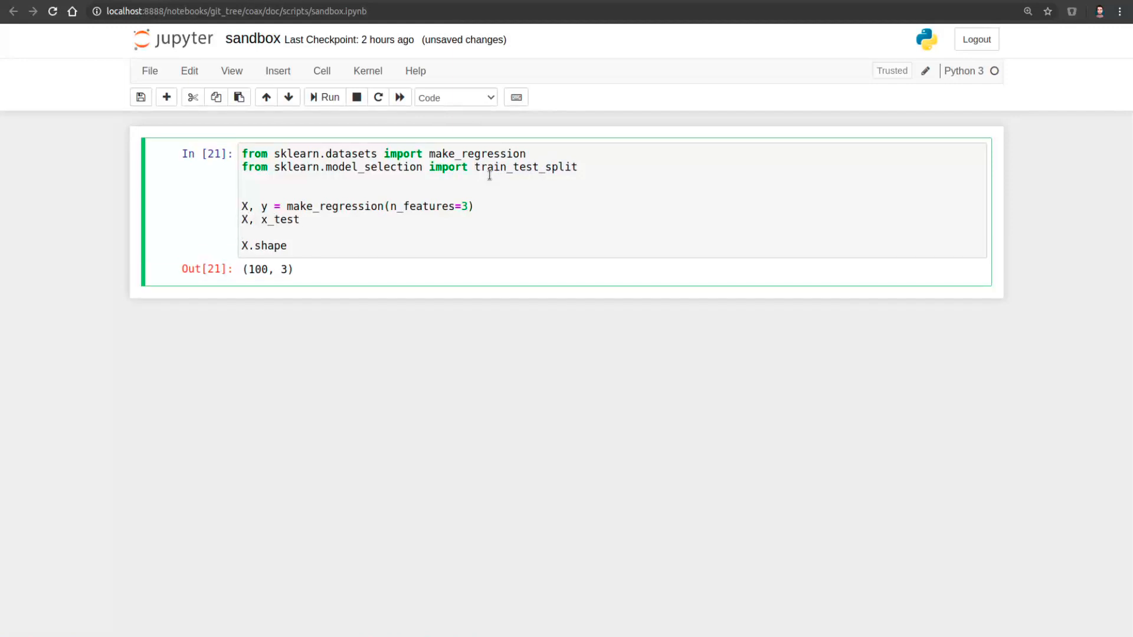
pyautogui.write('X_test, y, y_')
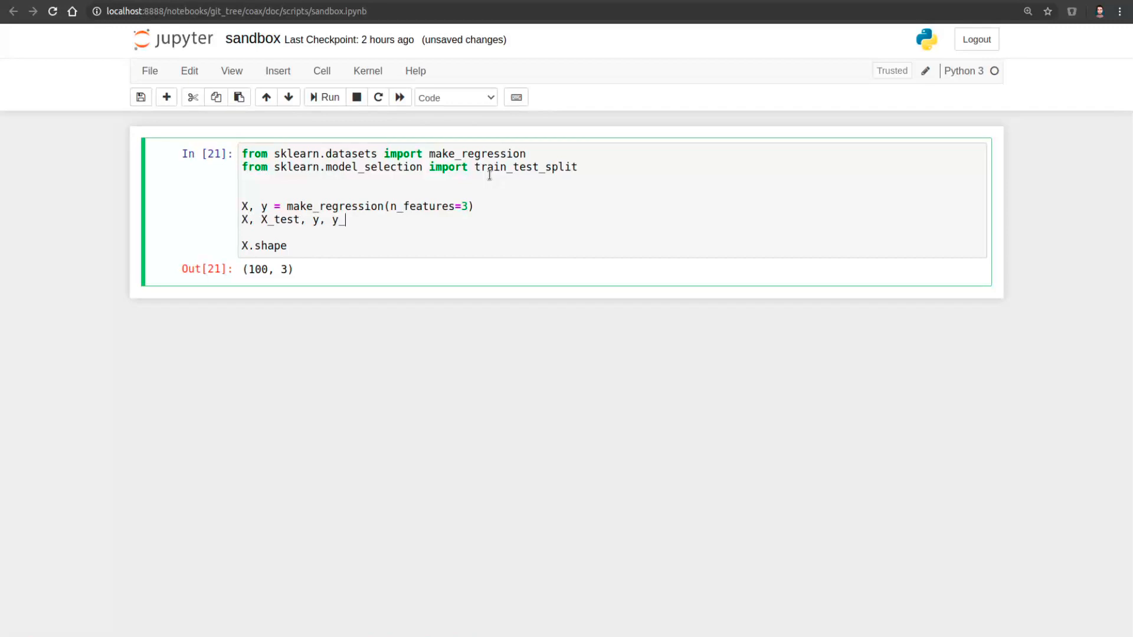
pyautogui.write('test =')
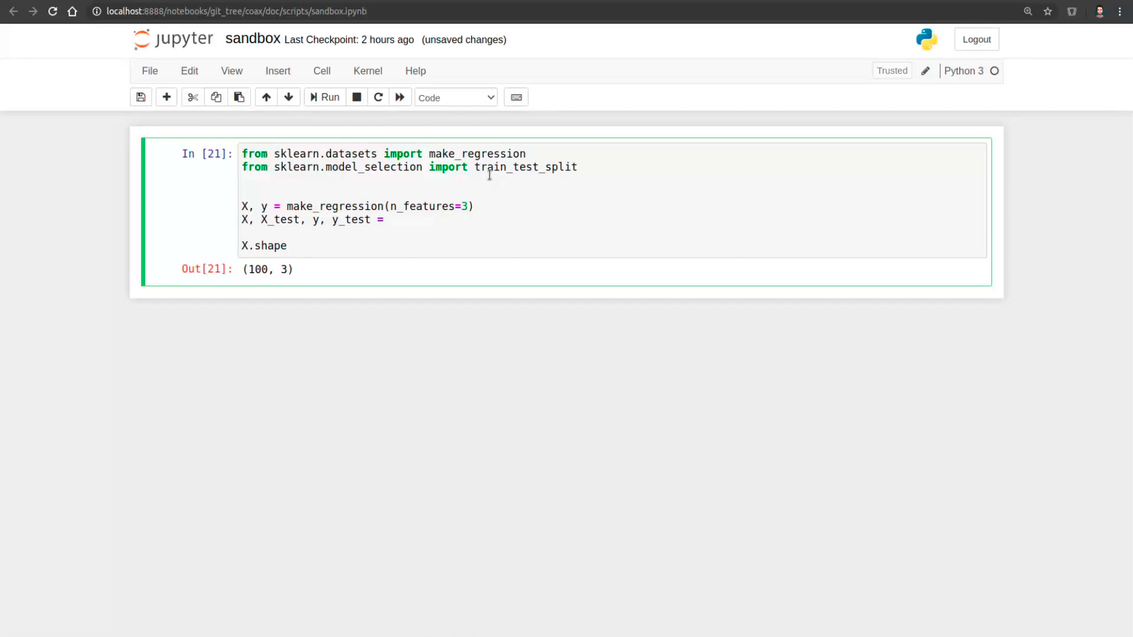
pyautogui.write('train_test_split()')
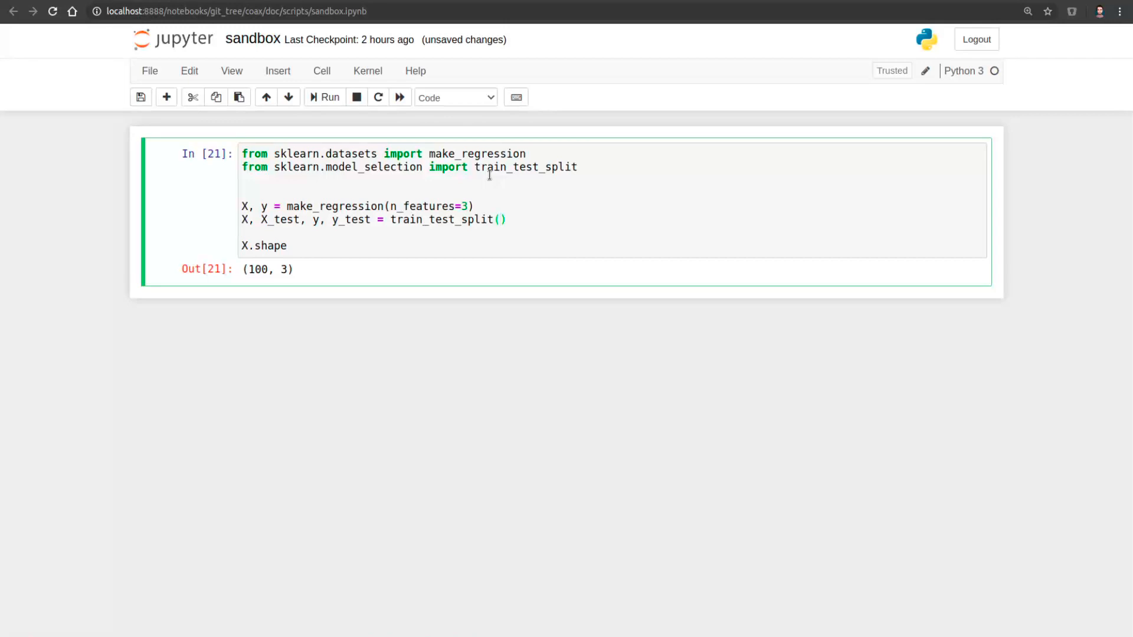
pyautogui.write('X, y')
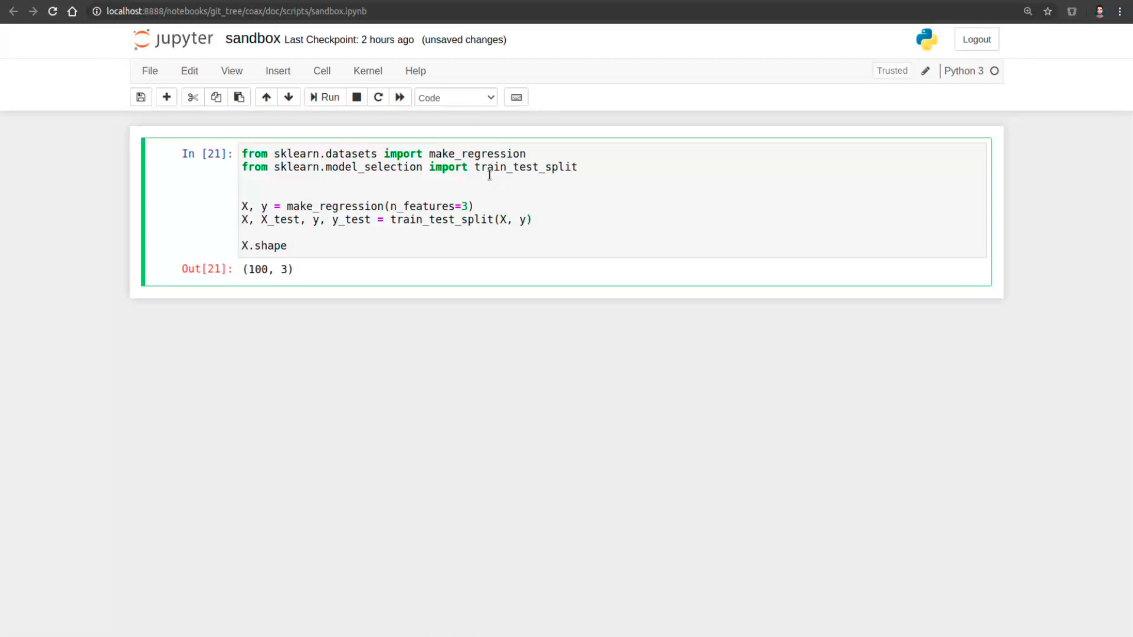
pyautogui.click(329, 98)
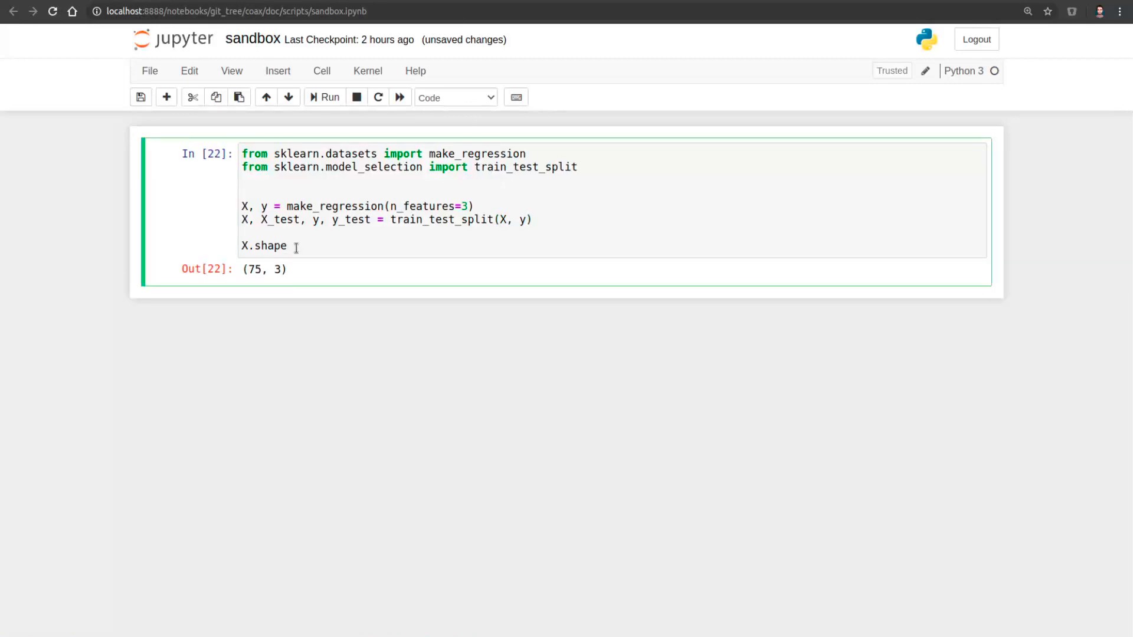
pyautogui.write('_')
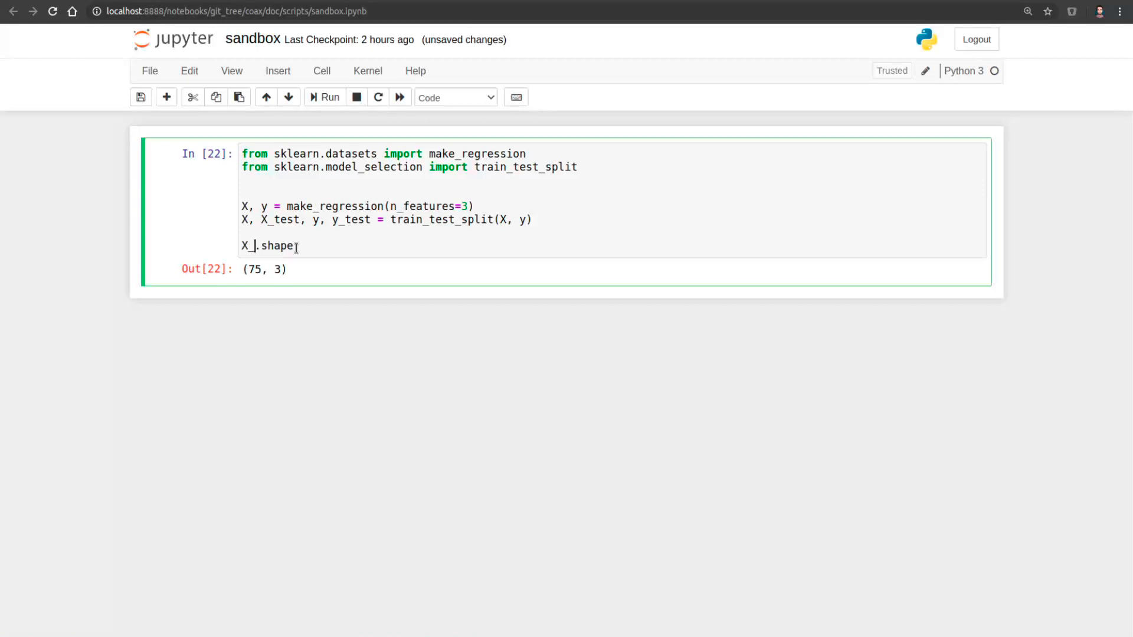
pyautogui.click(325, 97)
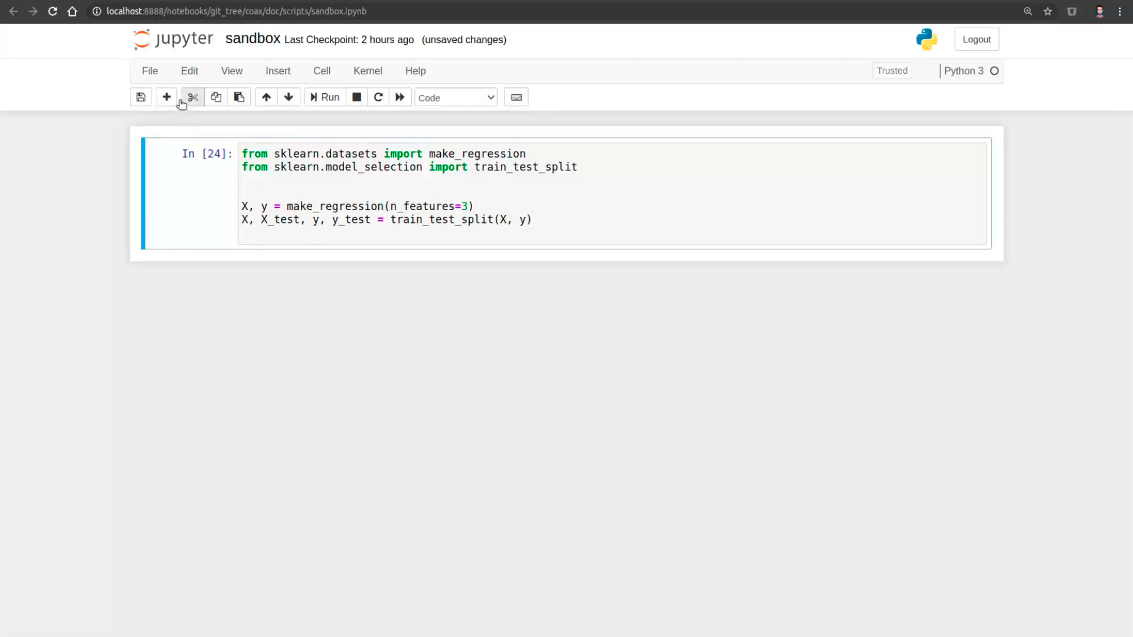
# - Insert a new cell importing jax and jax.numpy as jnp
pyautogui.click(167, 97)
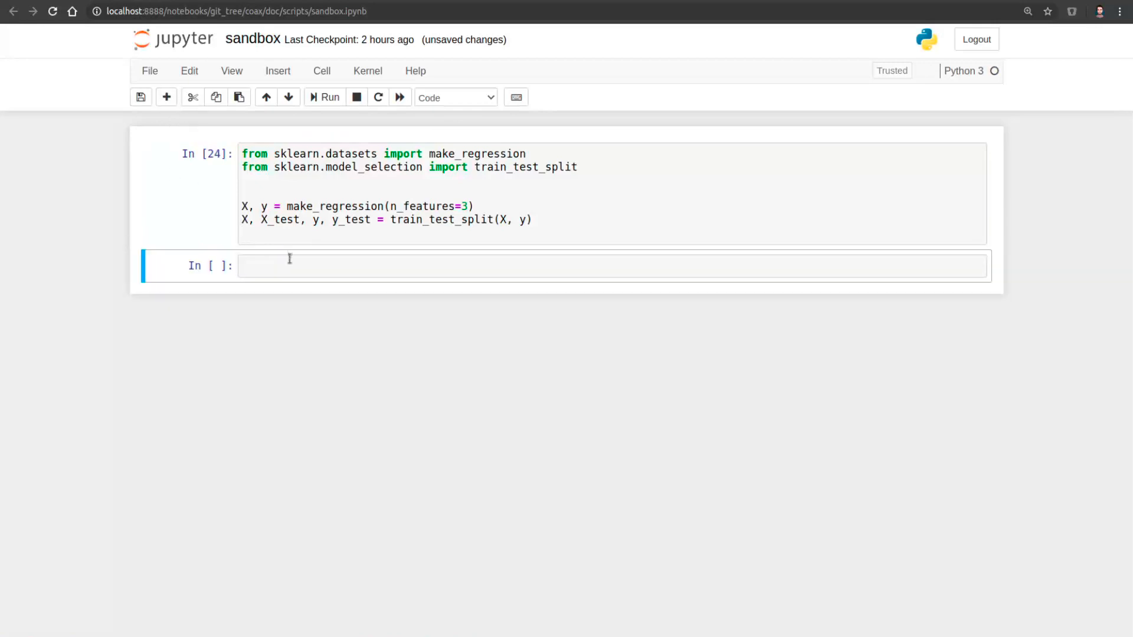
pyautogui.write('import')
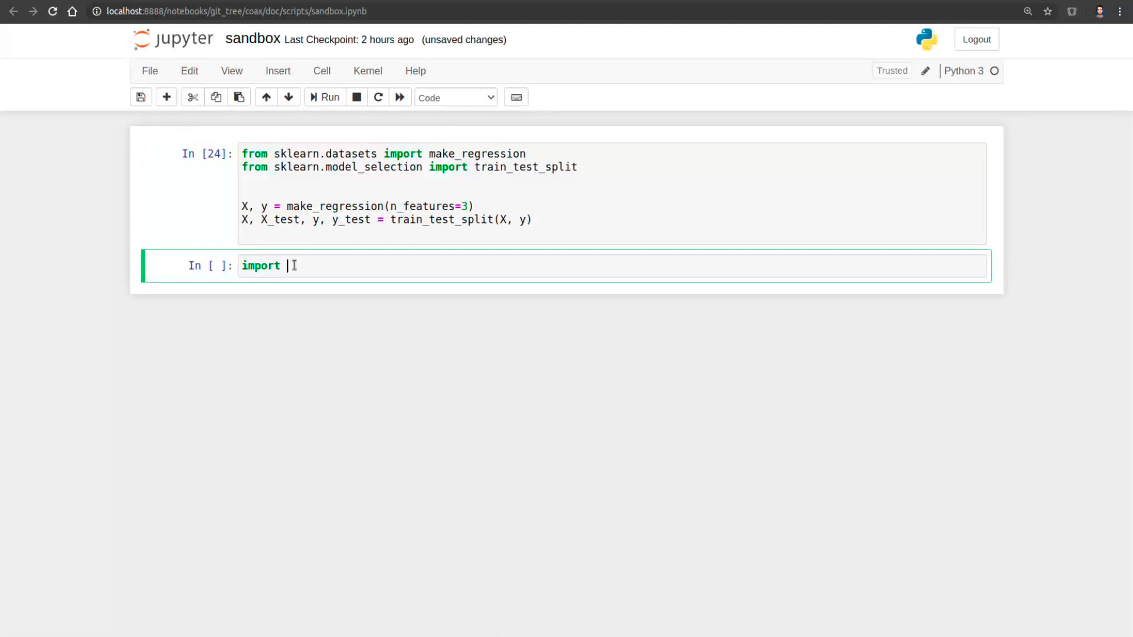
pyautogui.write('j')
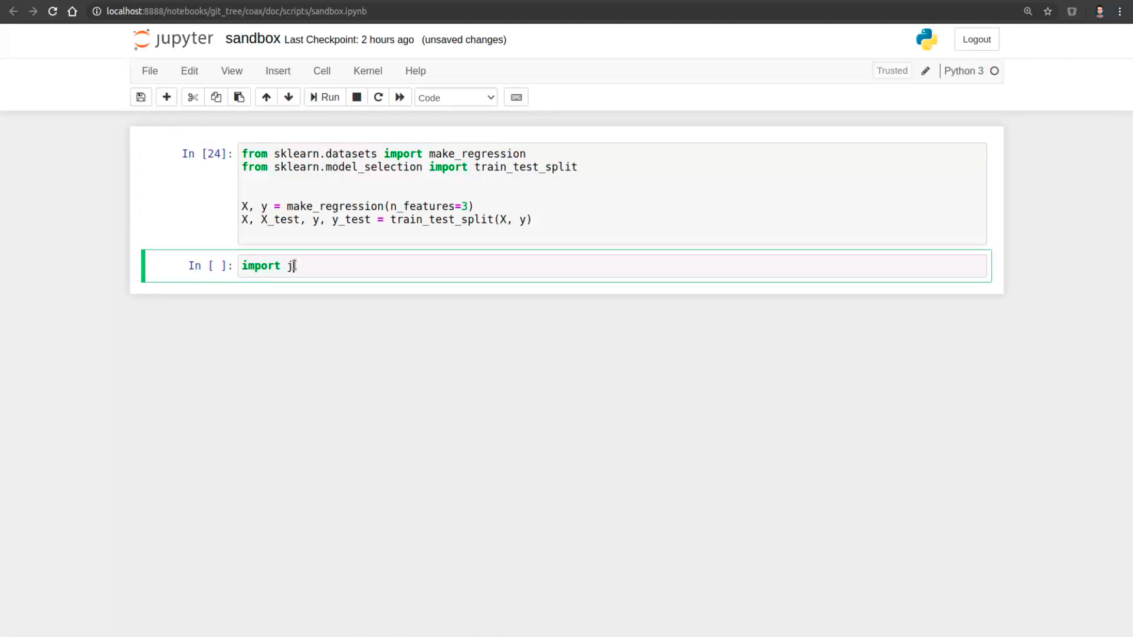
pyautogui.write('ax')
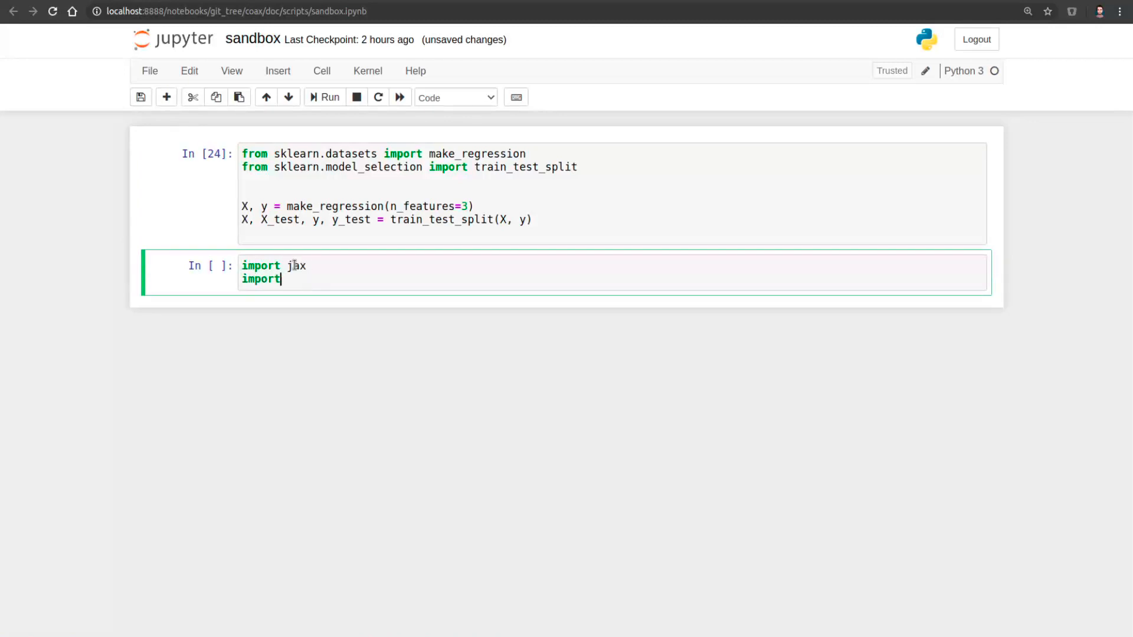
pyautogui.write('jax.num')
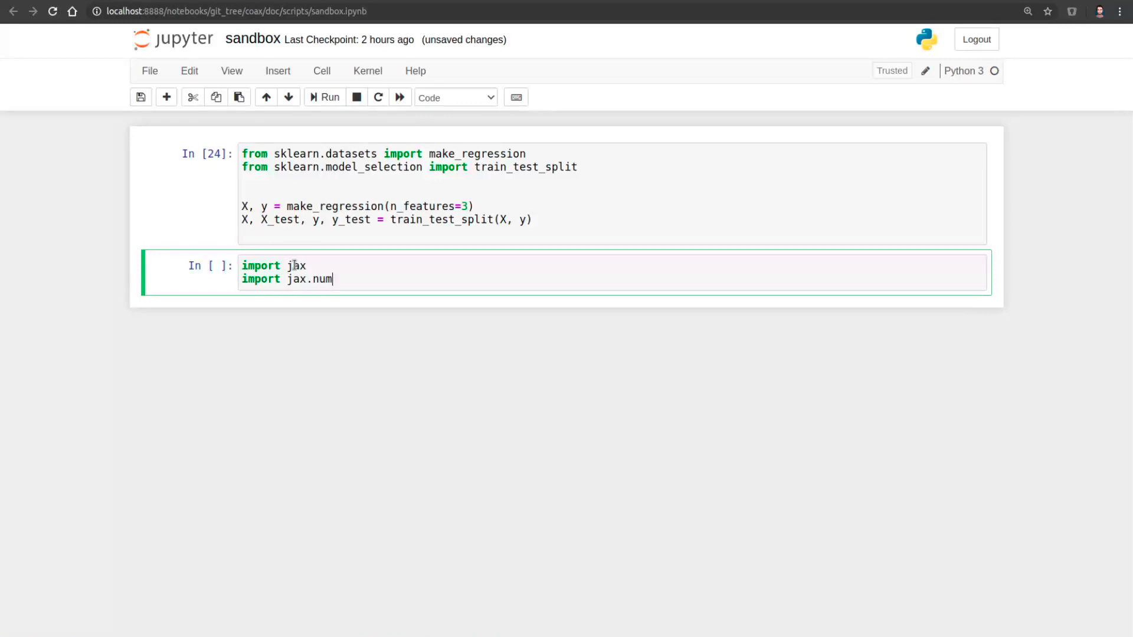
pyautogui.write('py asj')
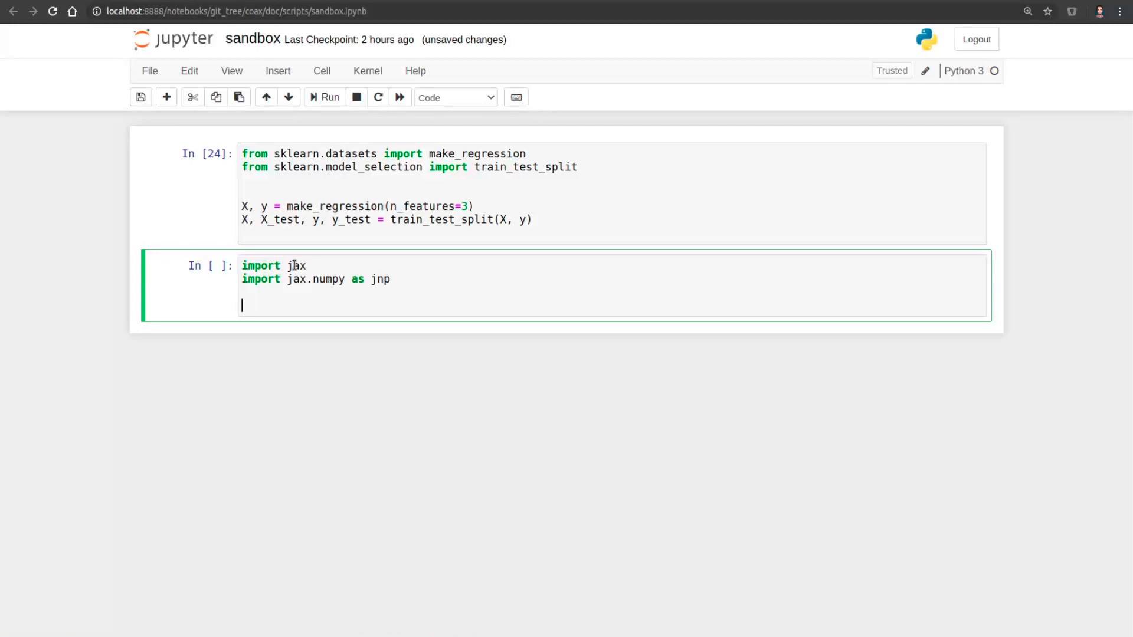
pyautogui.press('backspace')
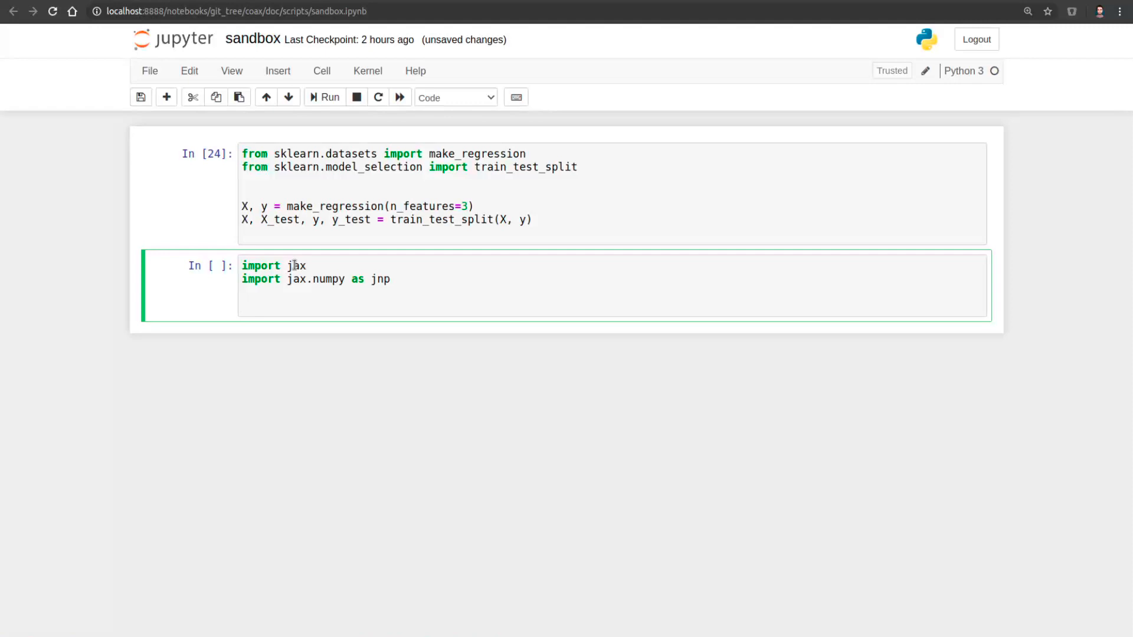
pyautogui.press('Return')
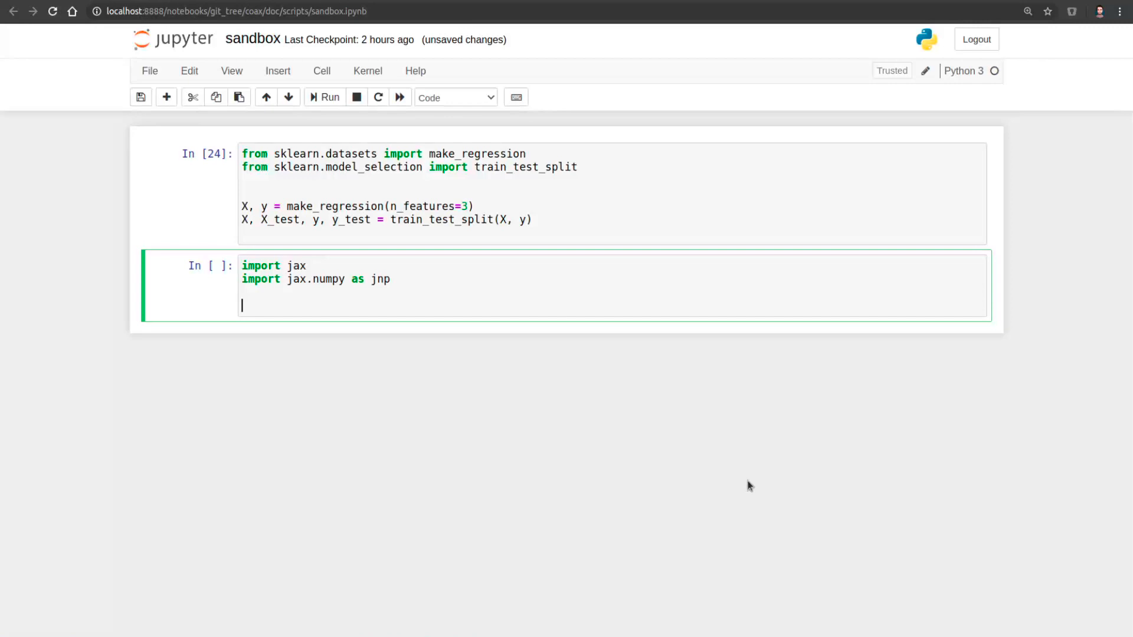
# - Define params with 'w' as jnp.zero(X.shape[1:]) and 'b' as 0
pyautogui.write('pa')
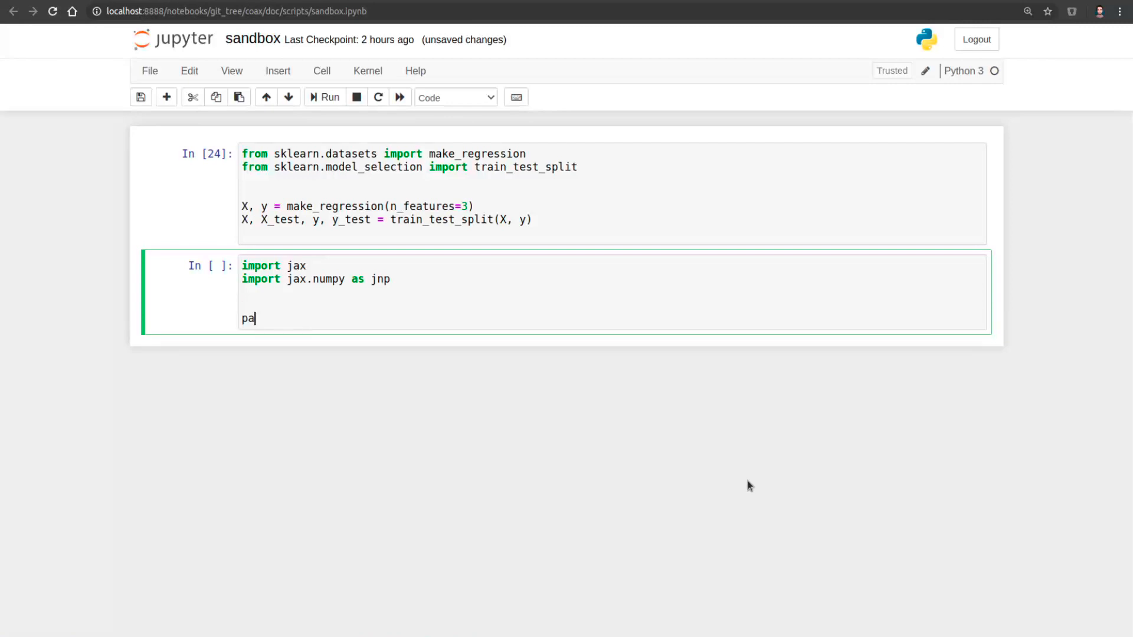
pyautogui.write('rams = {}')
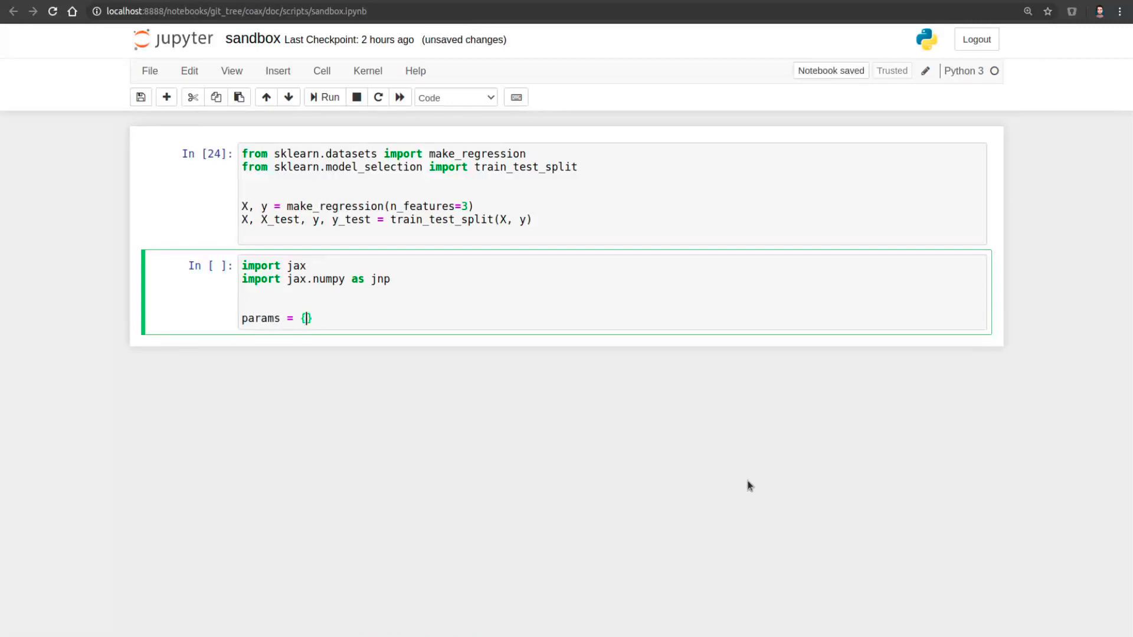
pyautogui.press('Enter')
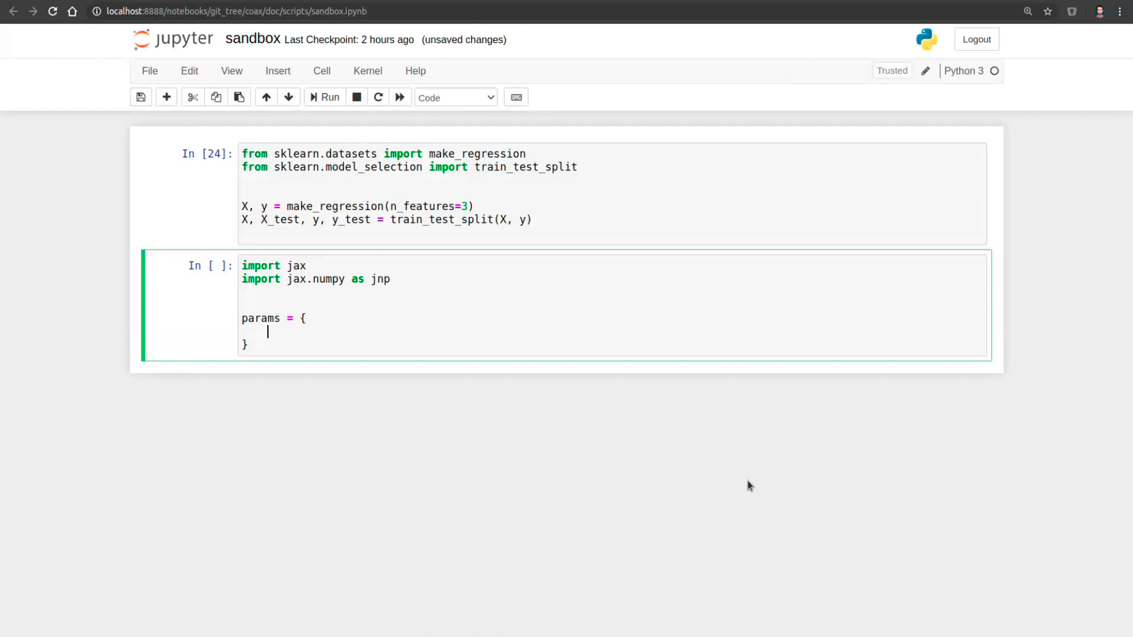
pyautogui.write("'w'")
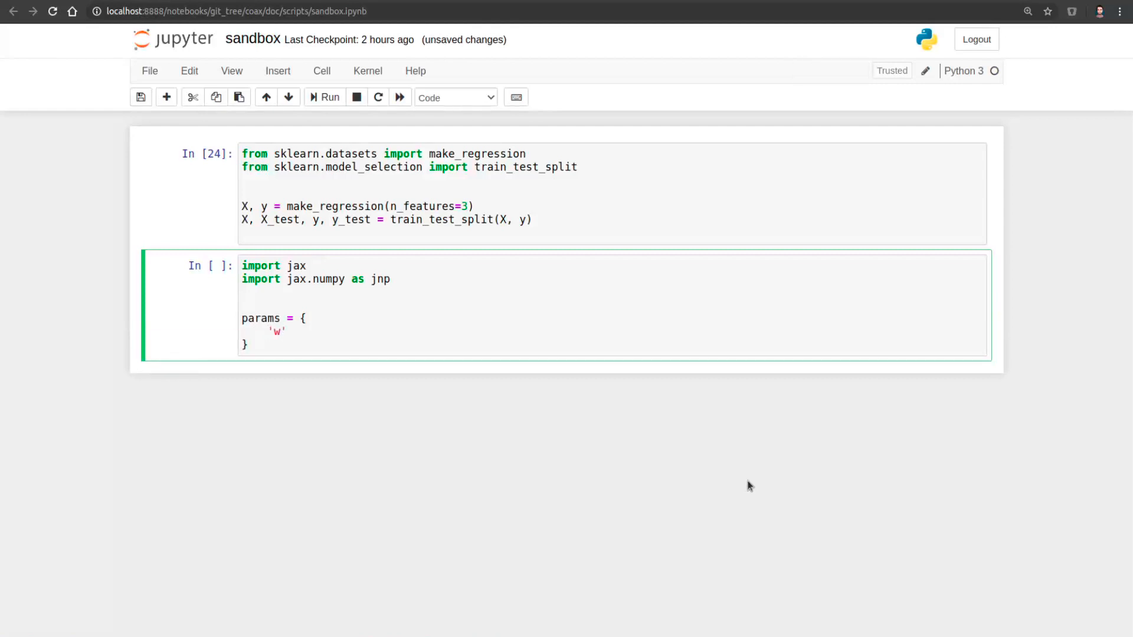
pyautogui.write(': jnp')
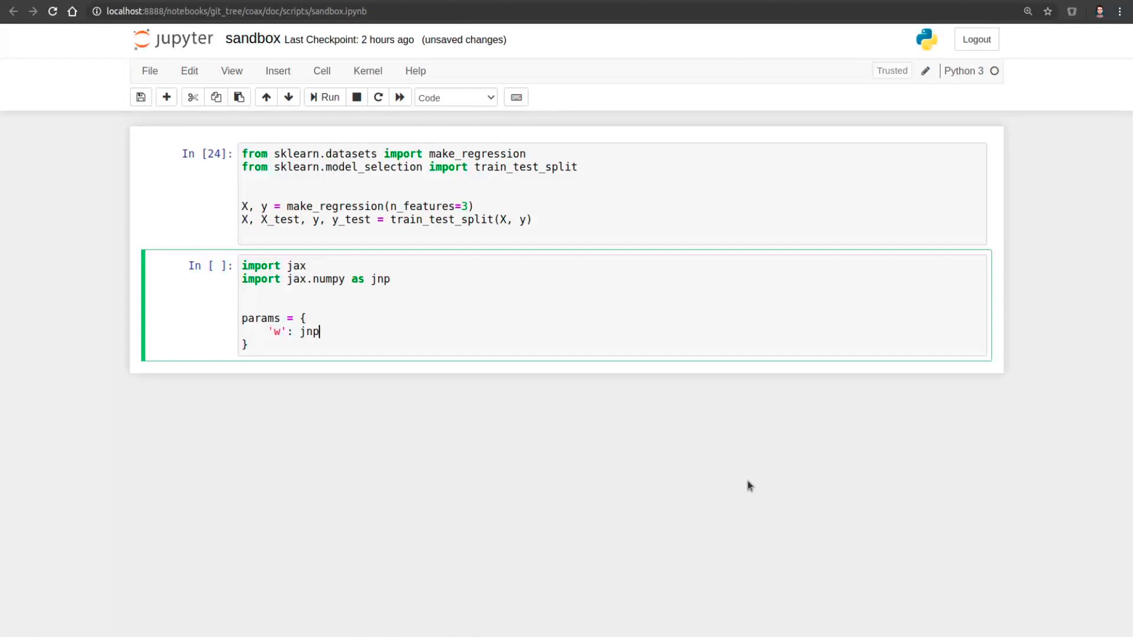
pyautogui.write('.zero')
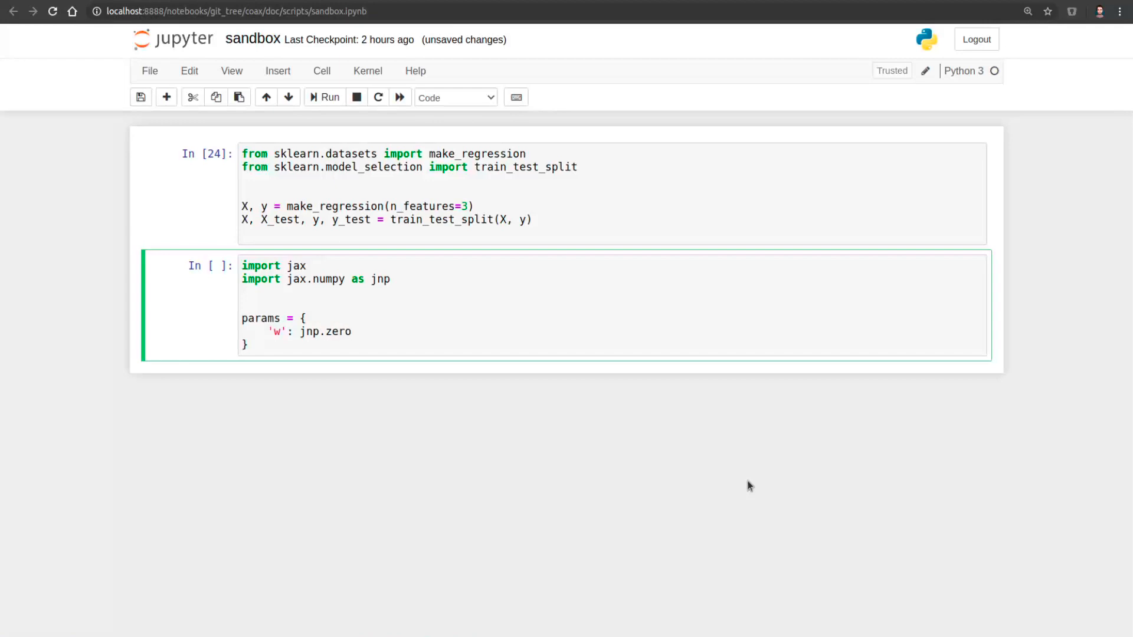
pyautogui.write('()')
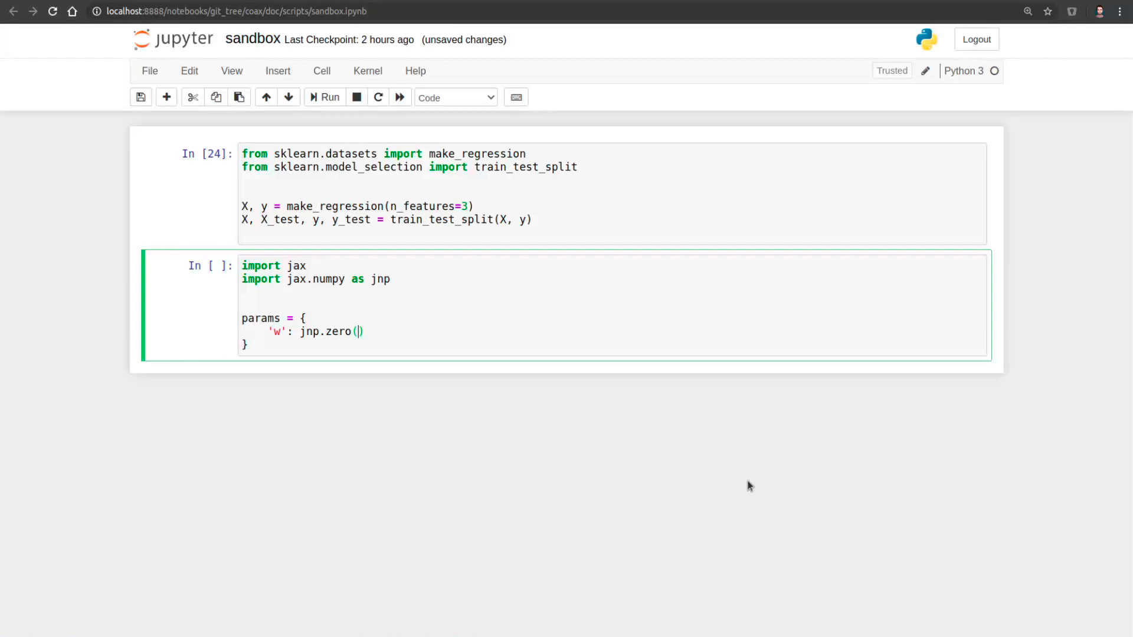
pyautogui.write('X.sha')
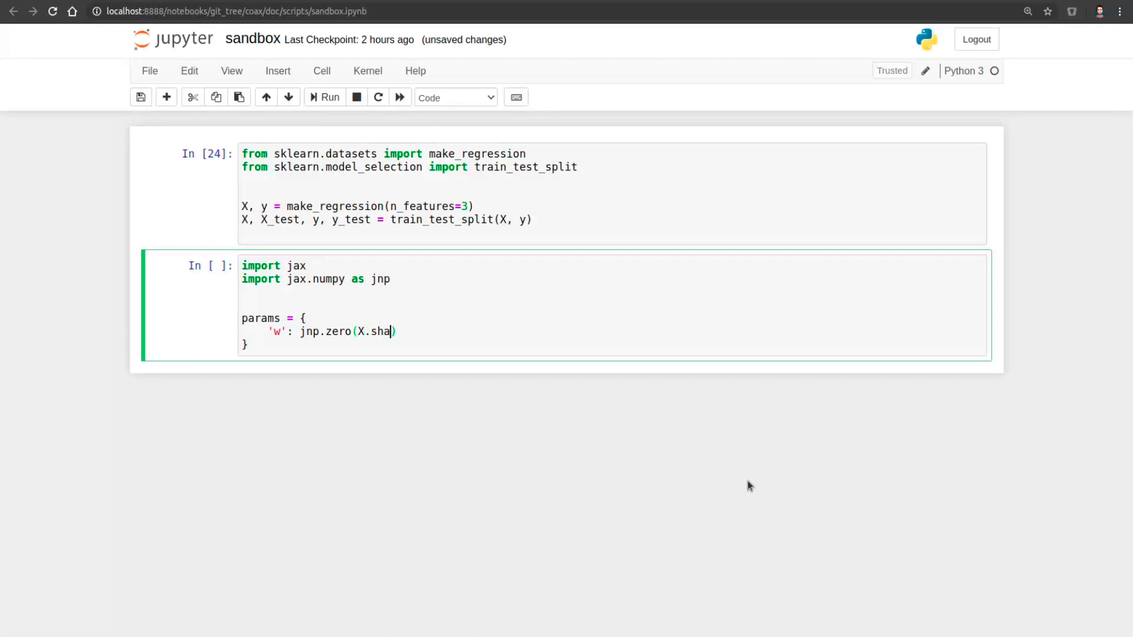
pyautogui.write('pe[')
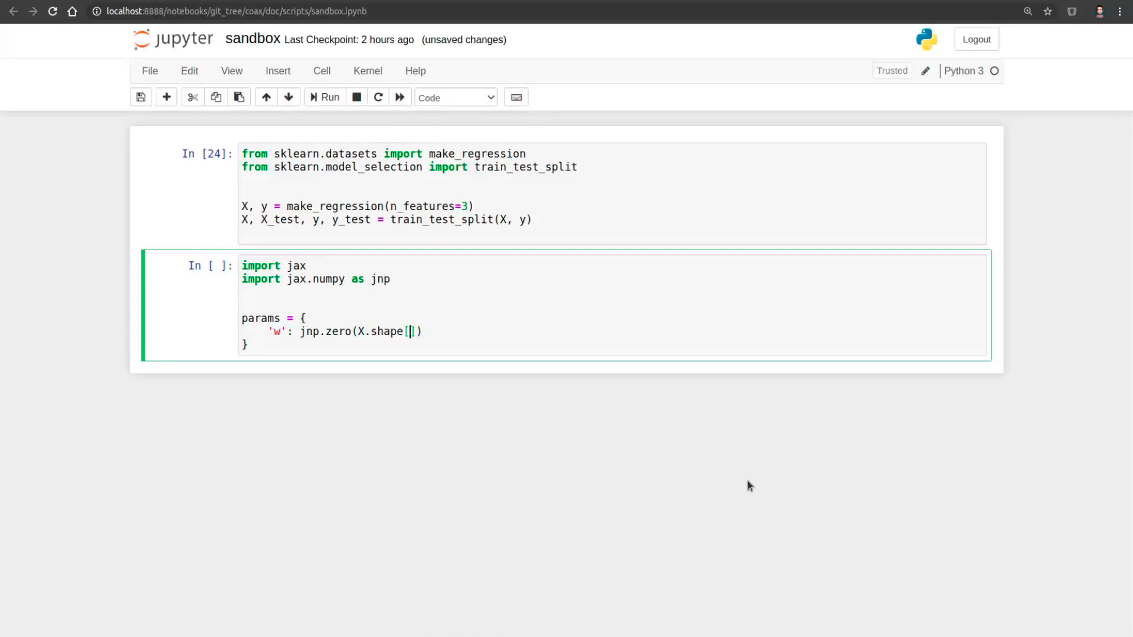
pyautogui.write('1:')
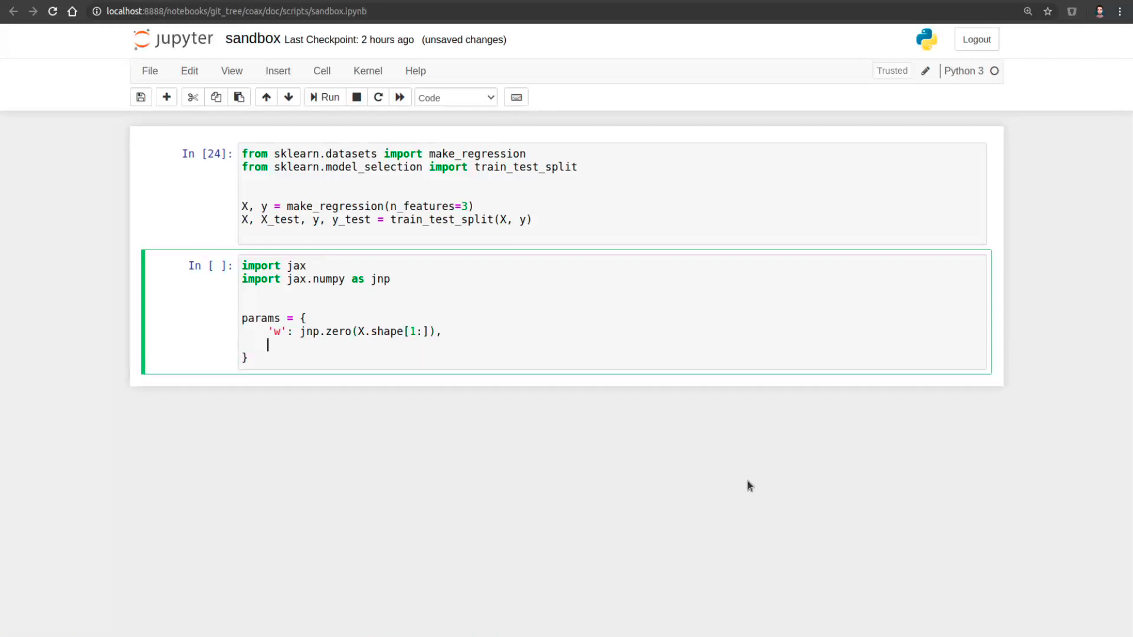
pyautogui.write("'b': 0.")
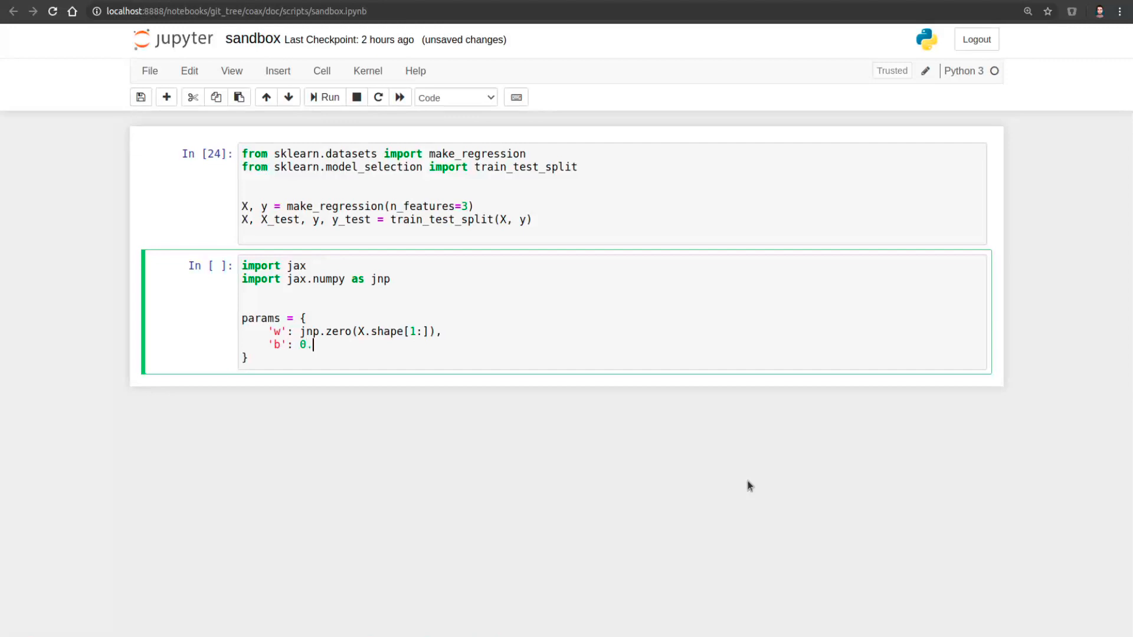
pyautogui.write('para')
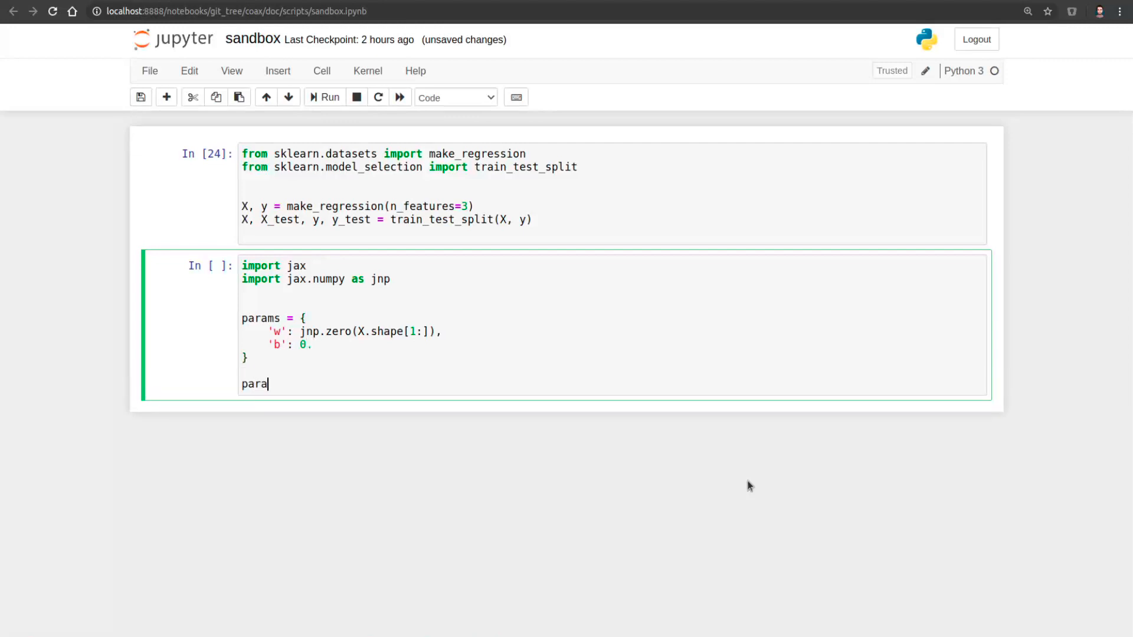
# - Fix jnp.zero to jnp.zeros and rerun, showing three zero weights and bias 0.0
pyautogui.click(328, 97)
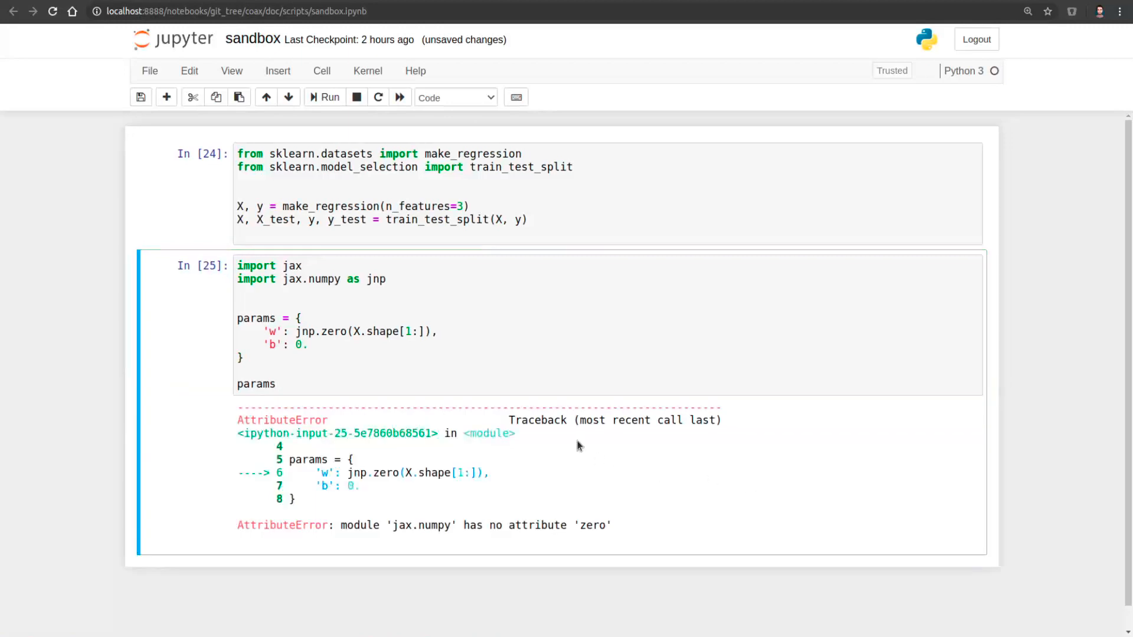
pyautogui.click(404, 364)
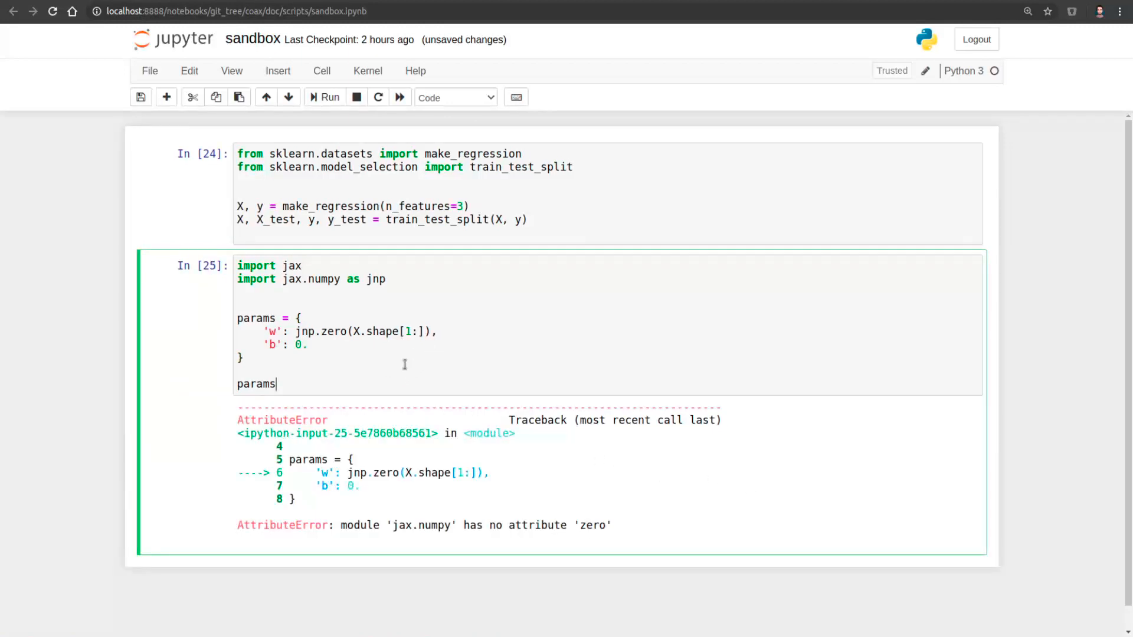
pyautogui.write('s')
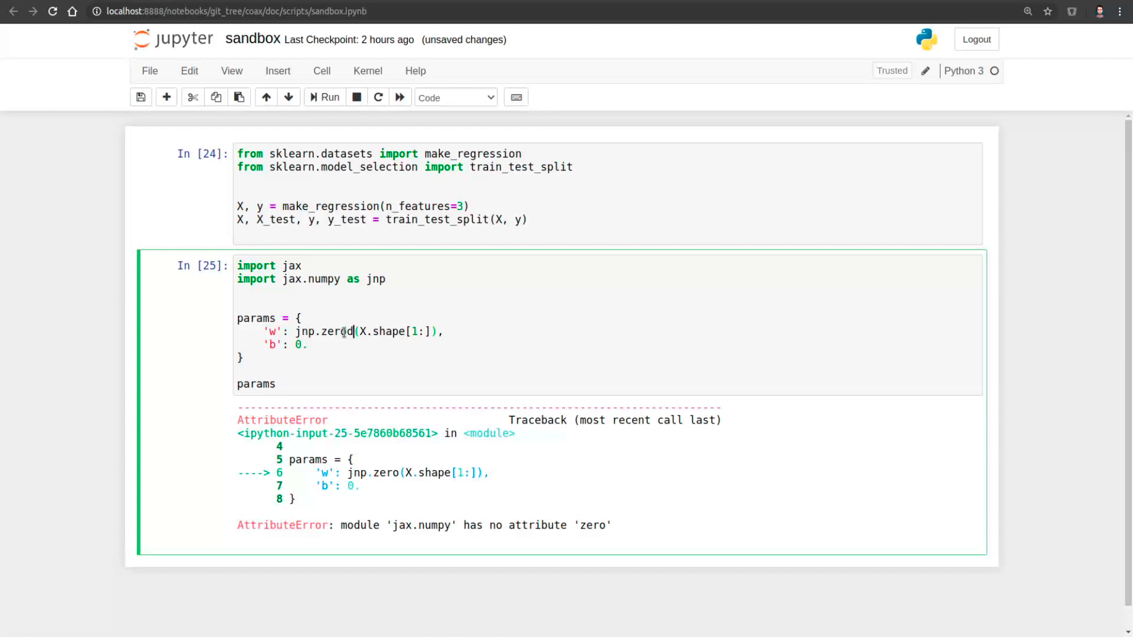
pyautogui.click(324, 96)
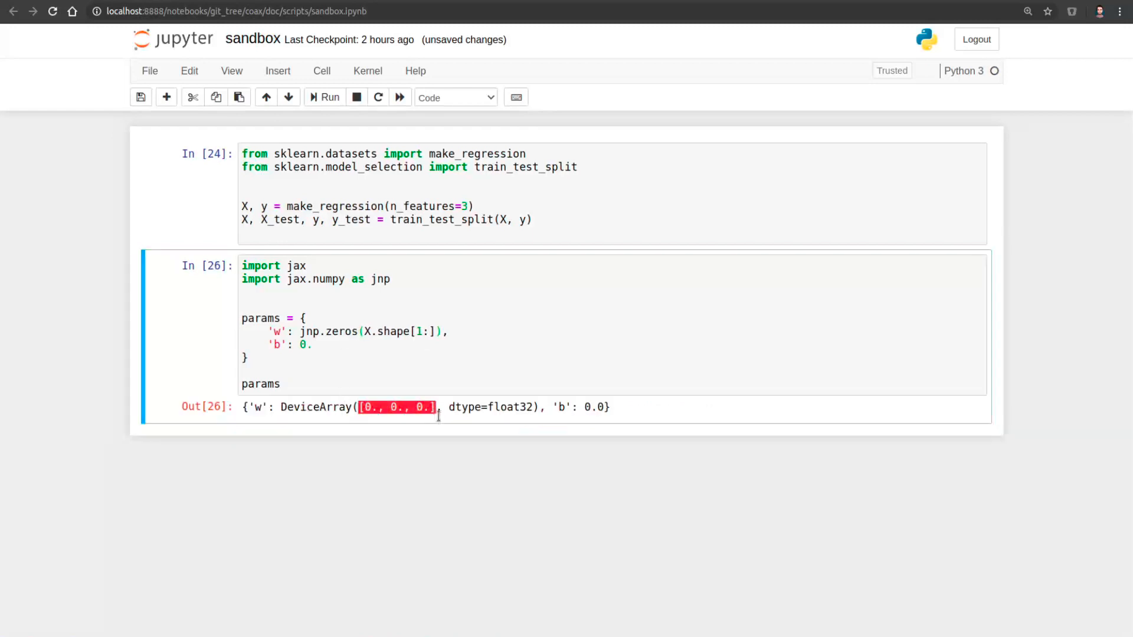
pyautogui.doubleClick(595, 407)
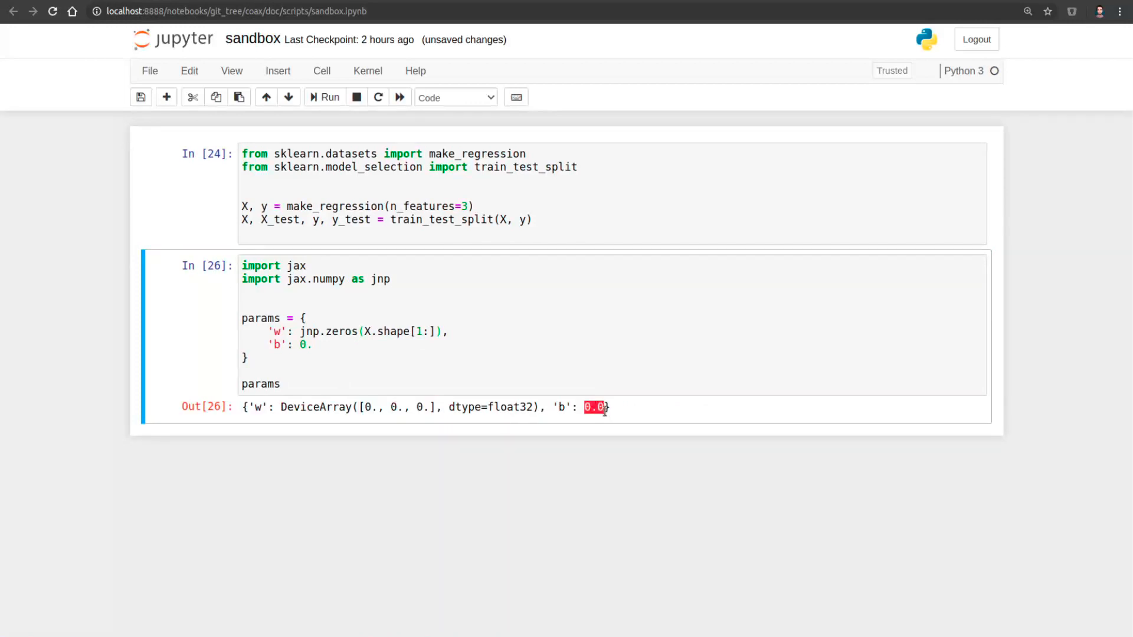
pyautogui.click(316, 383)
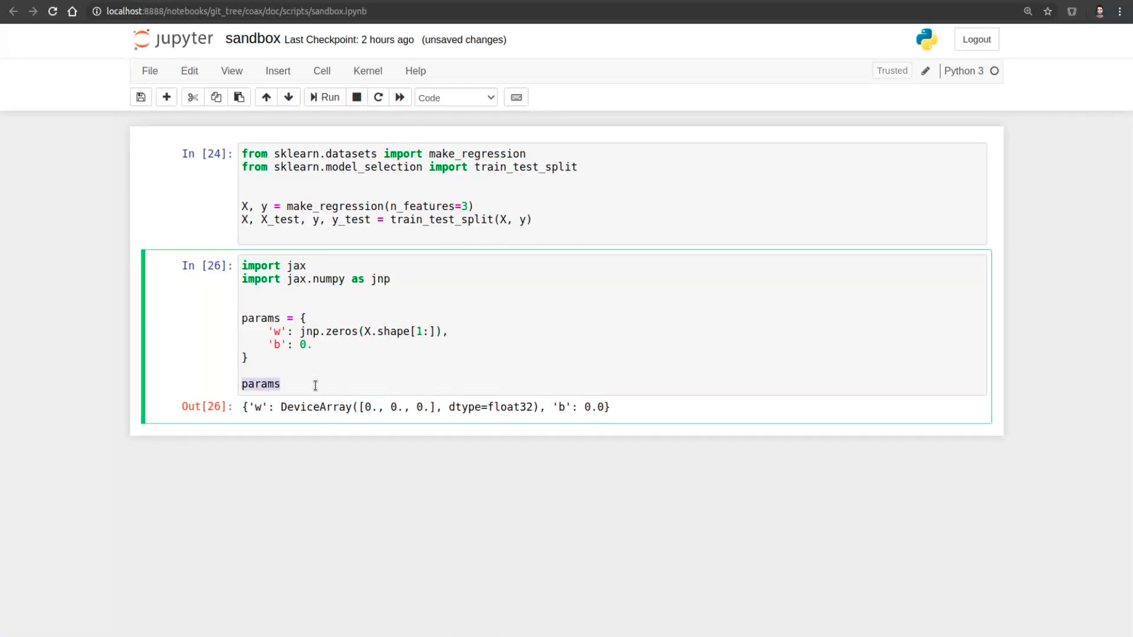
# - Define forward returning jnp.dot(X, params['w']) + params['b'] and call forward(params, X), giving shape (75,)
pyautogui.write('def f')
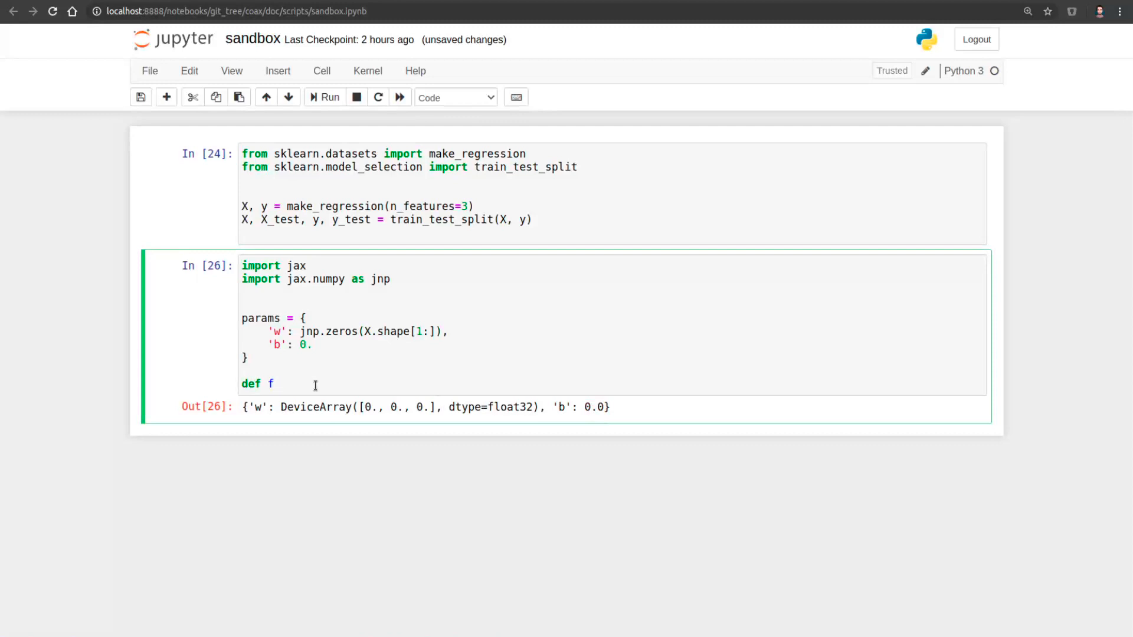
pyautogui.write('orward()')
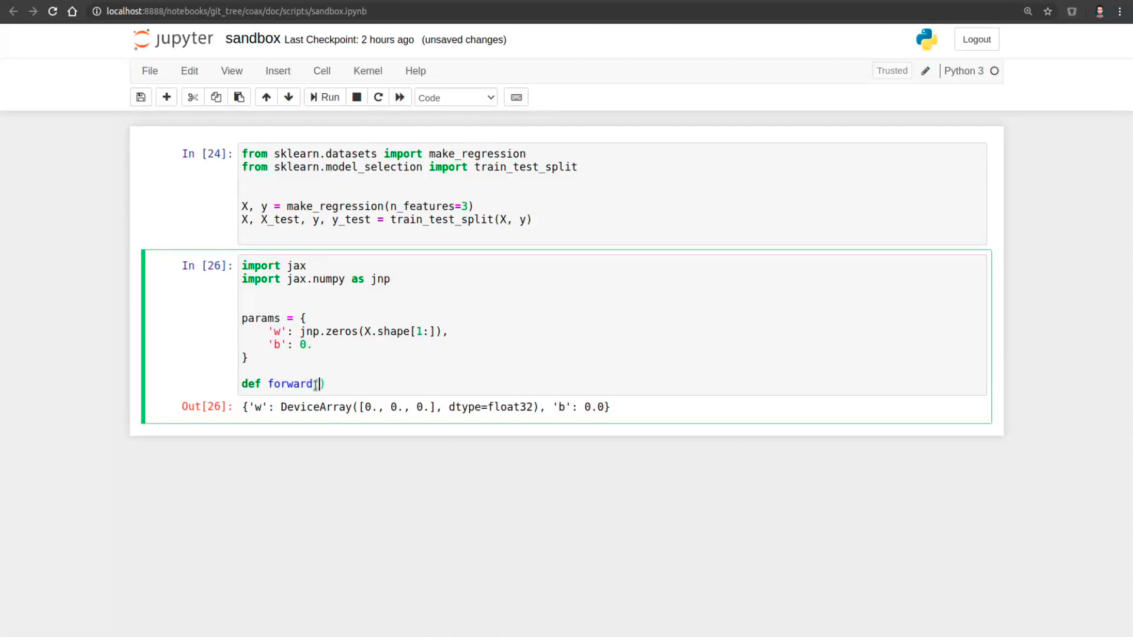
pyautogui.write('params, X')
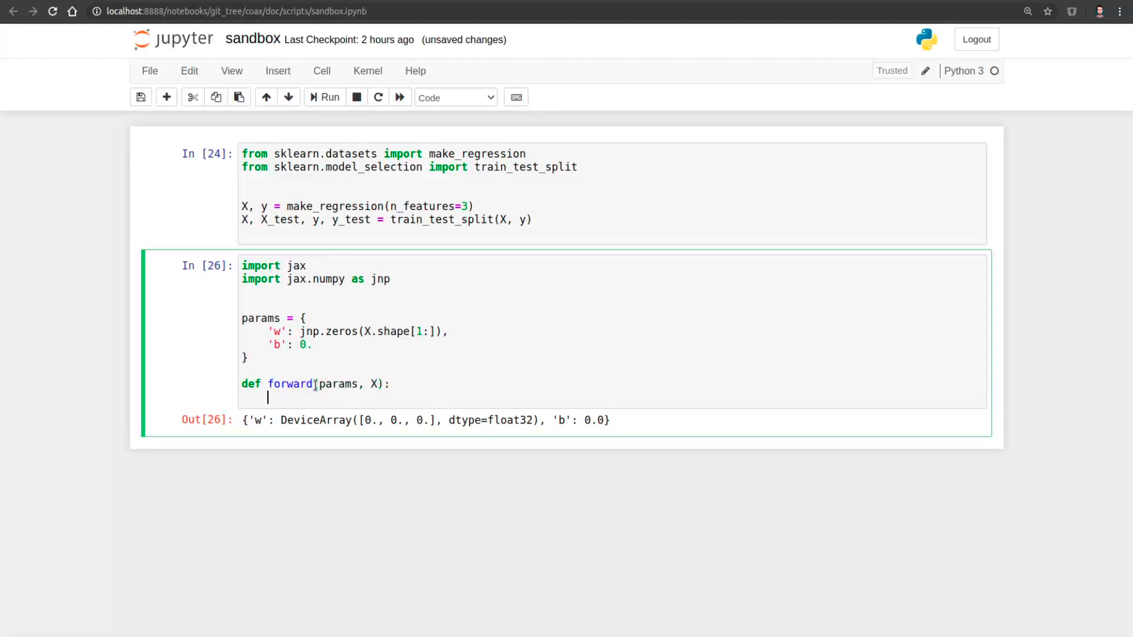
pyautogui.write('return')
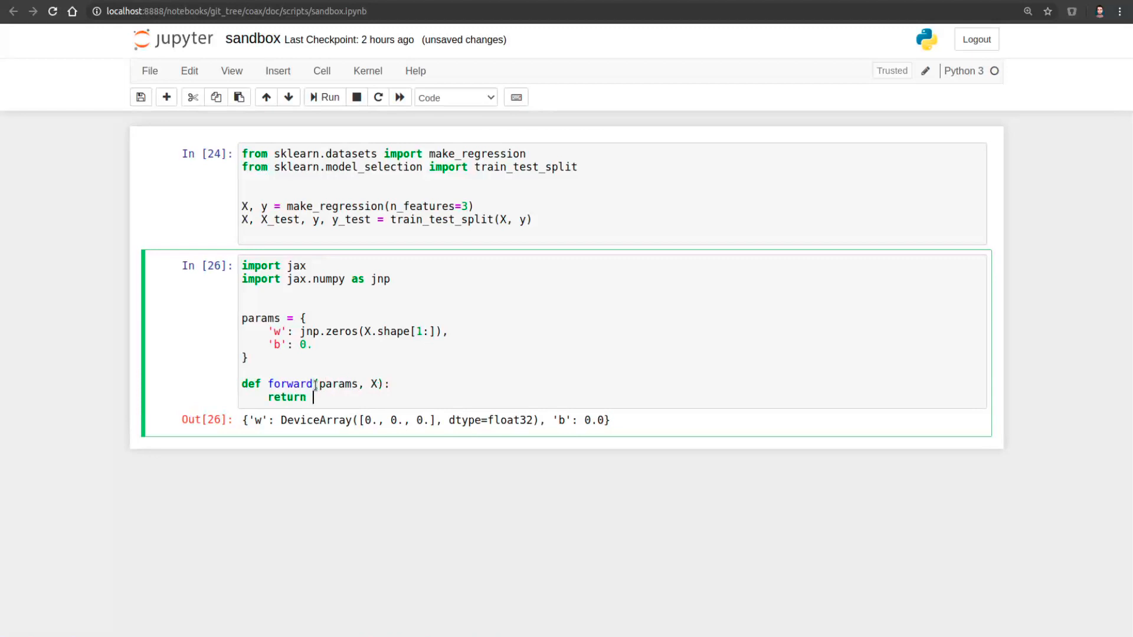
pyautogui.write('jn')
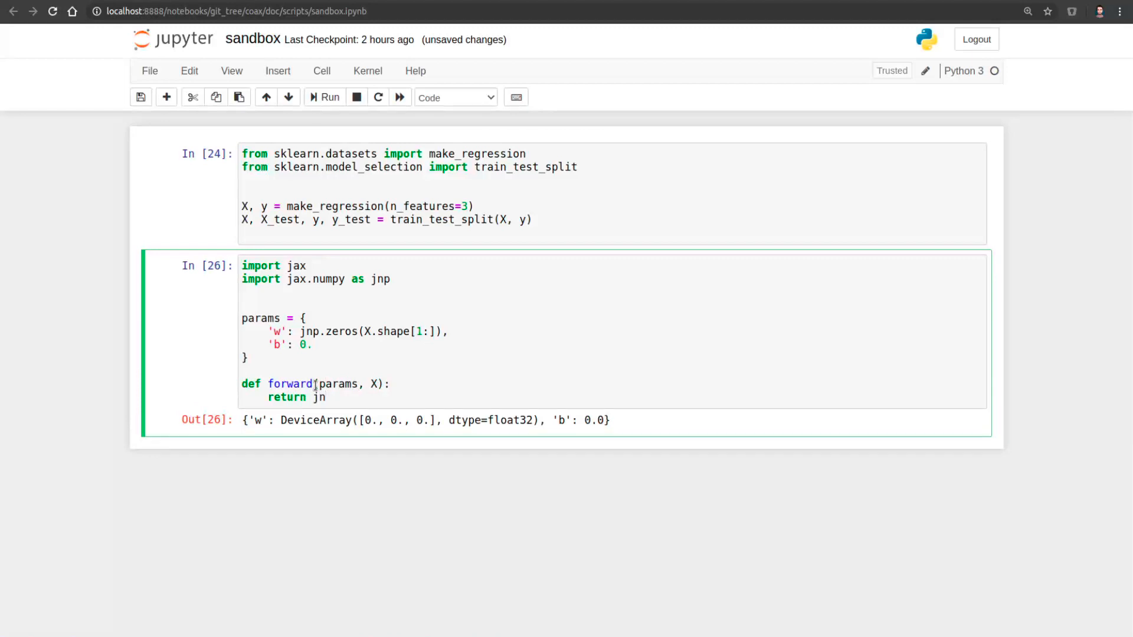
pyautogui.write('p.f')
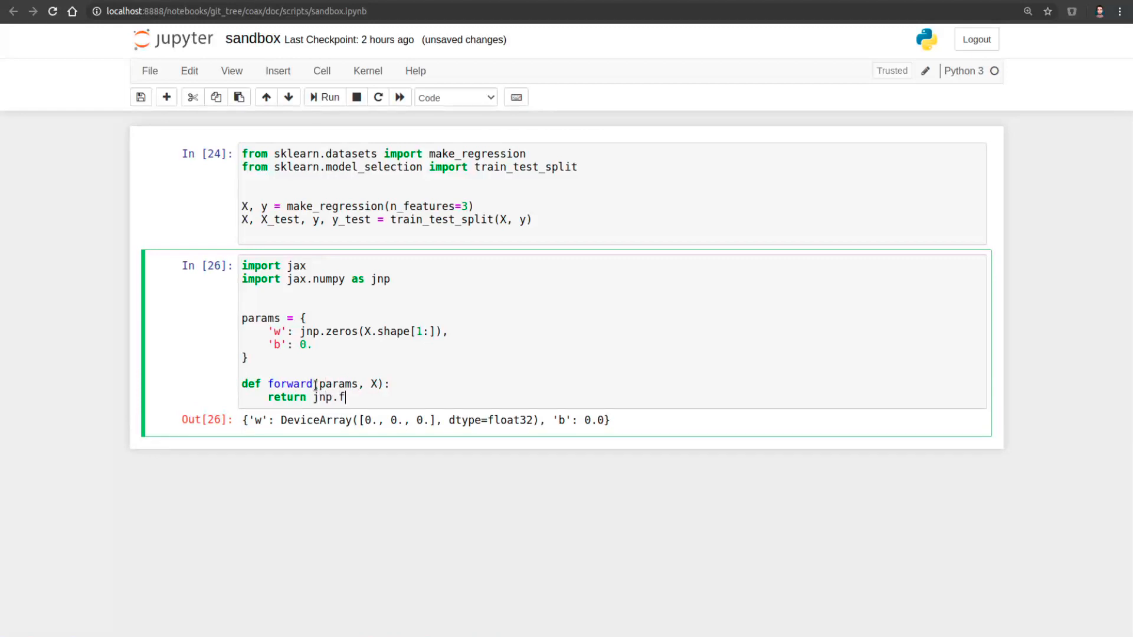
pyautogui.write('dot()')
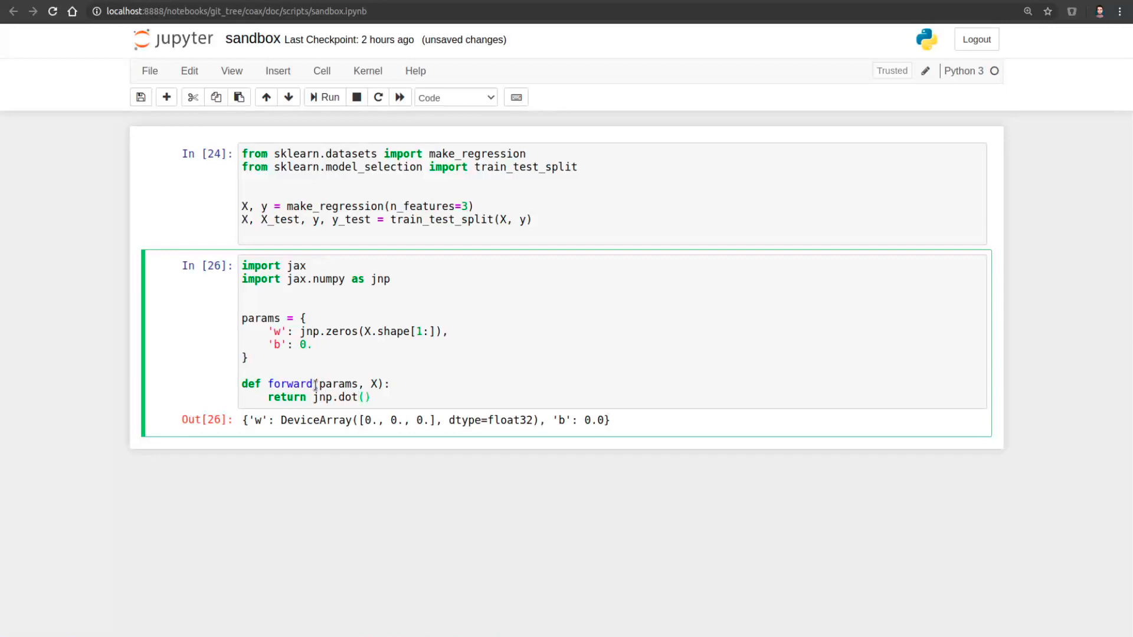
pyautogui.write("X, params['w")
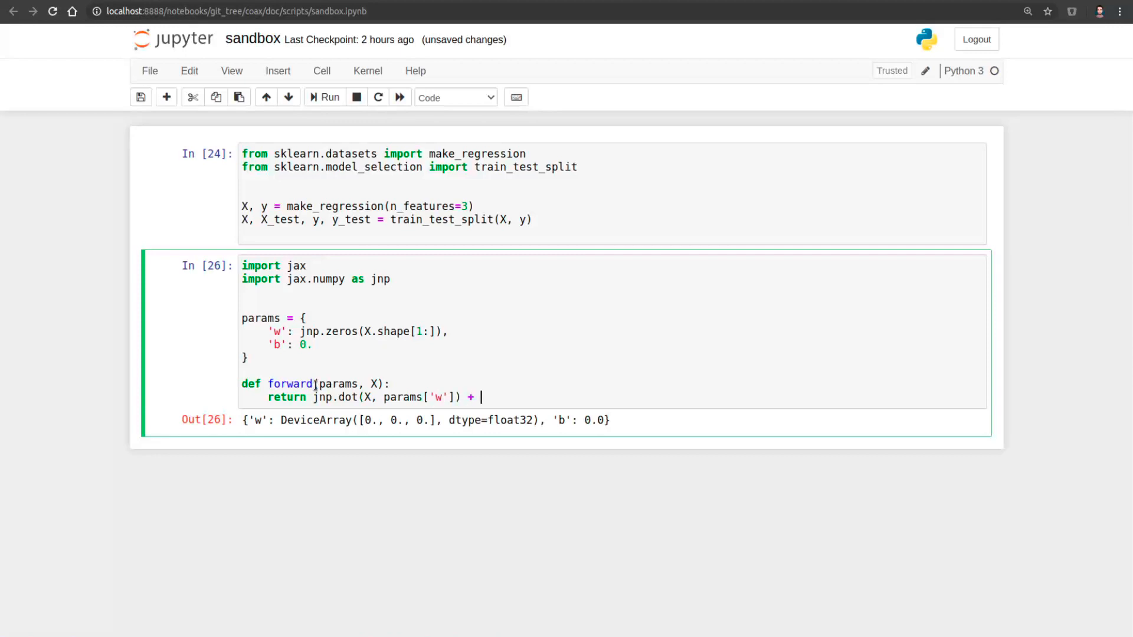
pyautogui.write("params['']")
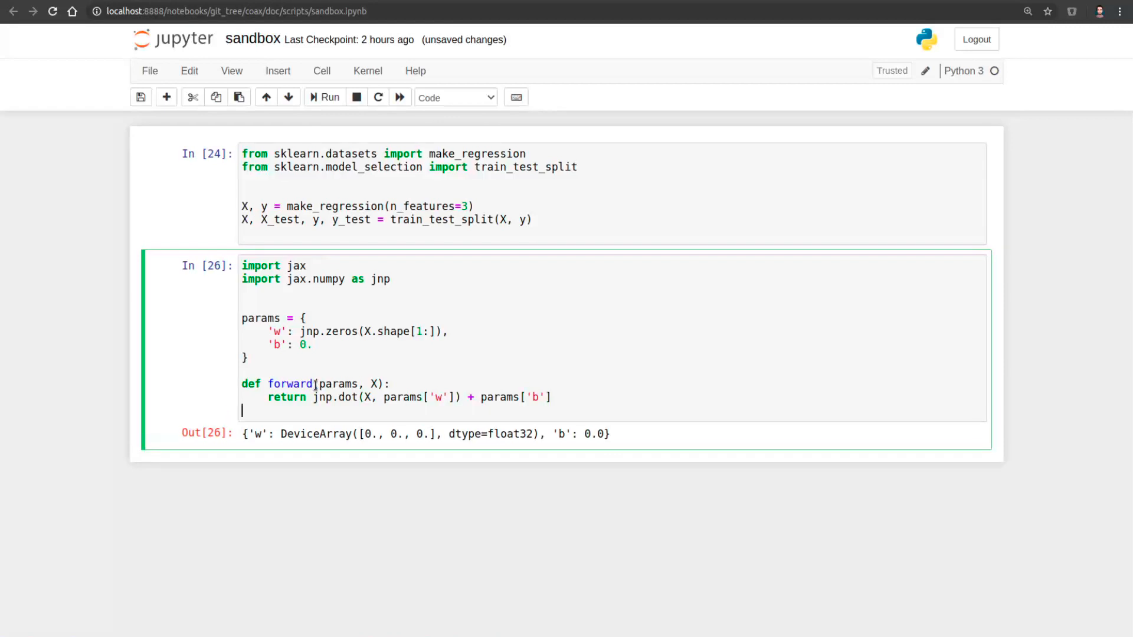
pyautogui.write('forward(')
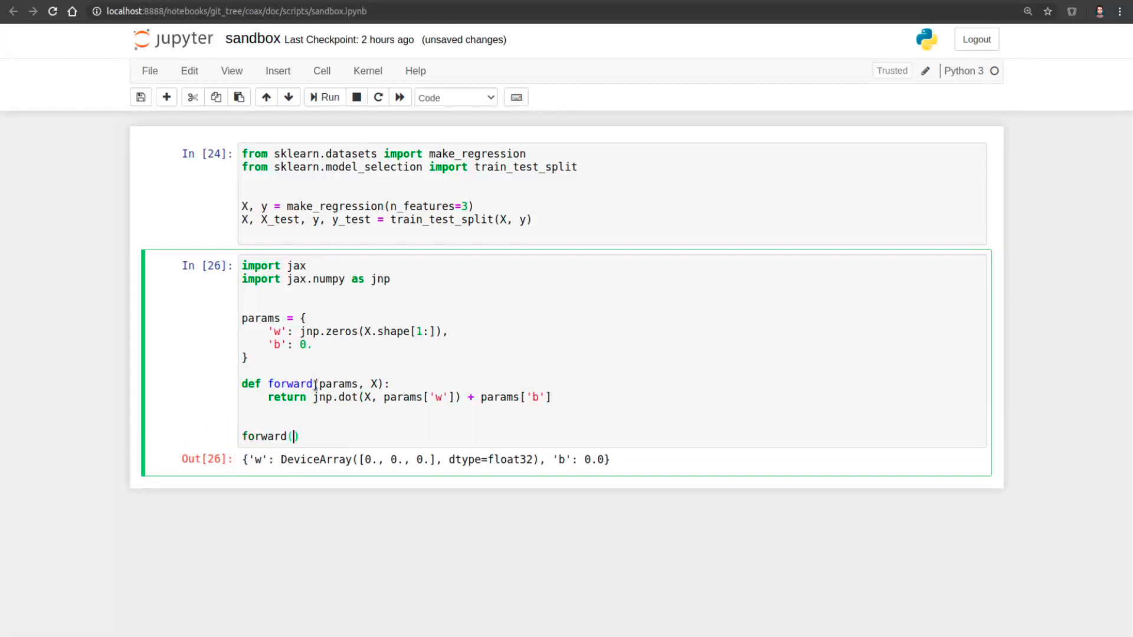
pyautogui.write('params, X')
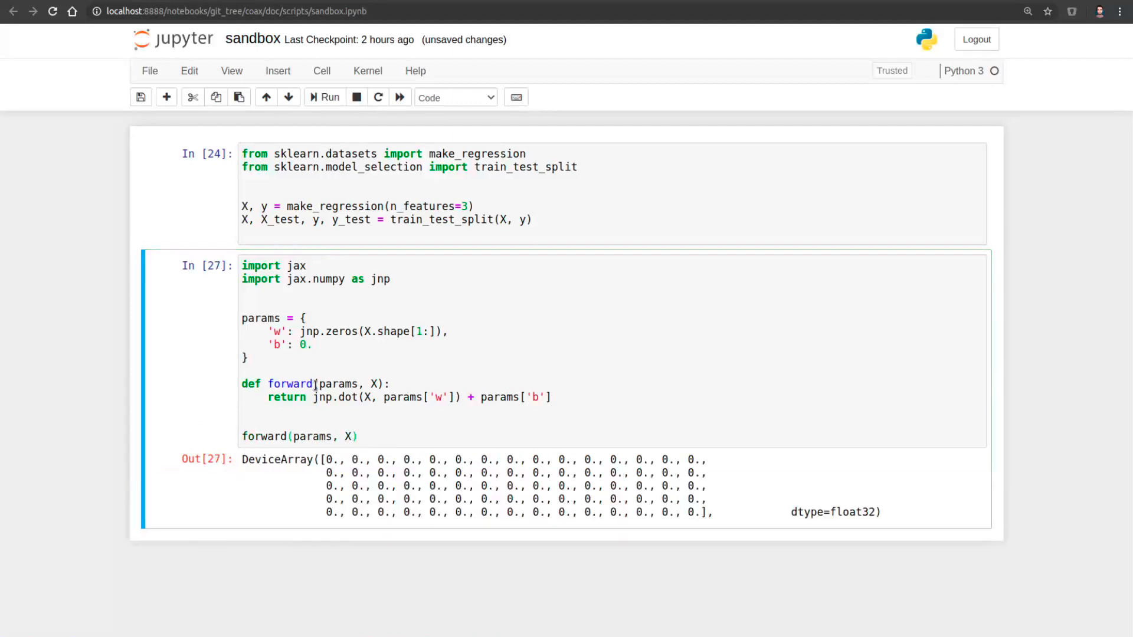
pyautogui.click(423, 434)
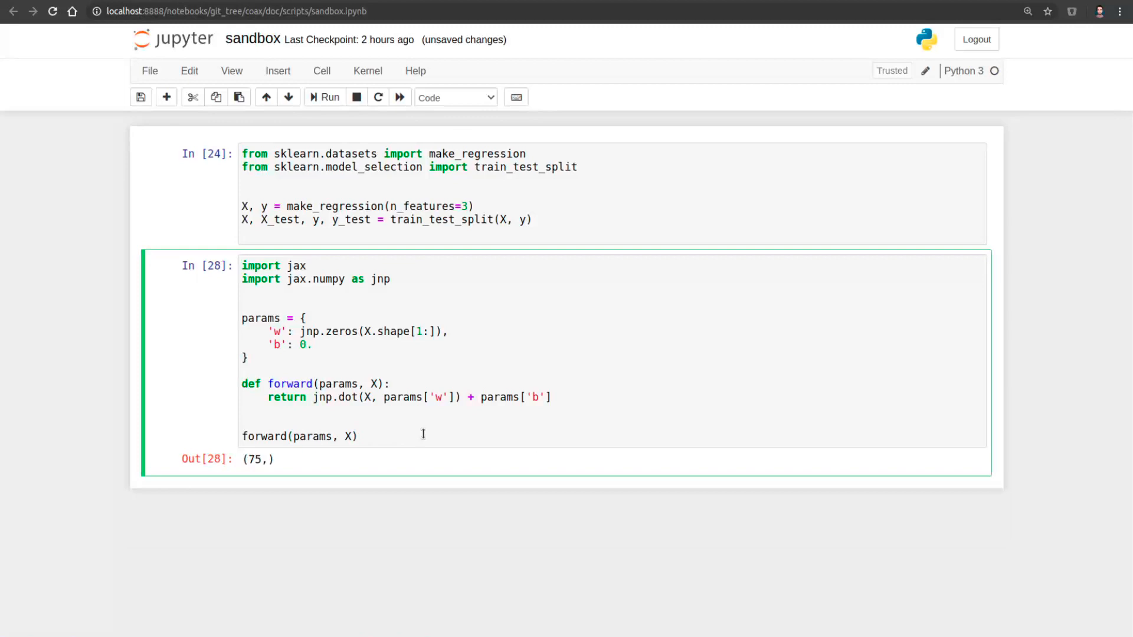
# - Write the loss_fn(params, X, y) header with err = forward(params, X) - y
pyautogui.write('def l')
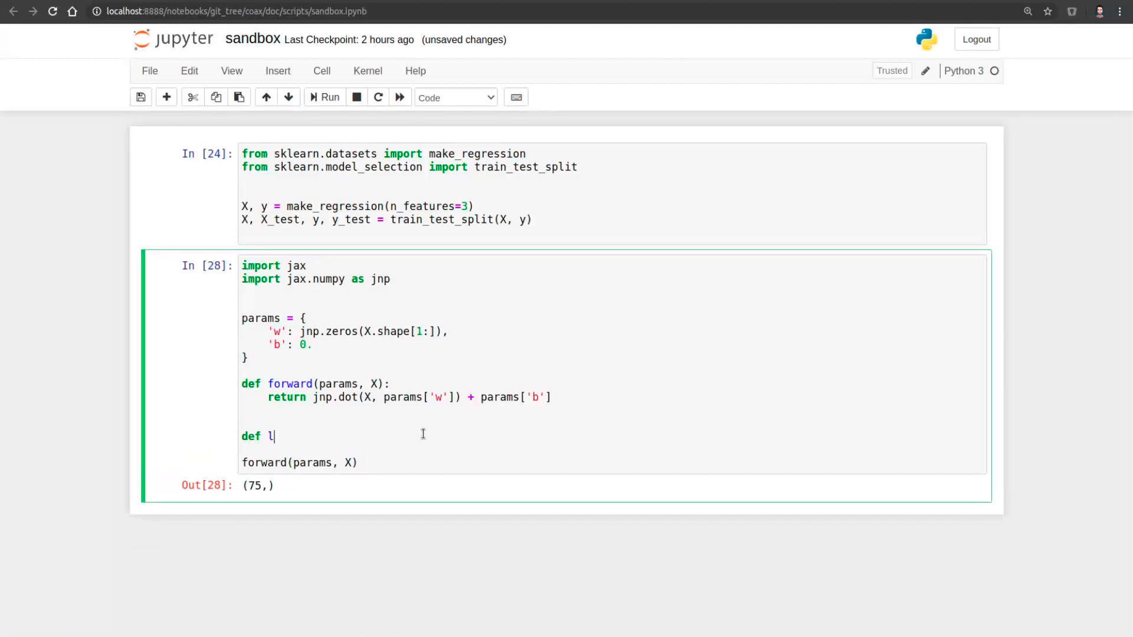
pyautogui.write('oss_fn(')
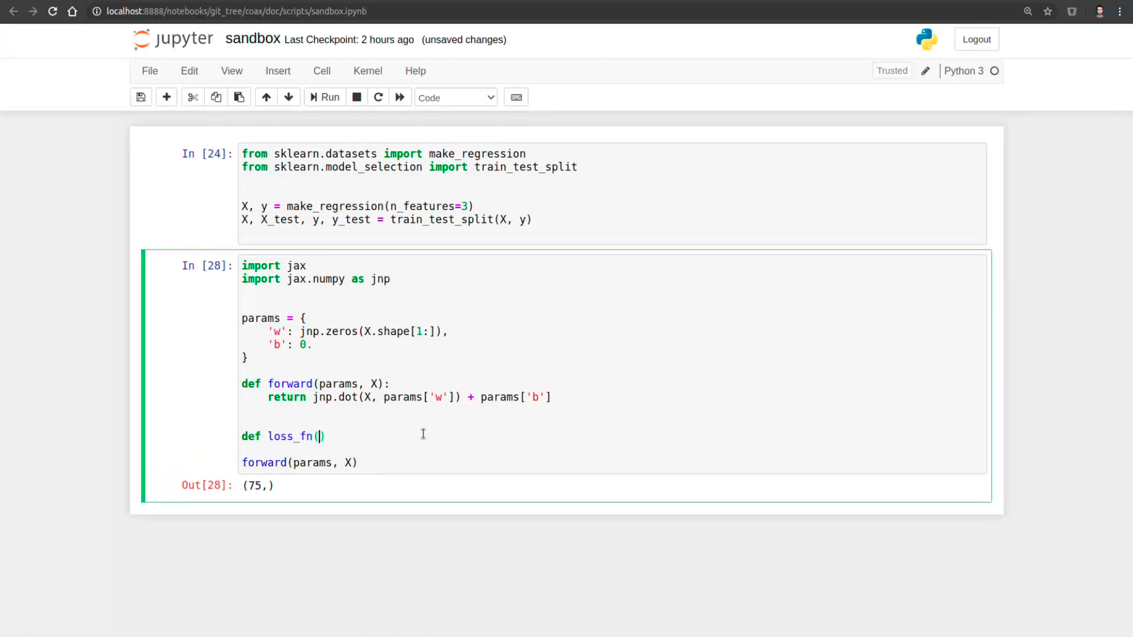
pyautogui.write('params')
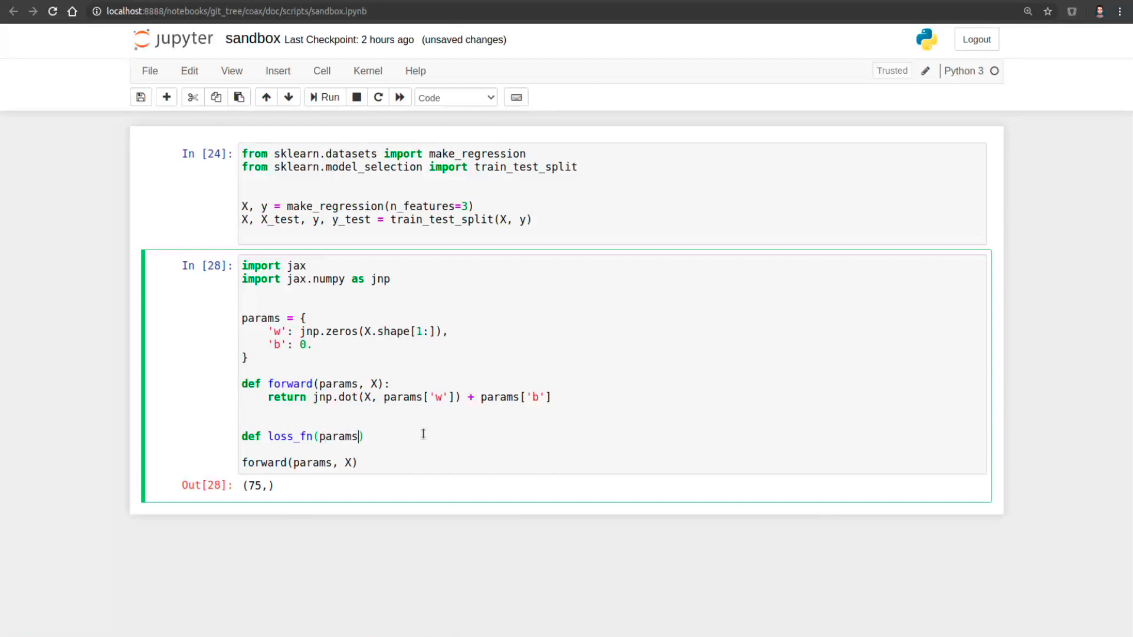
pyautogui.write(', X,')
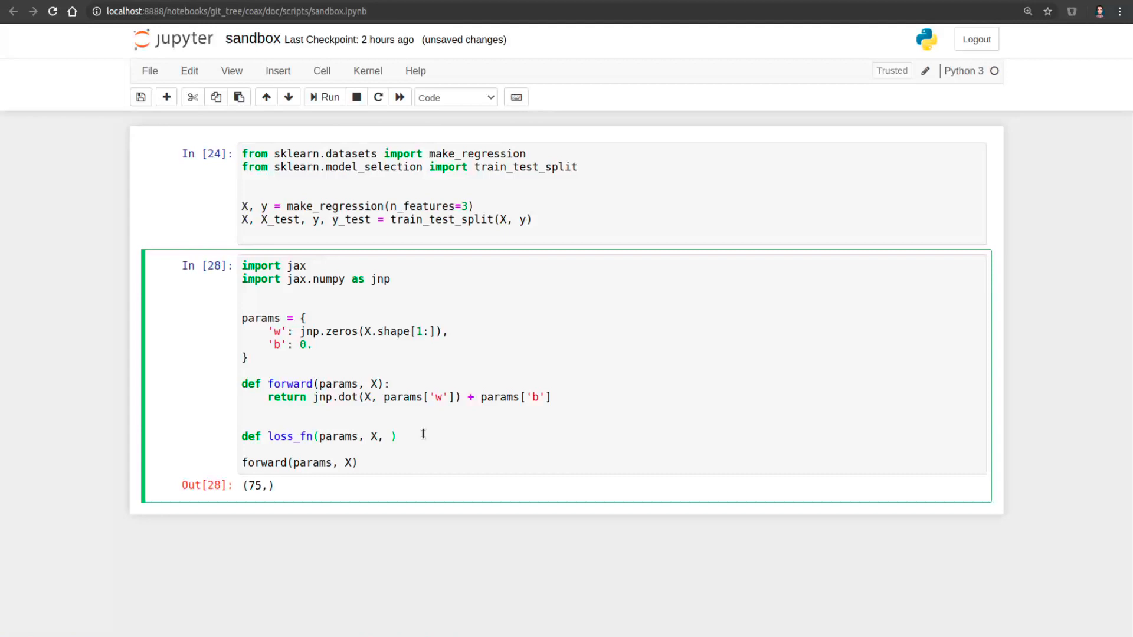
pyautogui.write('y):')
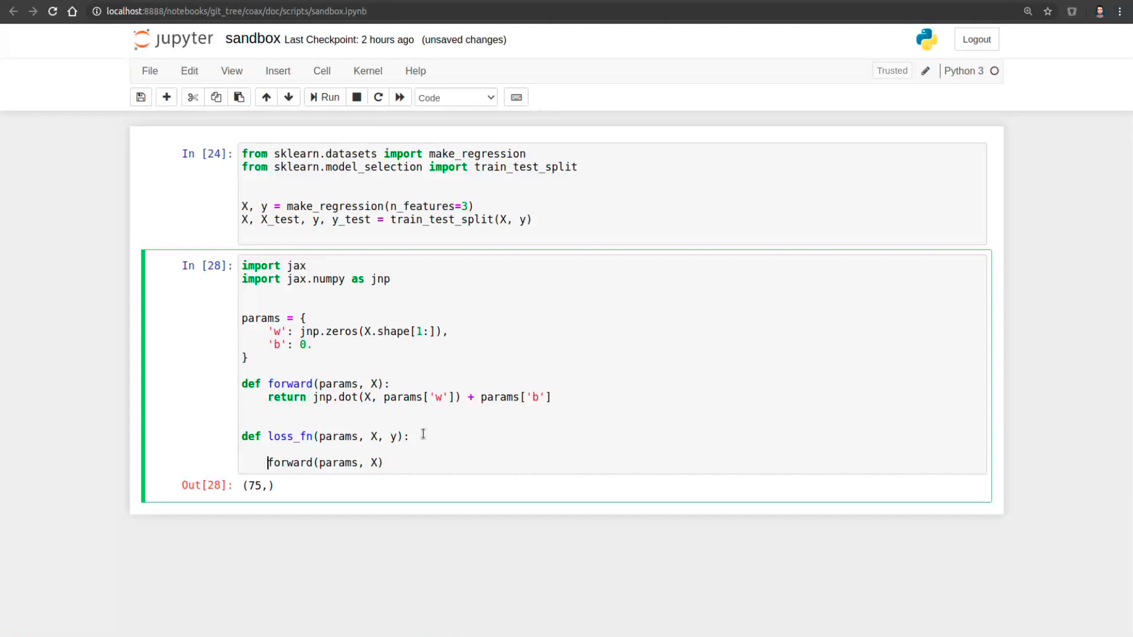
pyautogui.press('Backspace')
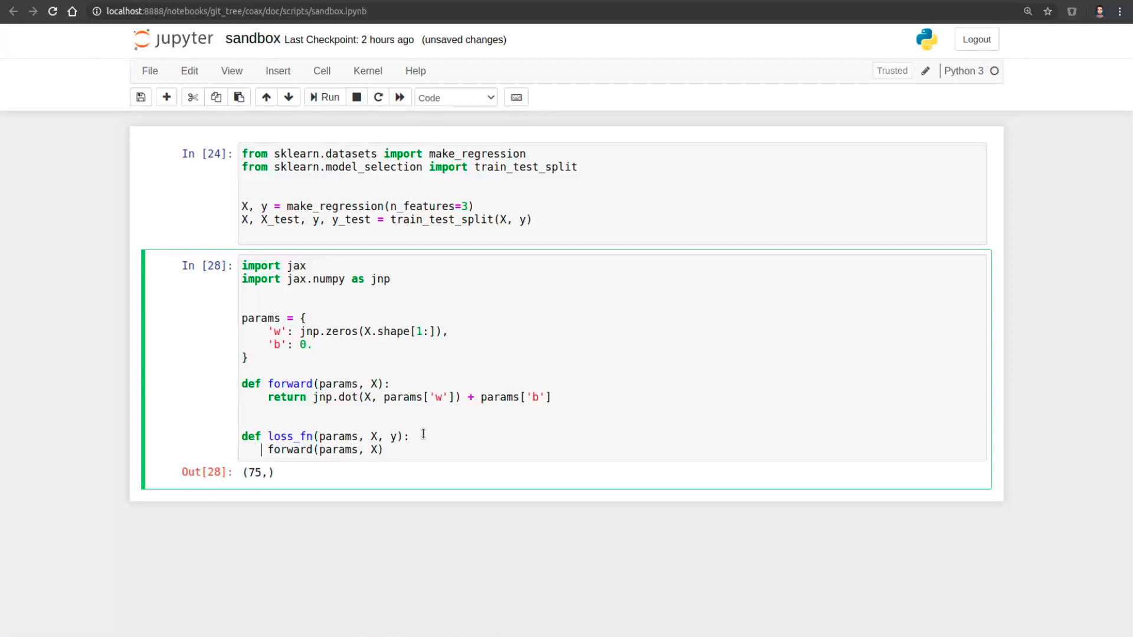
pyautogui.write('err =')
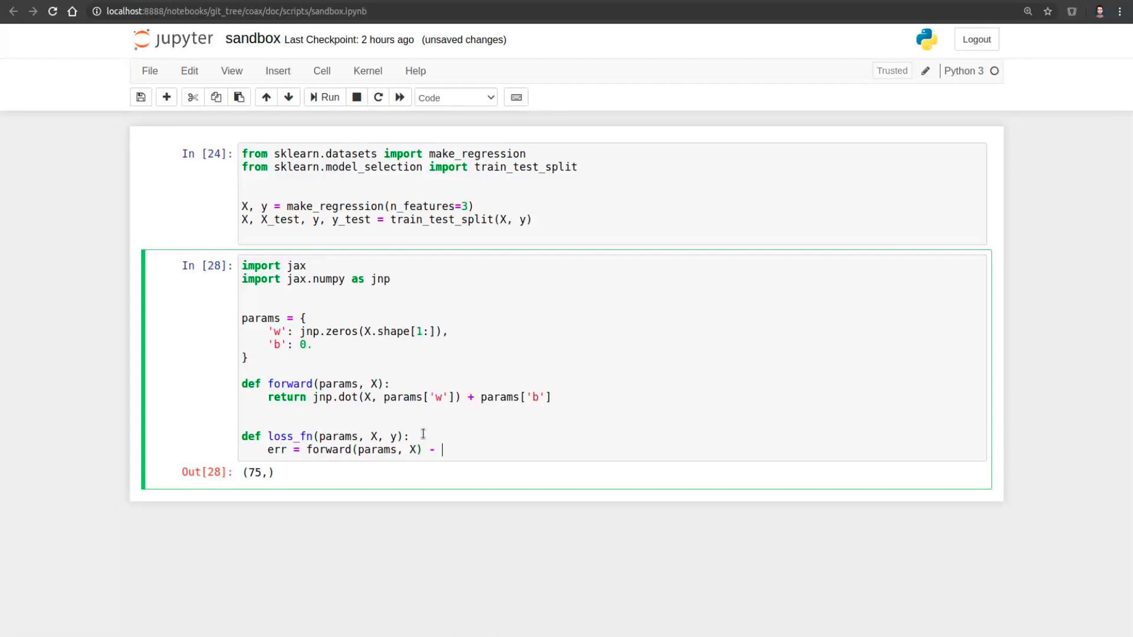
pyautogui.write('y')
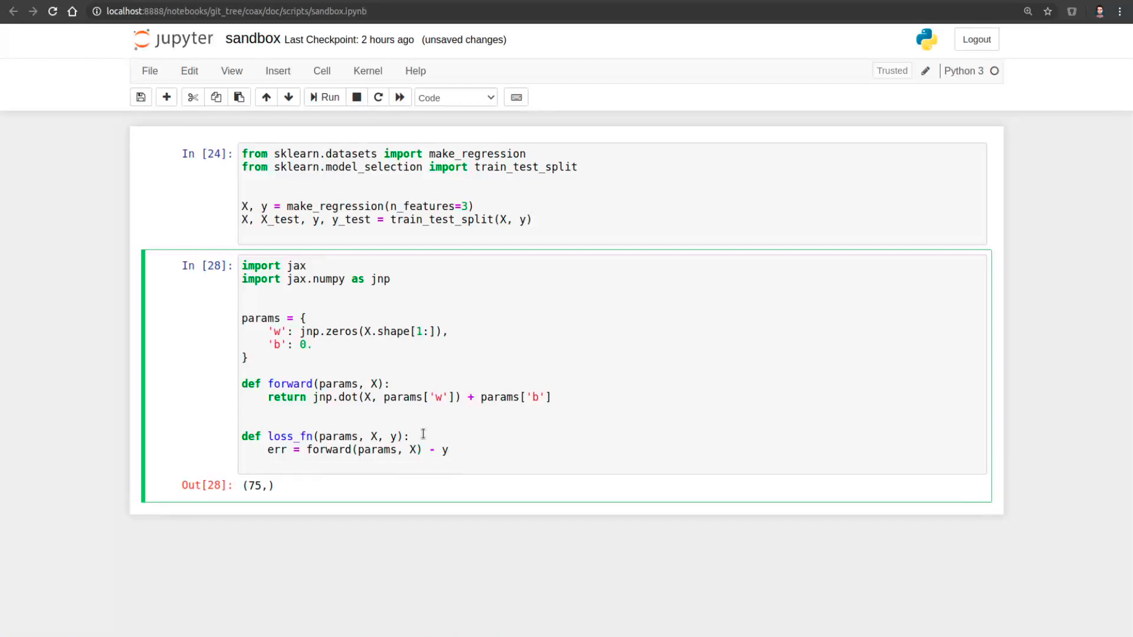
# - Return jnp.mean(jnp.square(err)) with a '# mse' comment
pyautogui.write('return')
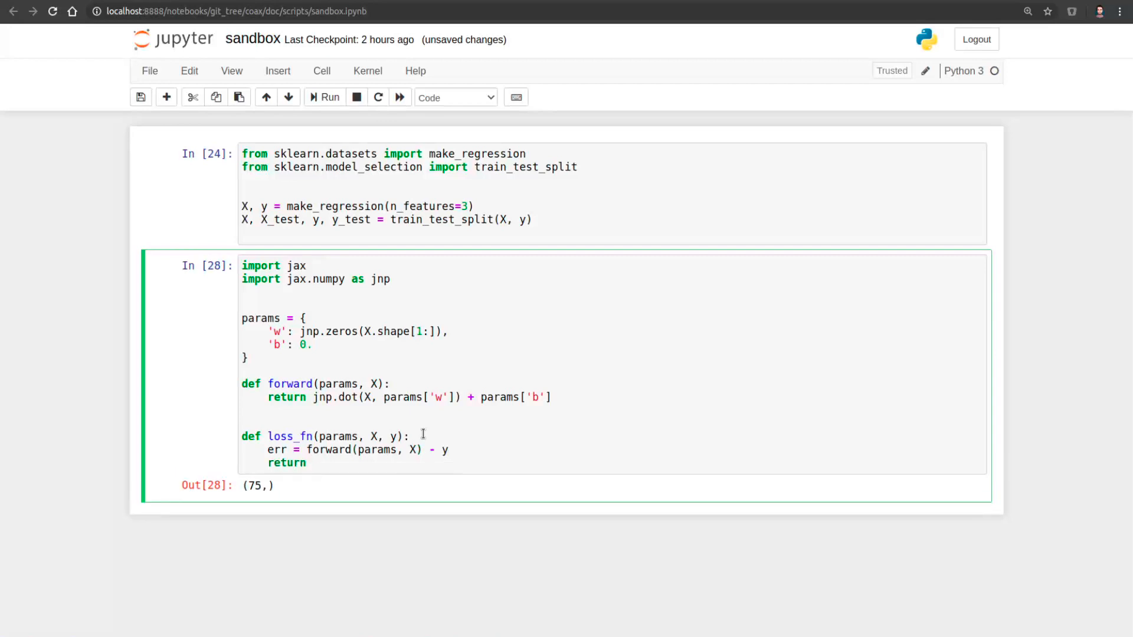
pyautogui.write('jnp.m')
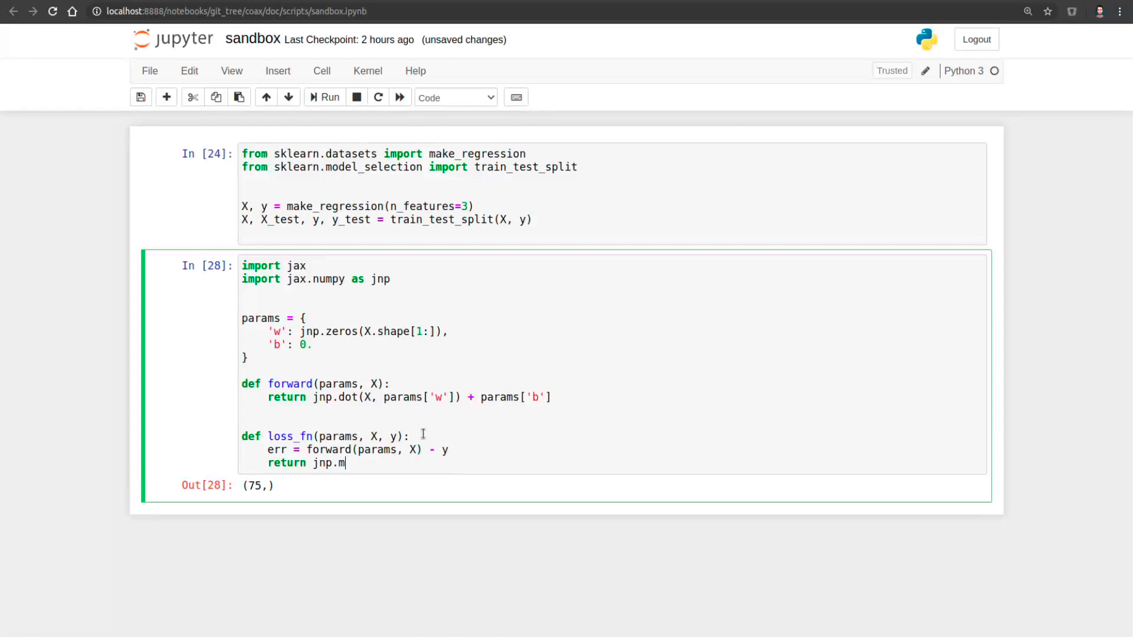
pyautogui.write('ean(jnp')
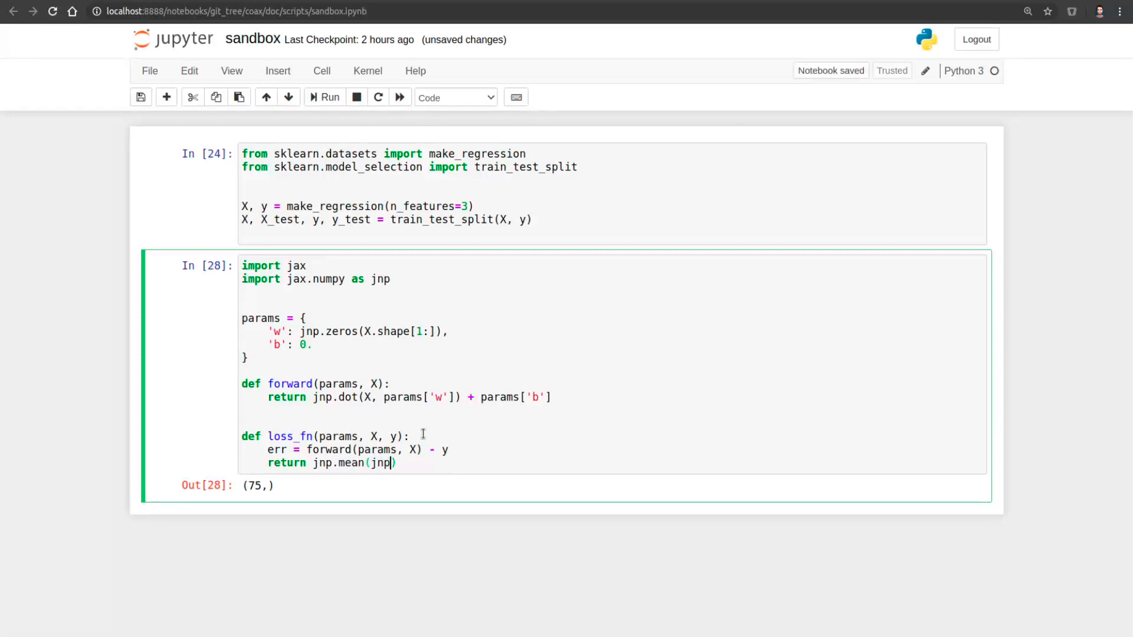
pyautogui.write('sq')
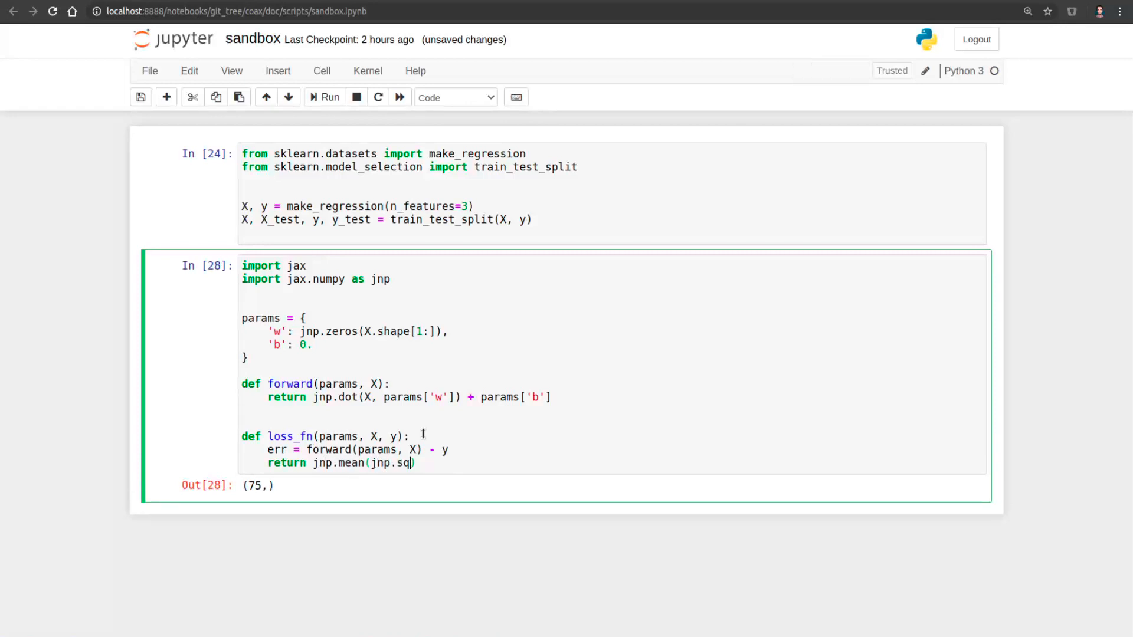
pyautogui.write('uare(e')
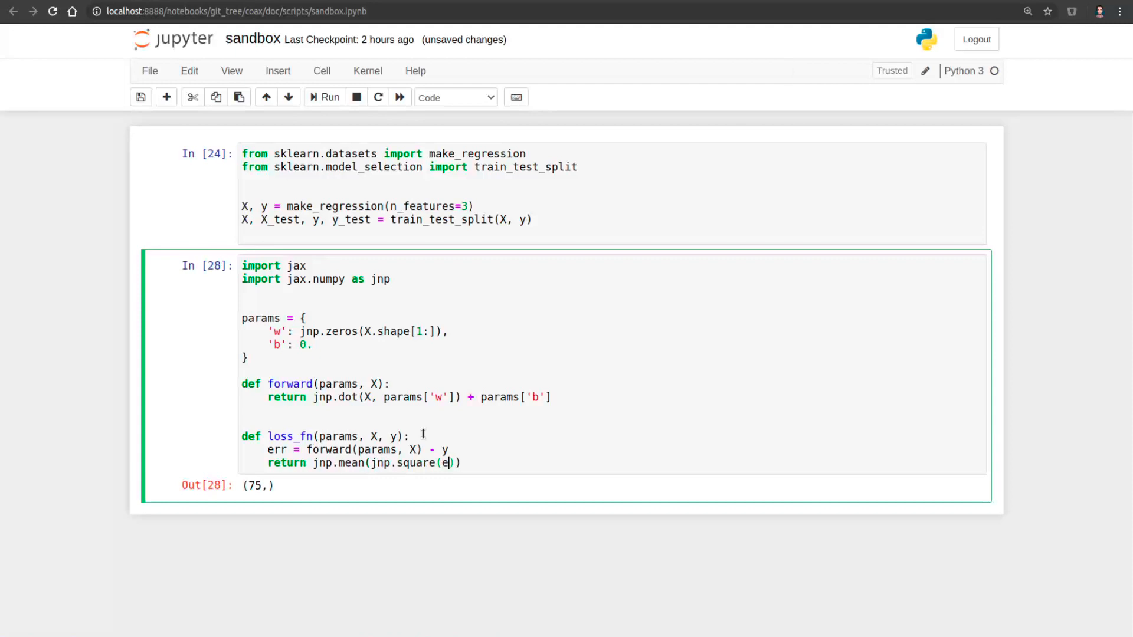
pyautogui.write('rr))  #')
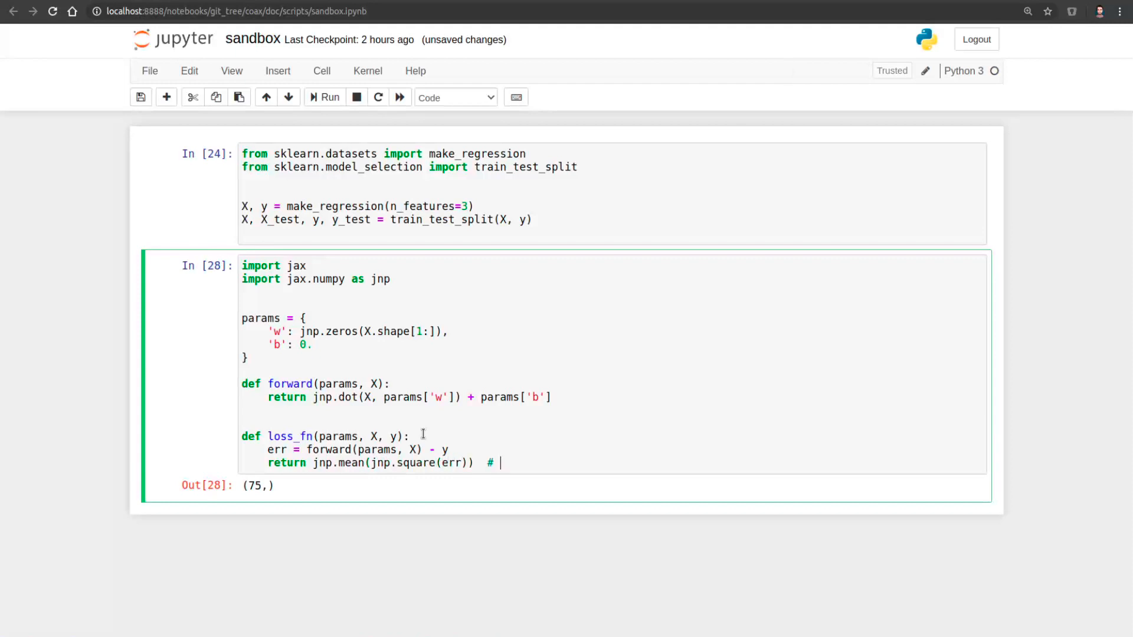
pyautogui.write('mse')
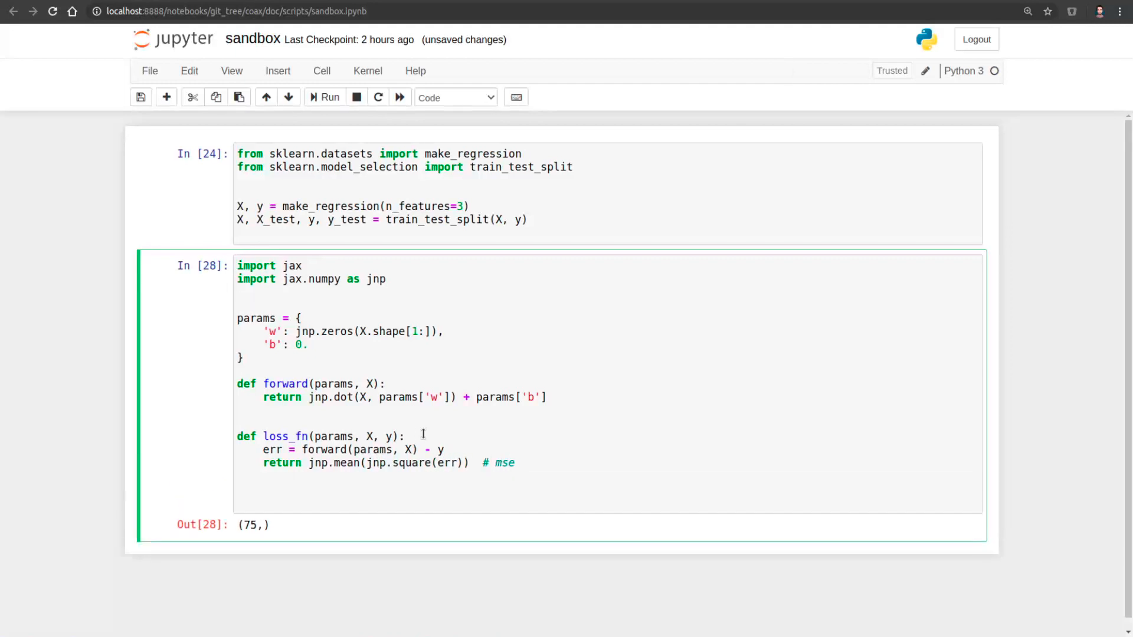
pyautogui.write('l')
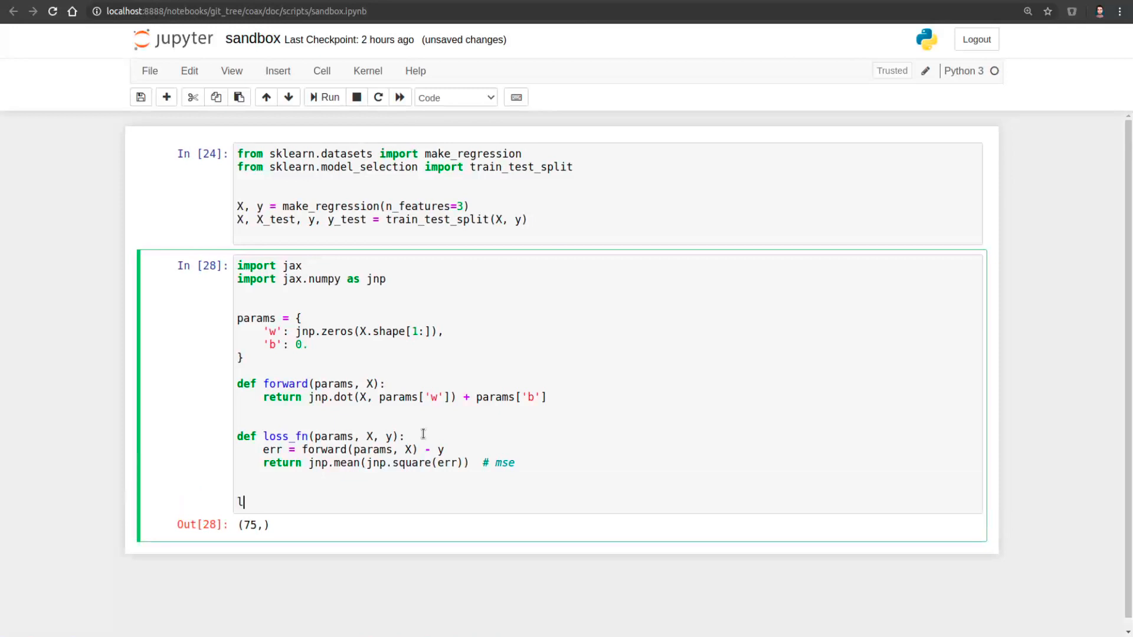
# - Compute loss_fn(params, X, y), then switch to X_test and y_test, giving loss 8176.3
pyautogui.write('oss_fn')
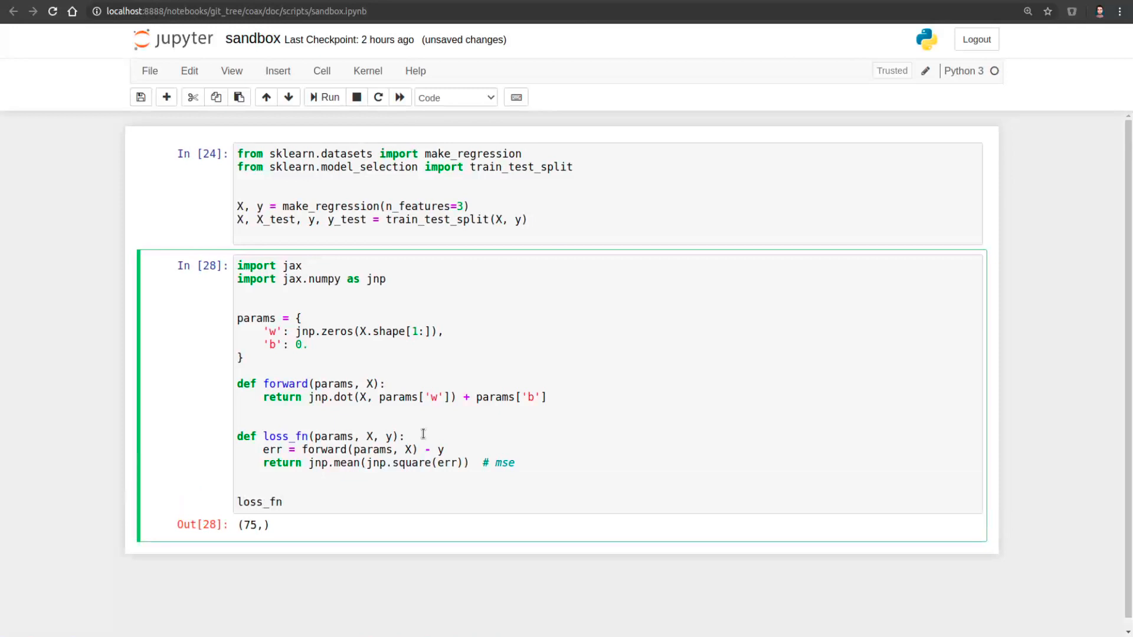
pyautogui.write('(PArams)')
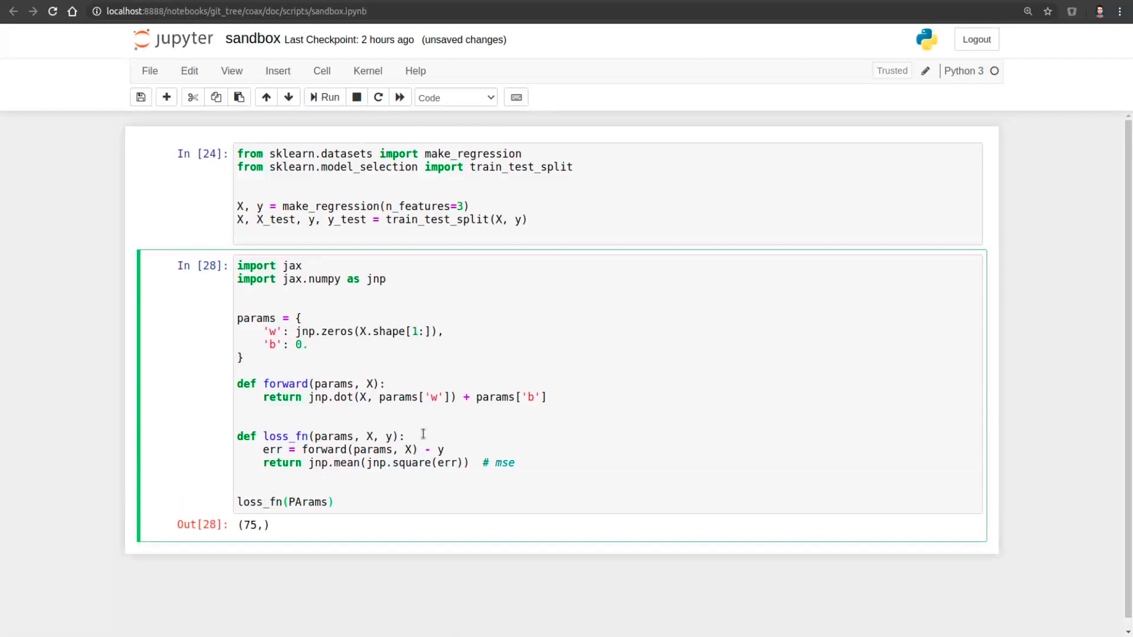
pyautogui.write('par')
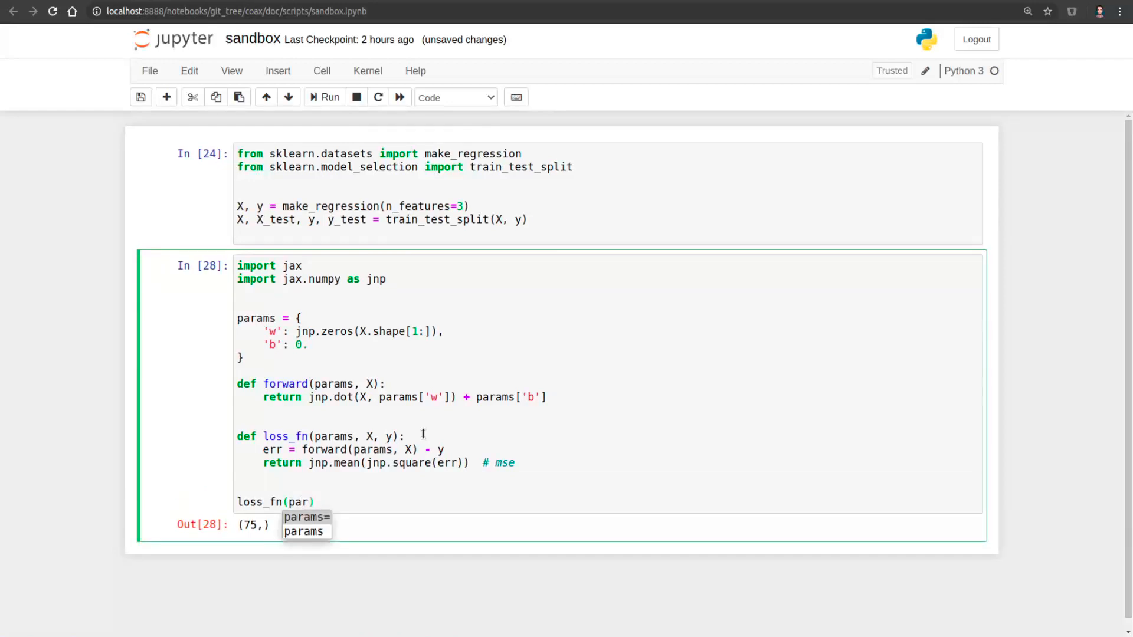
pyautogui.write('params, X, y')
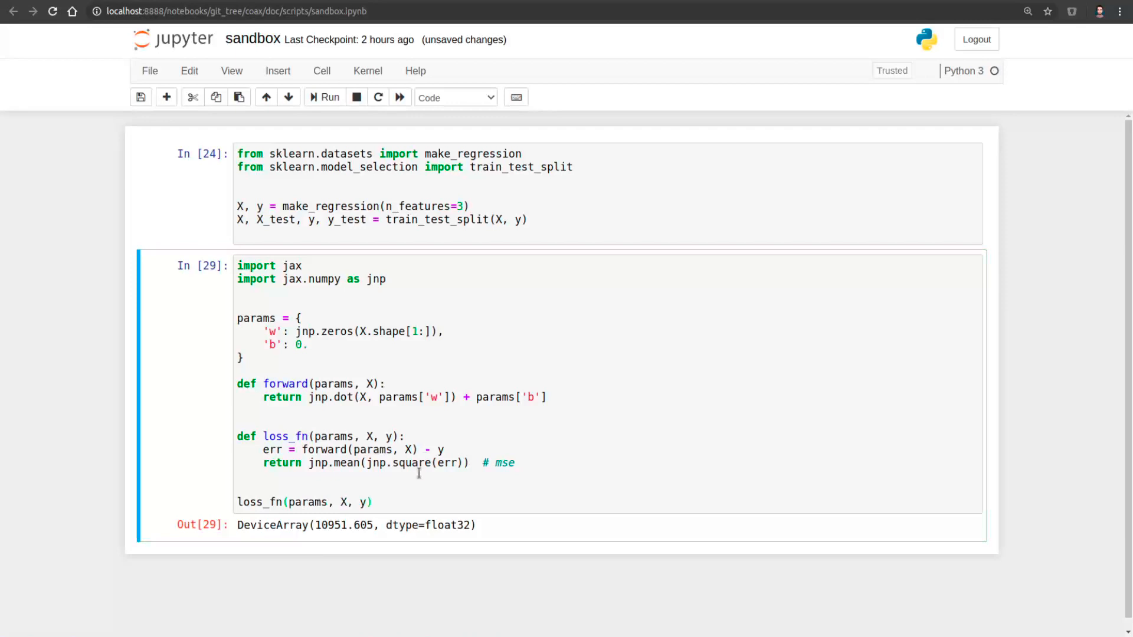
pyautogui.doubleClick(345, 525)
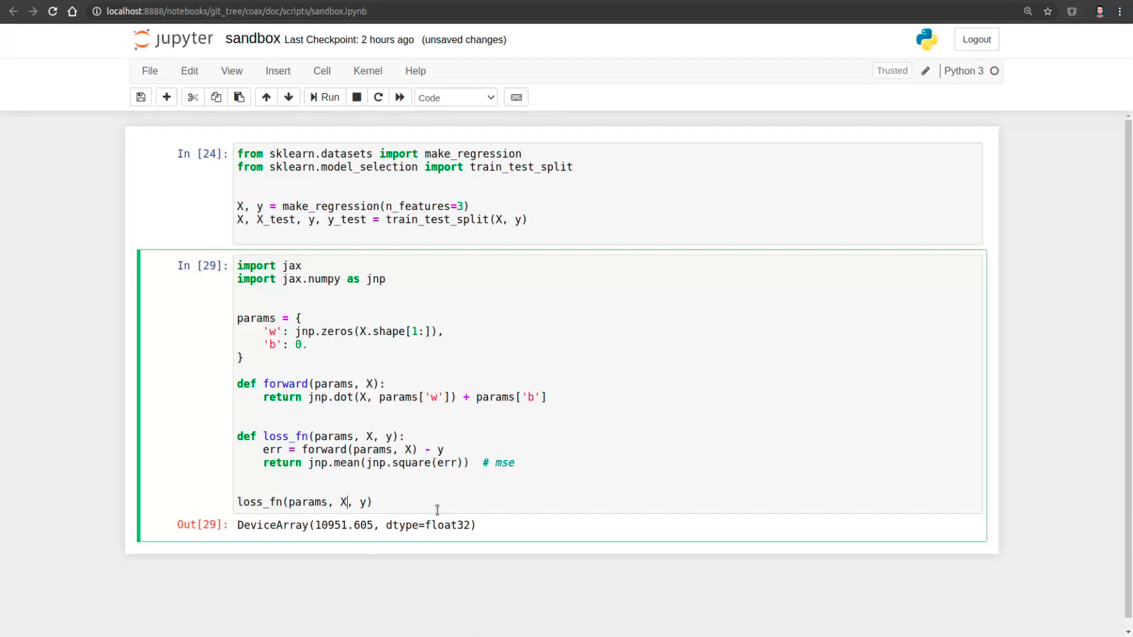
pyautogui.write('_test')
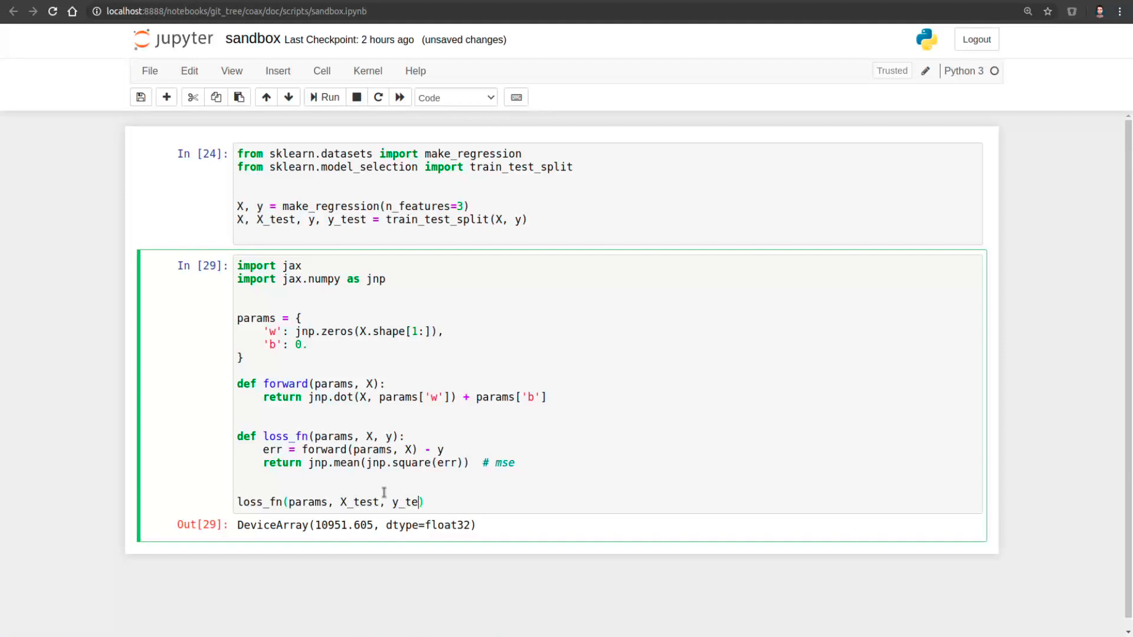
pyautogui.click(328, 97)
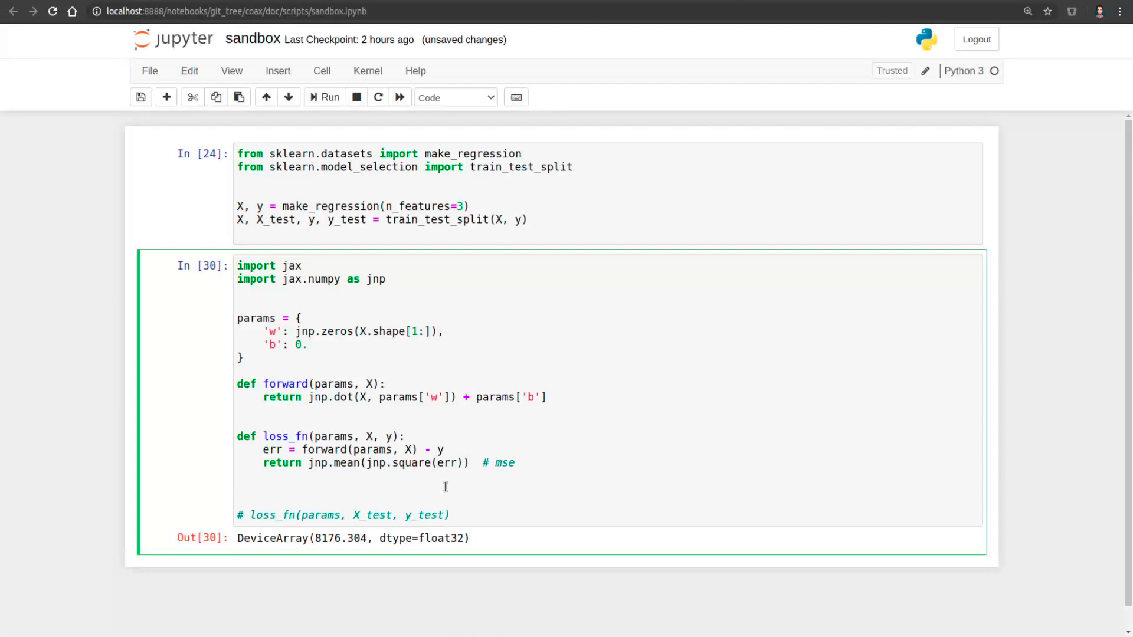
pyautogui.write('grad_fn')
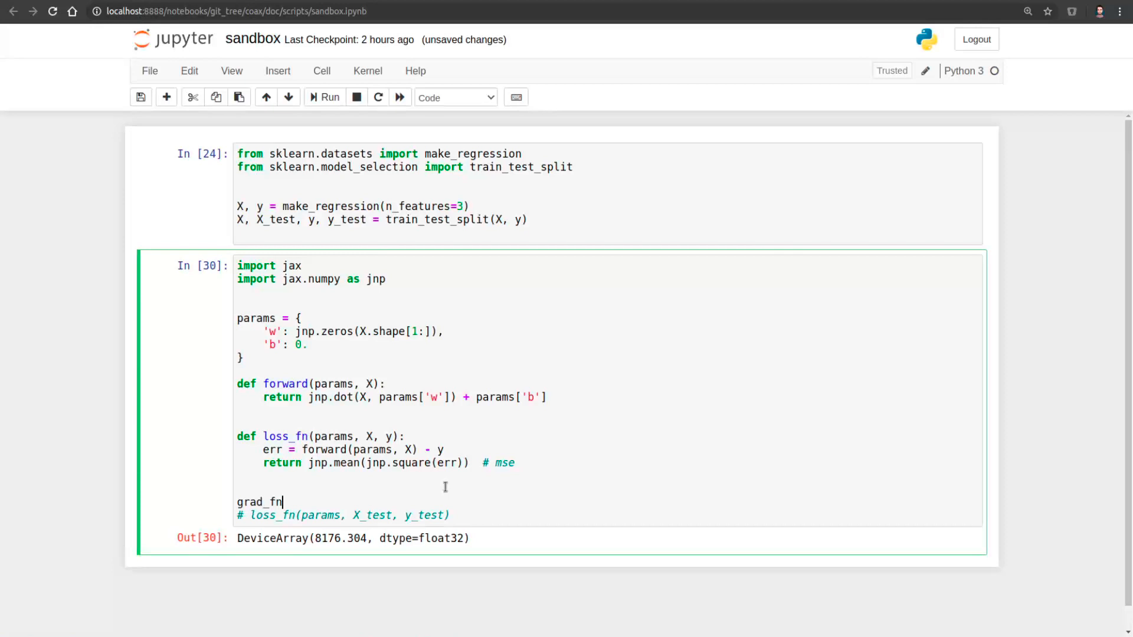
# - Define grad_fn = jax.grad(loss_fn) and rerun, keeping test loss 8176.304
pyautogui.write('=')
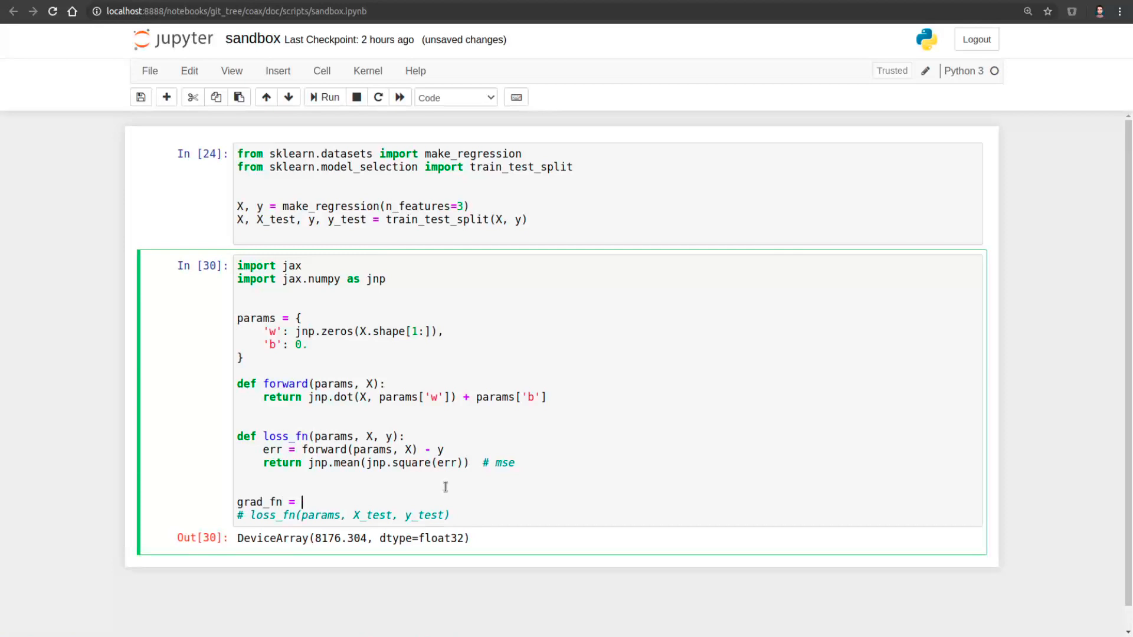
pyautogui.write('jax')
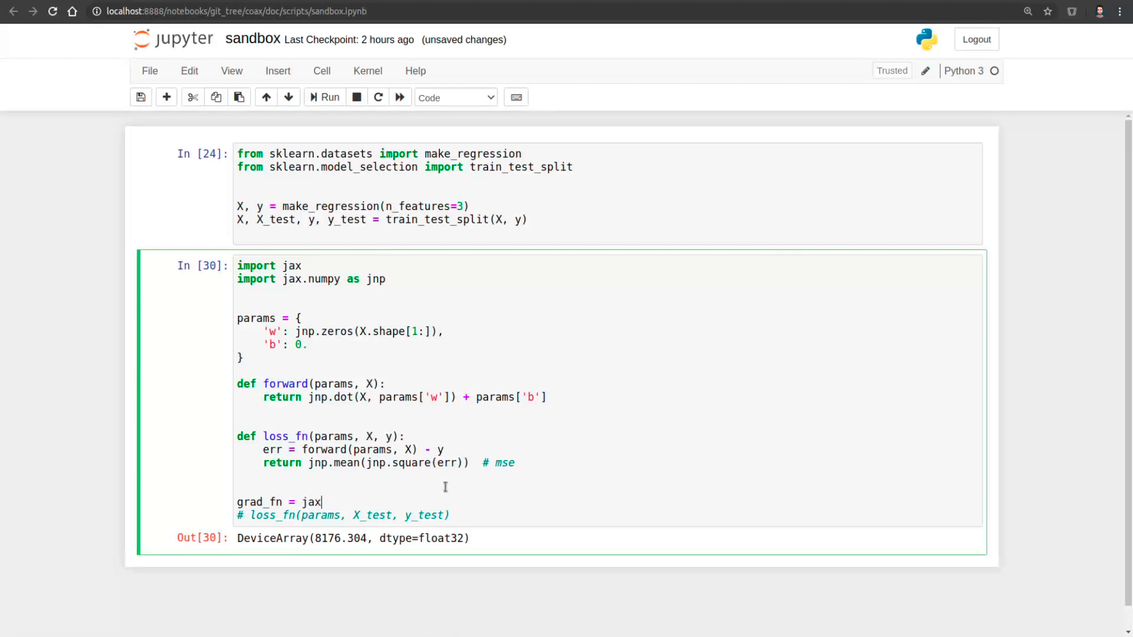
pyautogui.write('.grad')
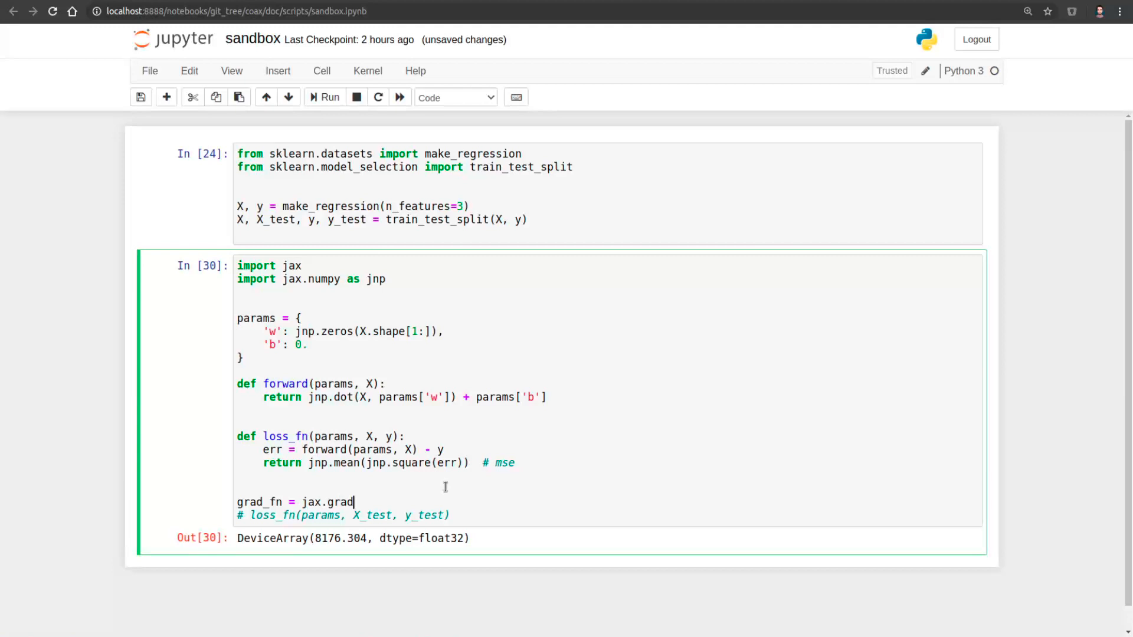
pyautogui.write('(loss)')
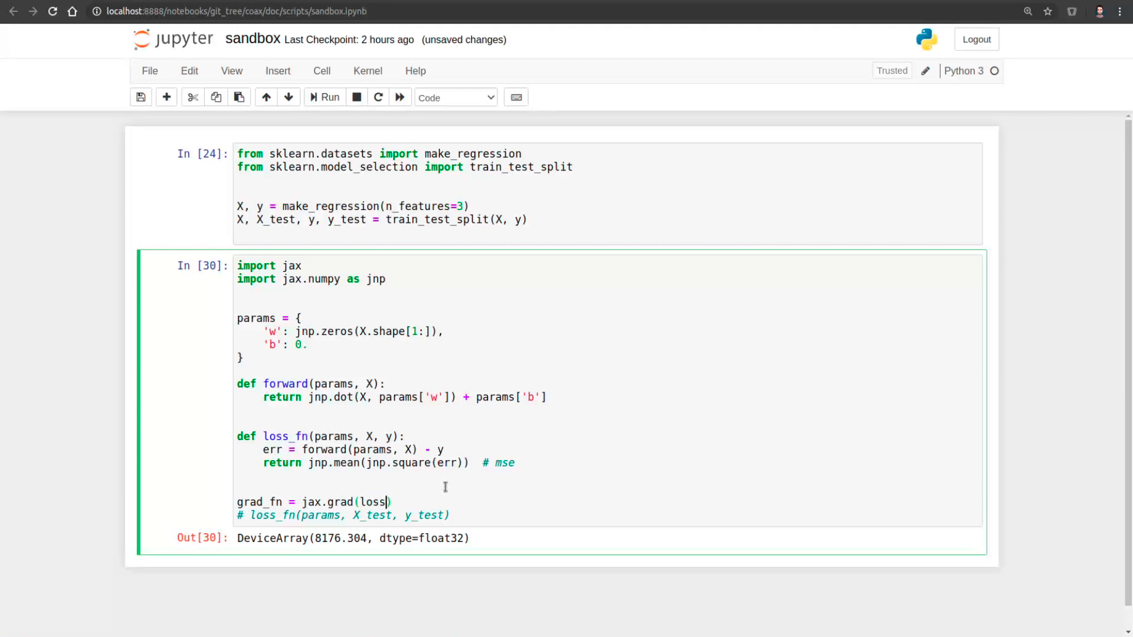
pyautogui.write('_fn')
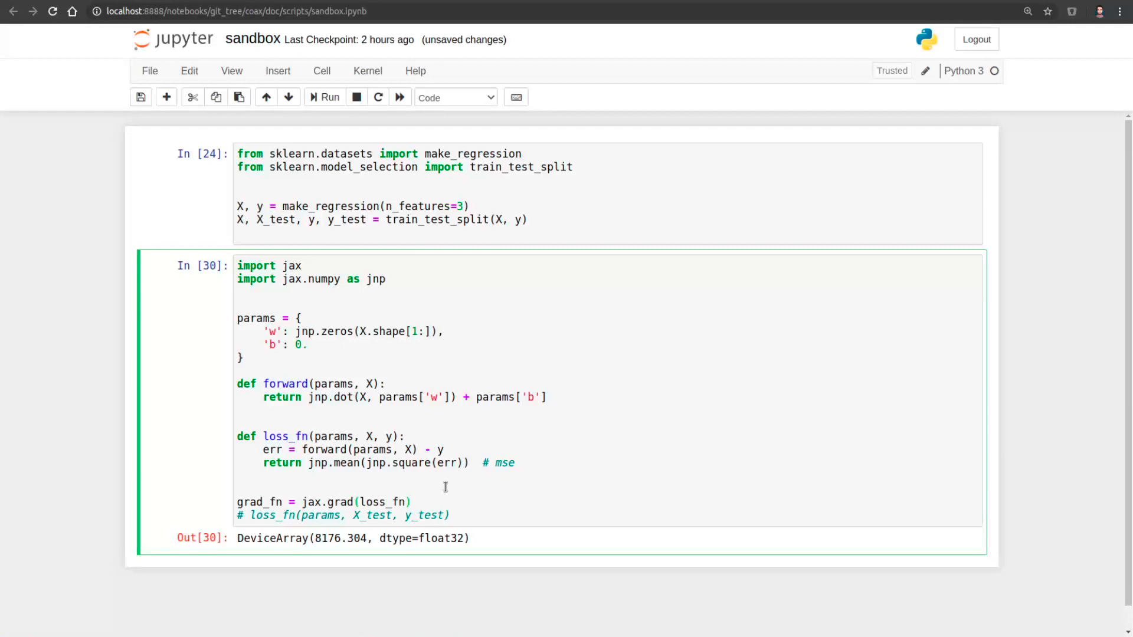
pyautogui.write('grad')
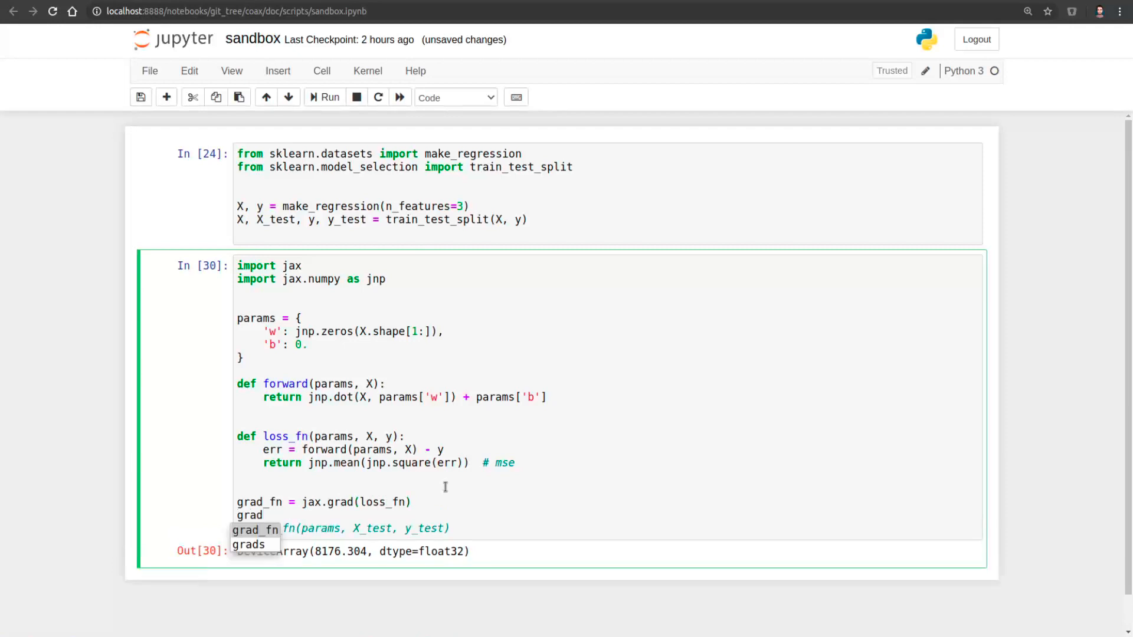
pyautogui.click(324, 97)
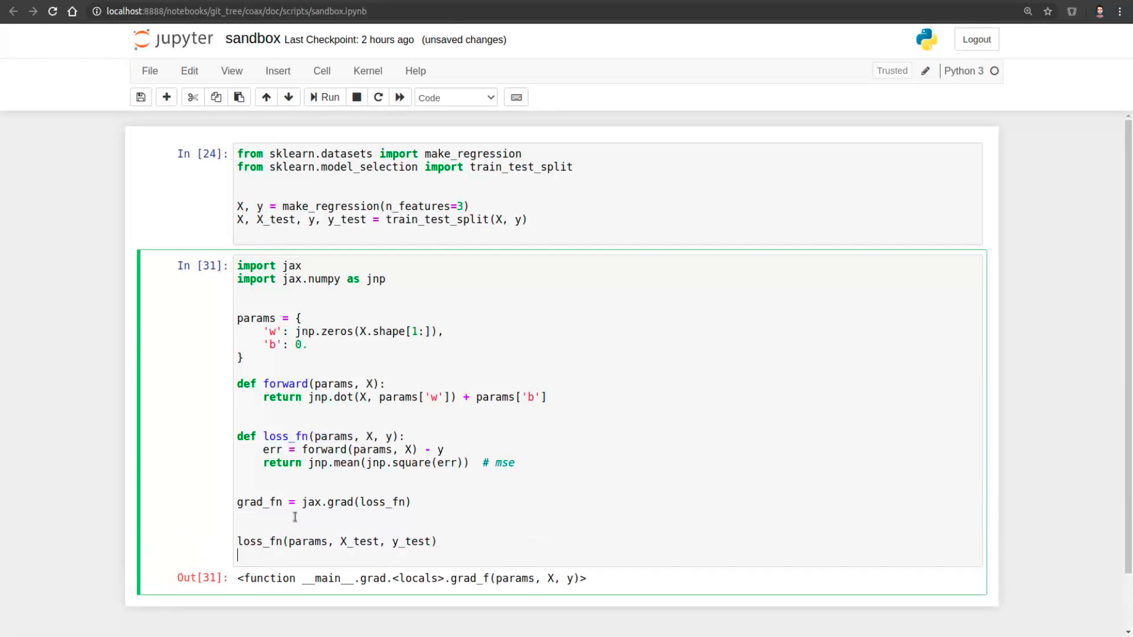
pyautogui.click(324, 97)
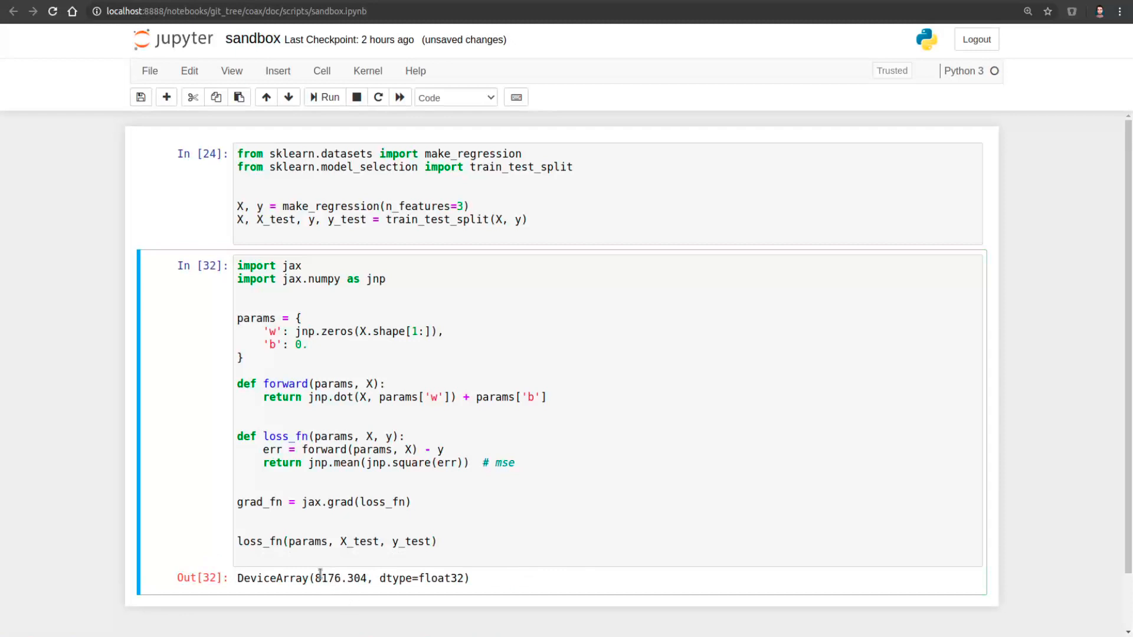
pyautogui.moveTo(225, 550)
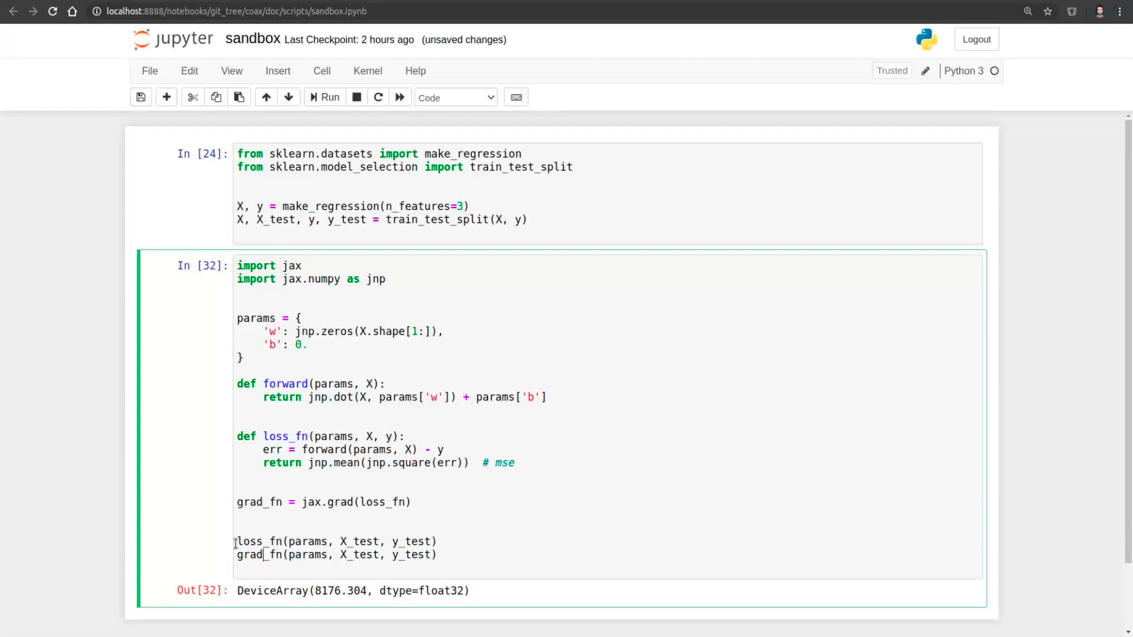
# - Run grad_fn on the test data to show gradients: b about -40.88 and three w values
pyautogui.click(325, 97)
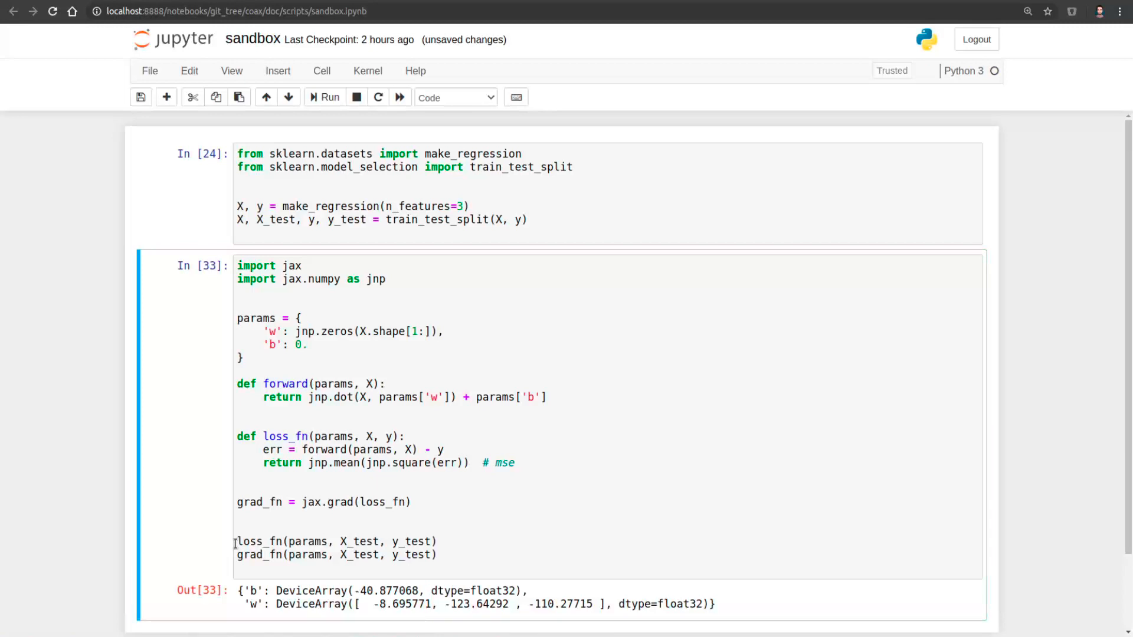
pyautogui.moveTo(274, 523)
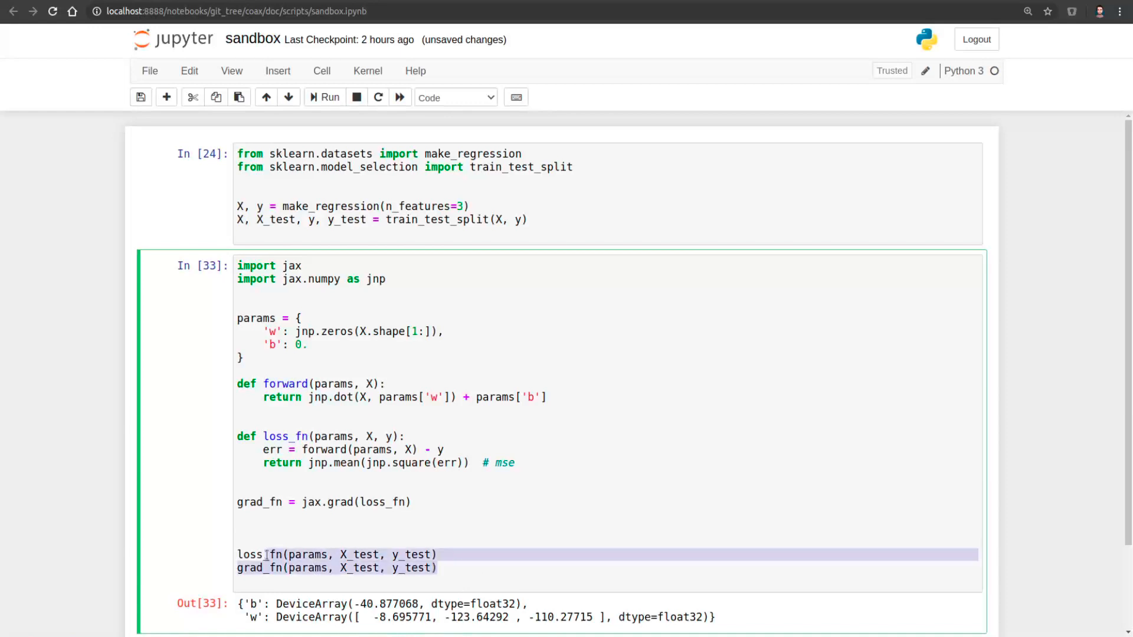
pyautogui.press('ctrl+/')
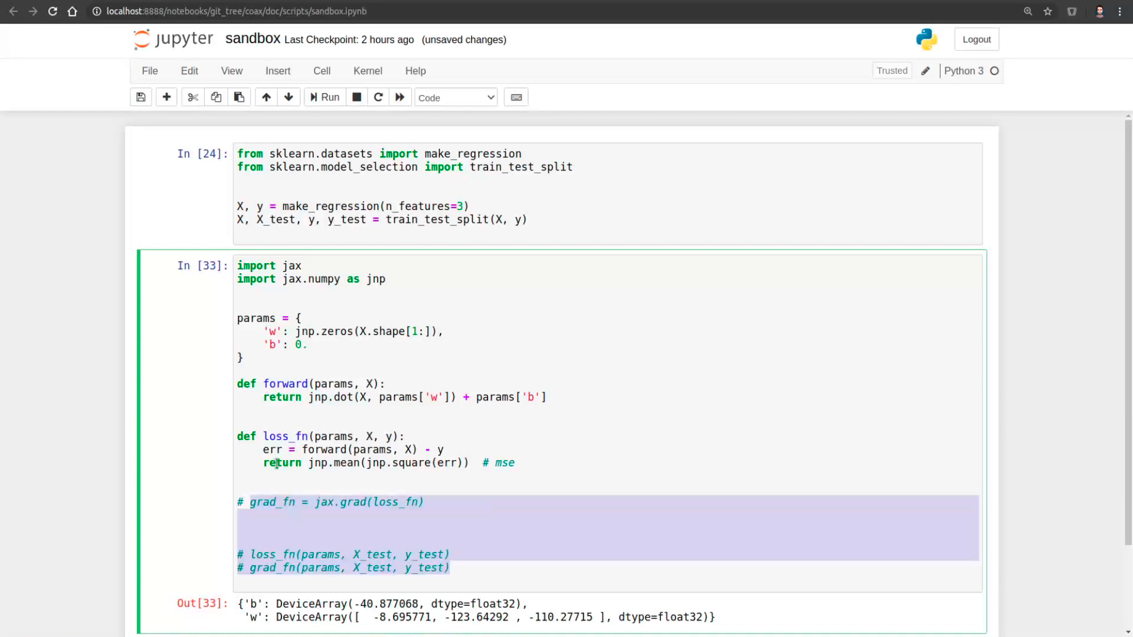
pyautogui.click(264, 423)
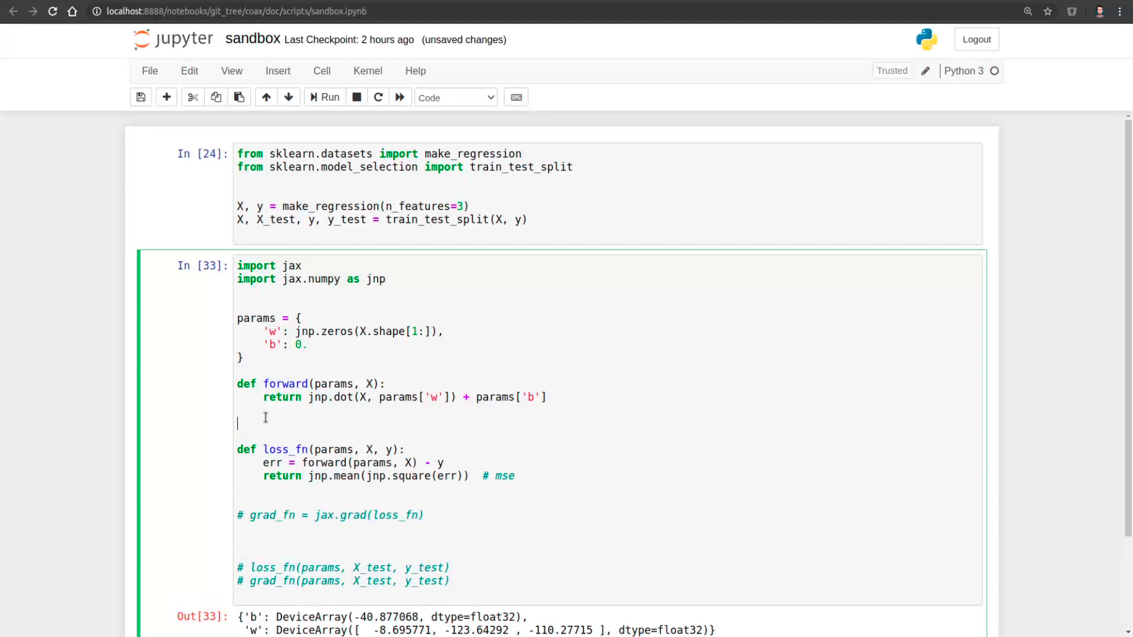
pyautogui.moveTo(291, 435)
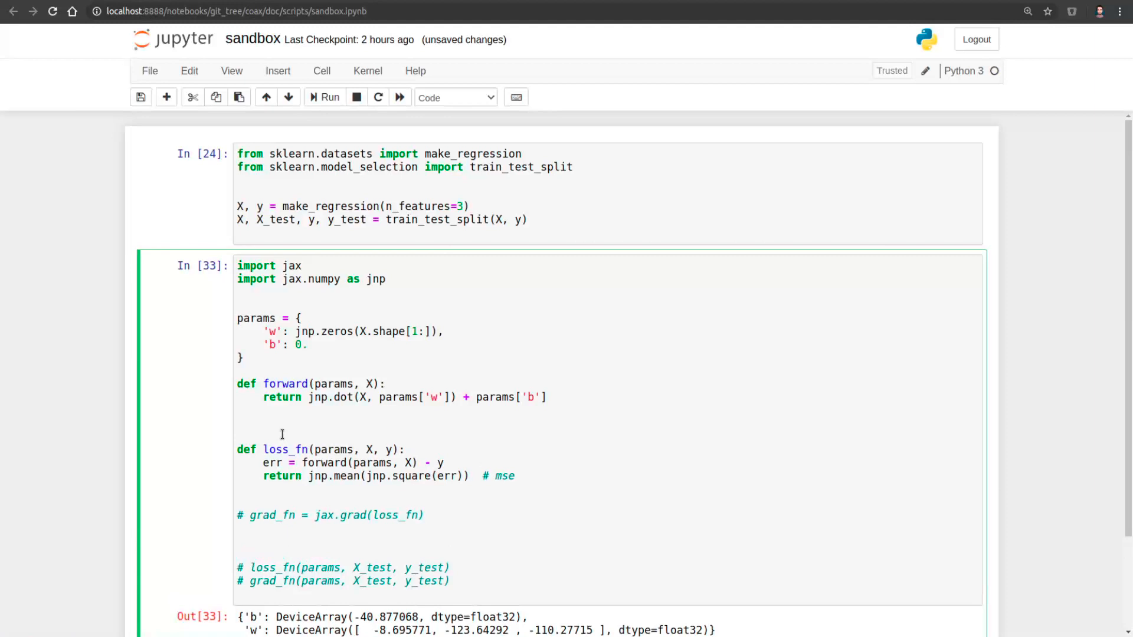
pyautogui.write('@')
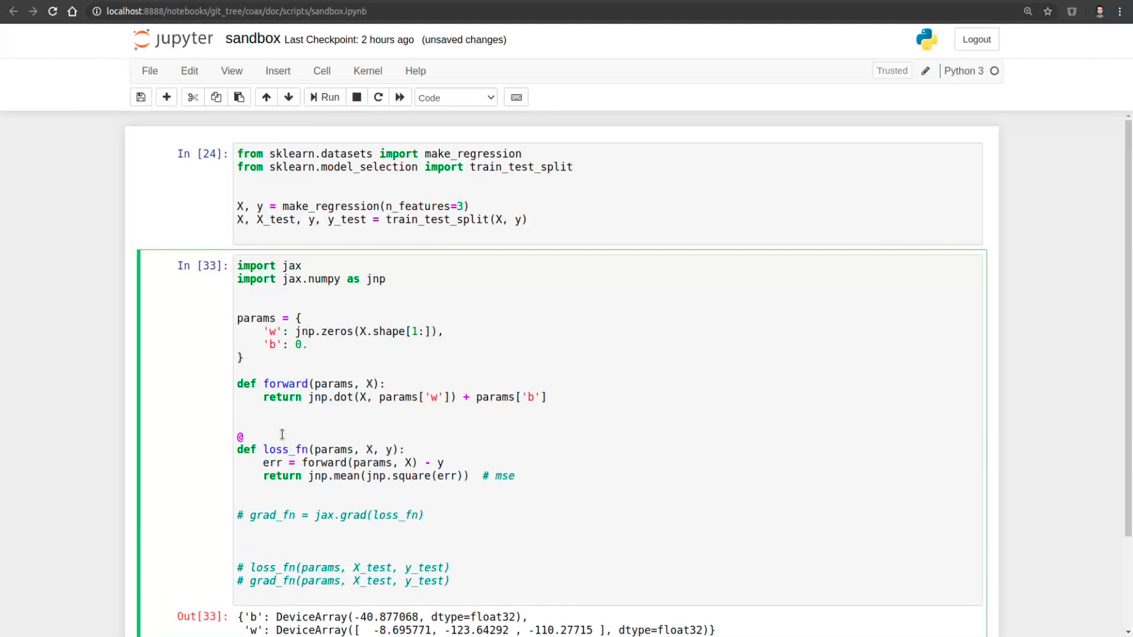
pyautogui.write('jax.jit')
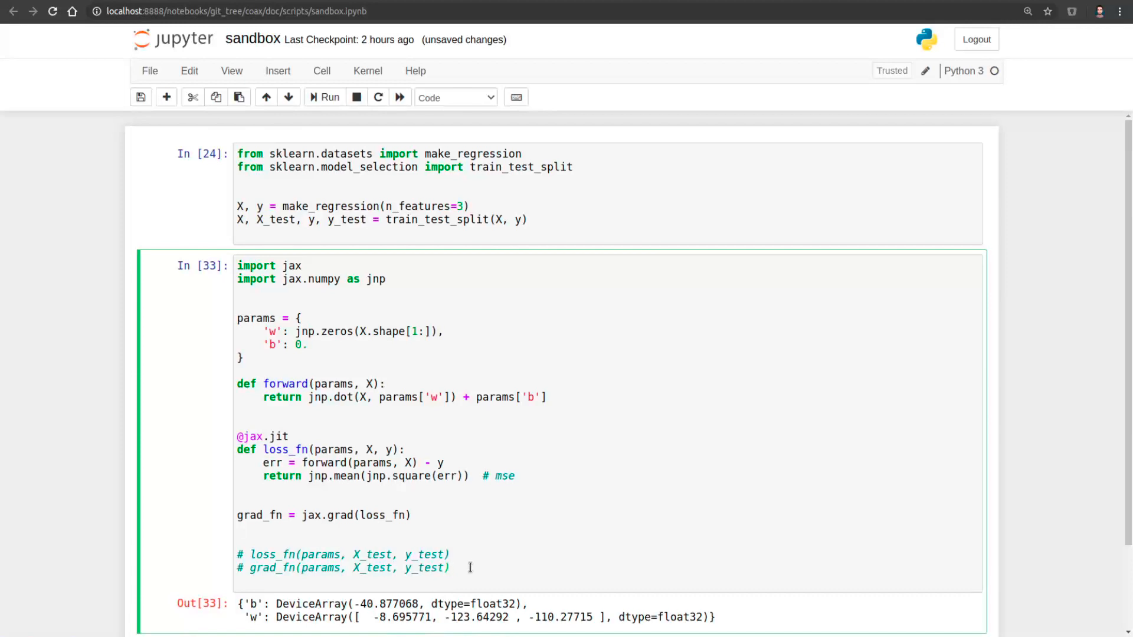
pyautogui.click(328, 97)
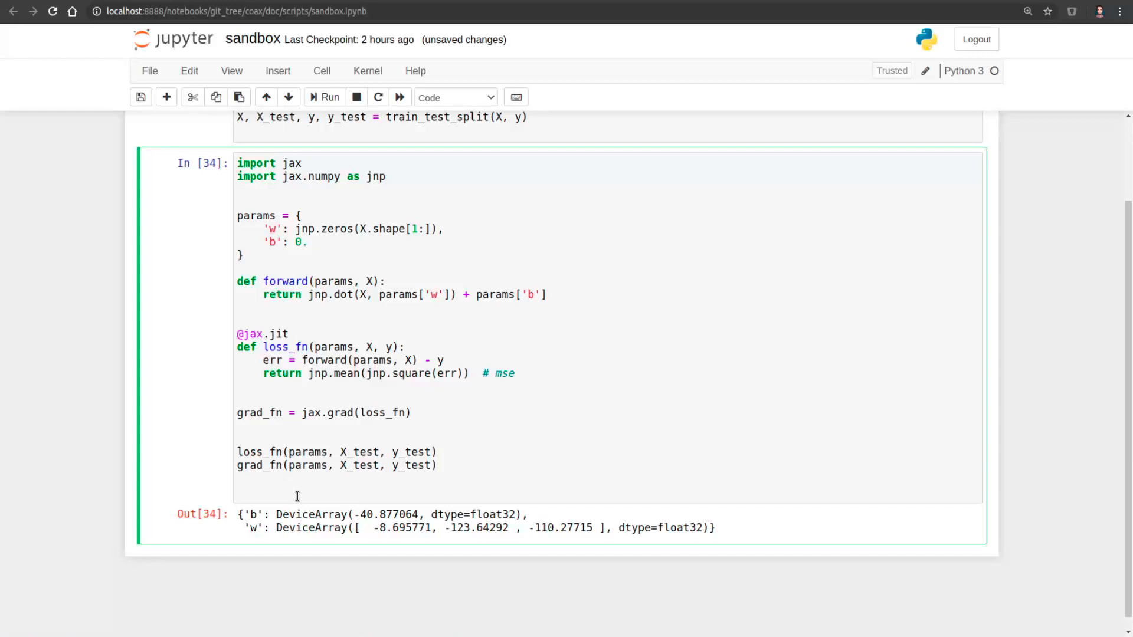
# - Start a for _ in range(50) loop that prints the loss
pyautogui.write('for _')
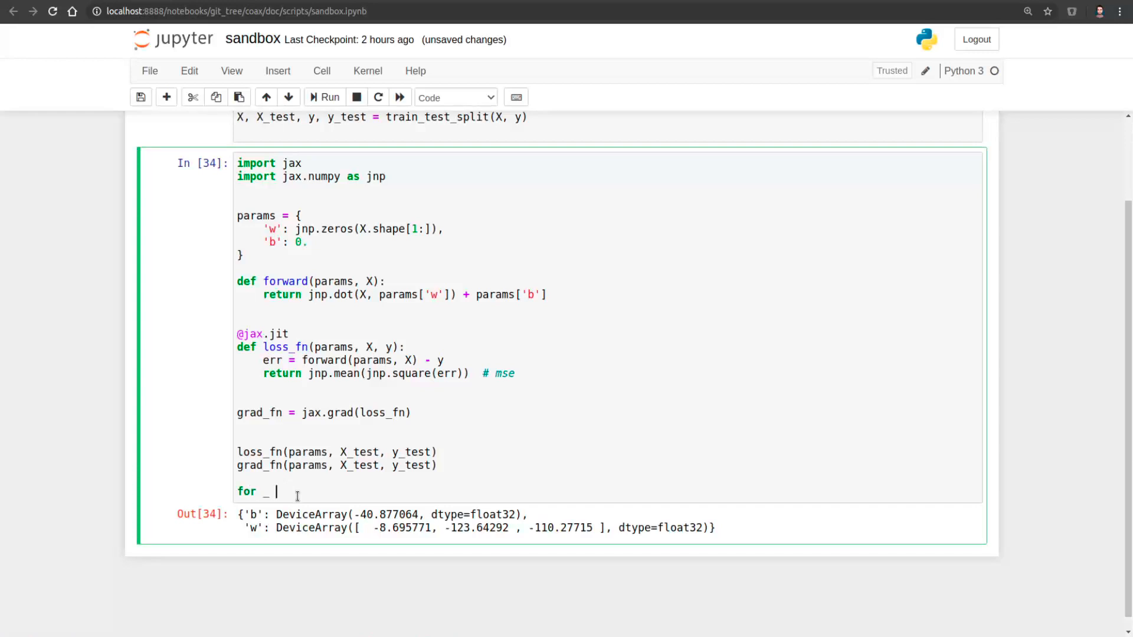
pyautogui.write('in range()')
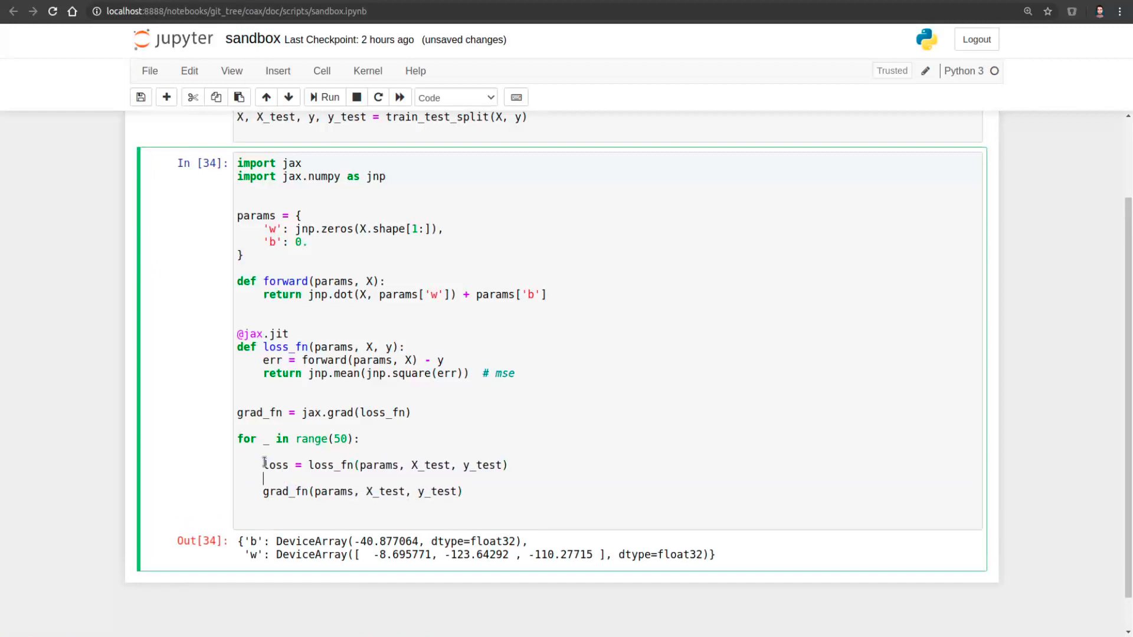
pyautogui.write('print(loss)')
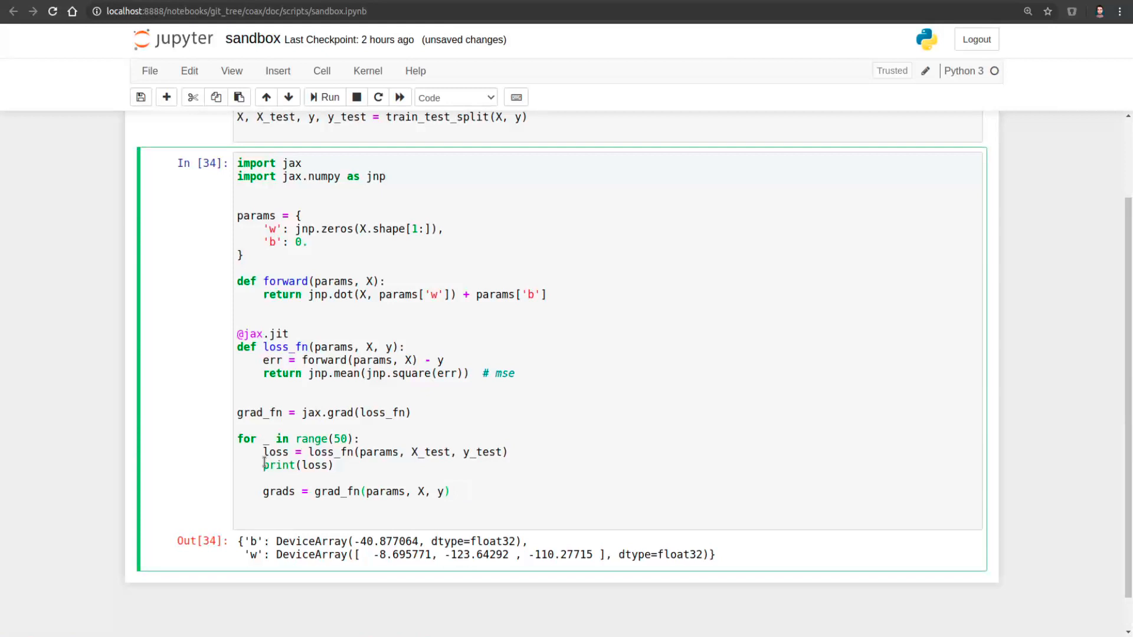
# - Update params['w'] and params['b'] by subtracting 0.05 times their gradients, then save
pyautogui.write('pa')
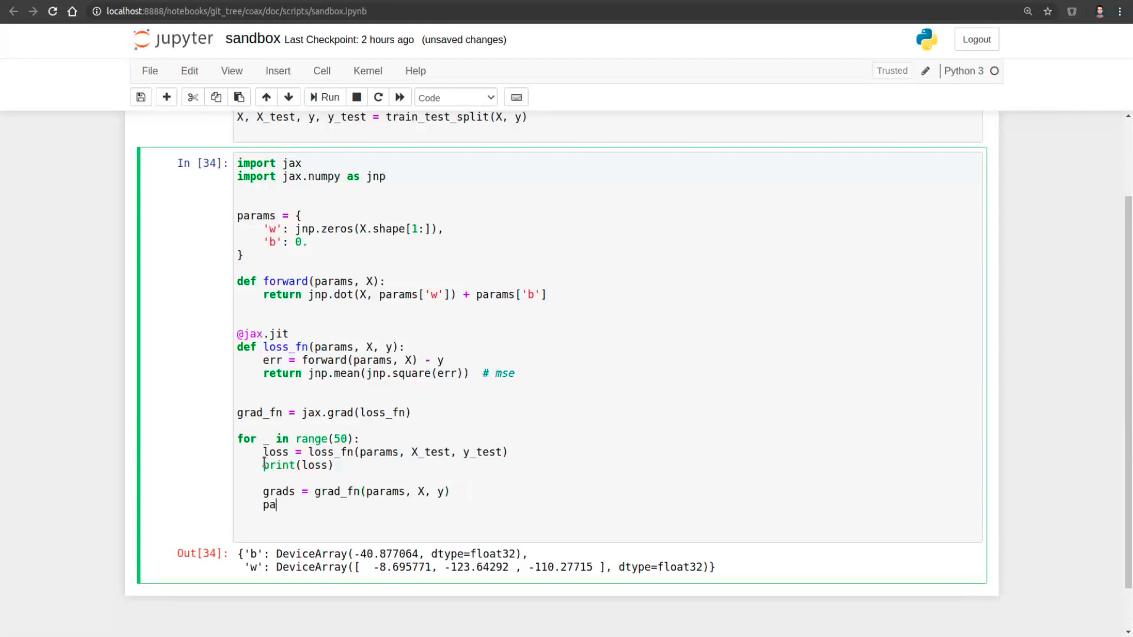
pyautogui.write('rams')
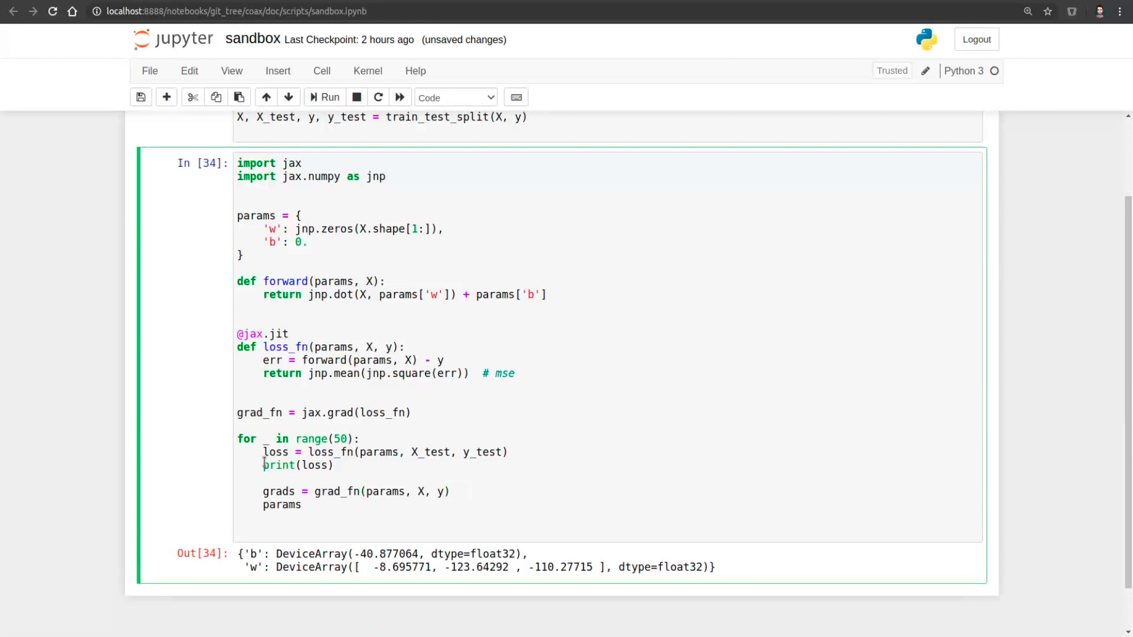
pyautogui.write("['w']")
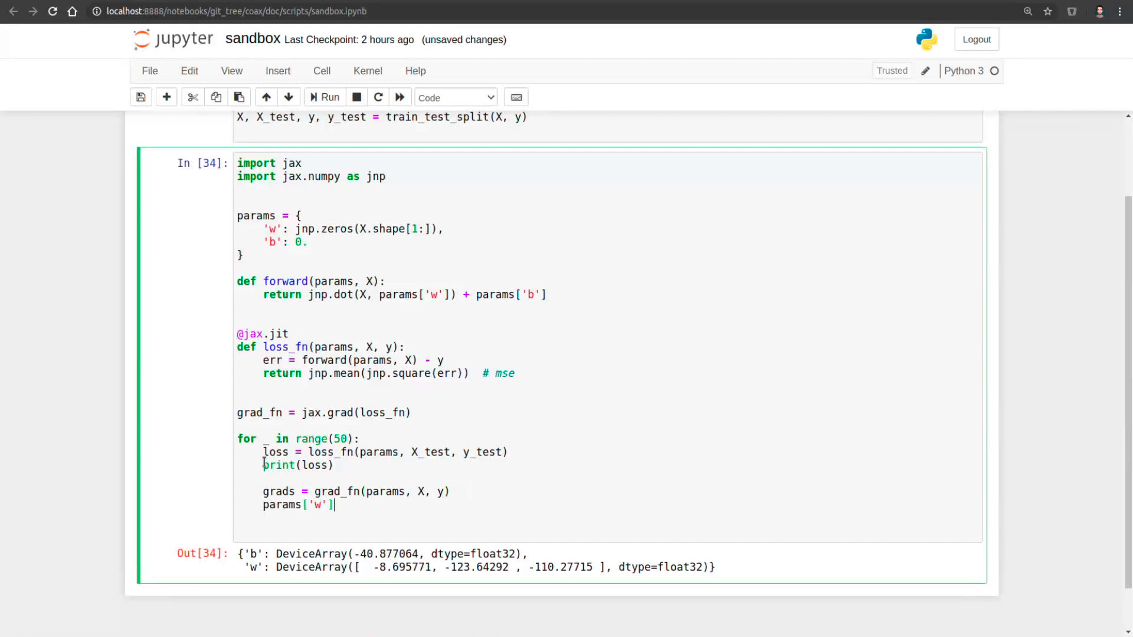
pyautogui.write('-= 0.')
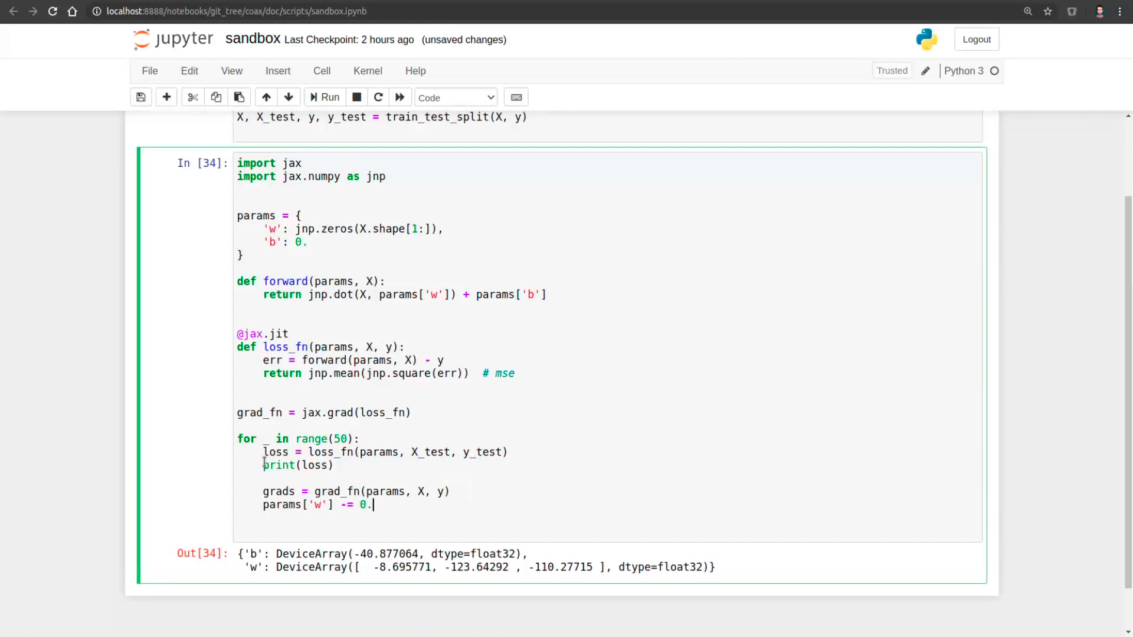
pyautogui.write('05')
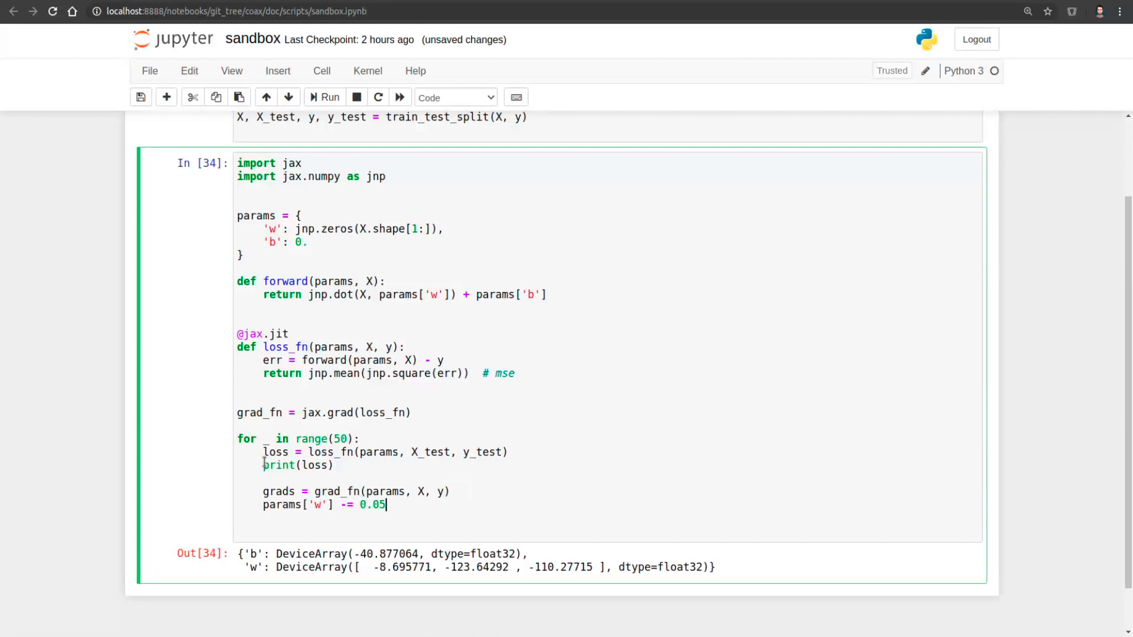
pyautogui.write('*')
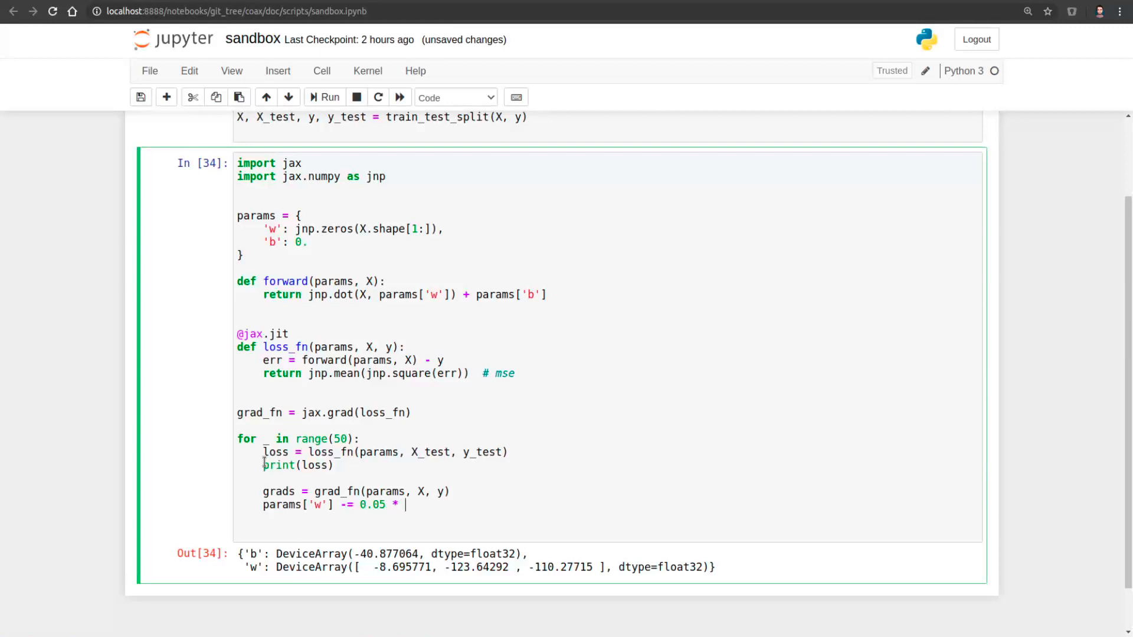
pyautogui.write('gr')
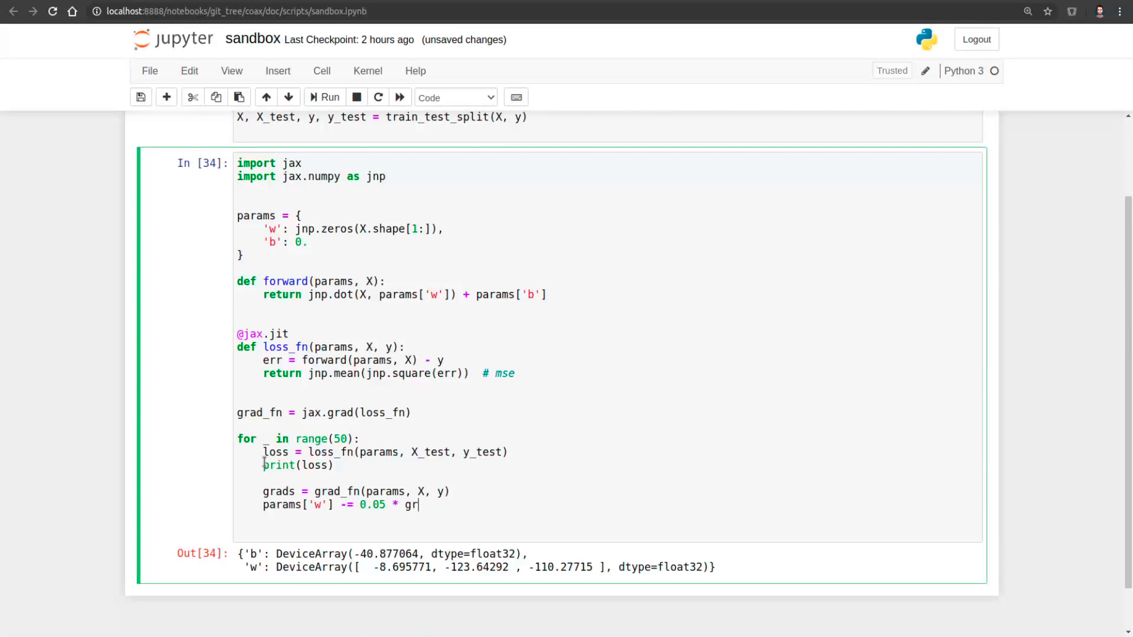
pyautogui.write("ads['w']")
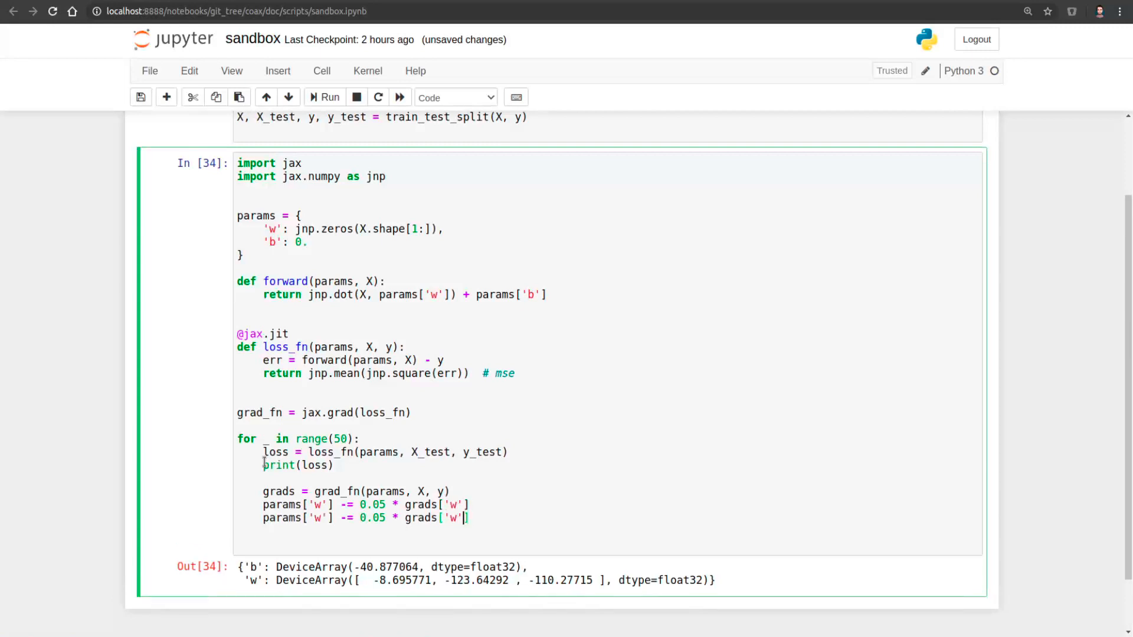
pyautogui.write('b')
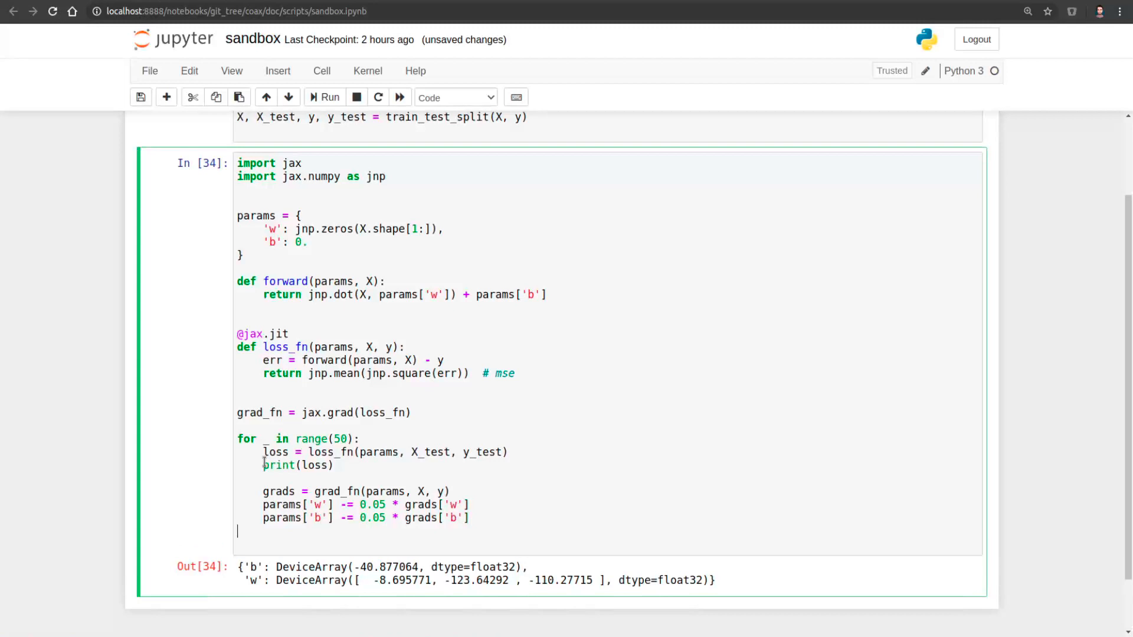
pyautogui.press('ctrl+s')
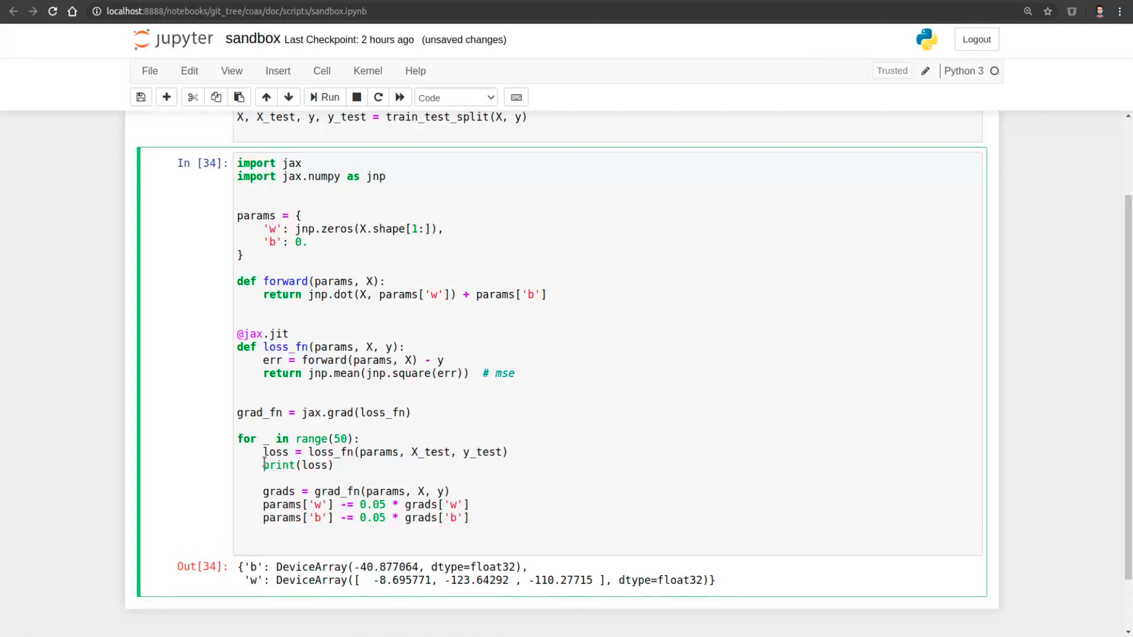
pyautogui.click(329, 96)
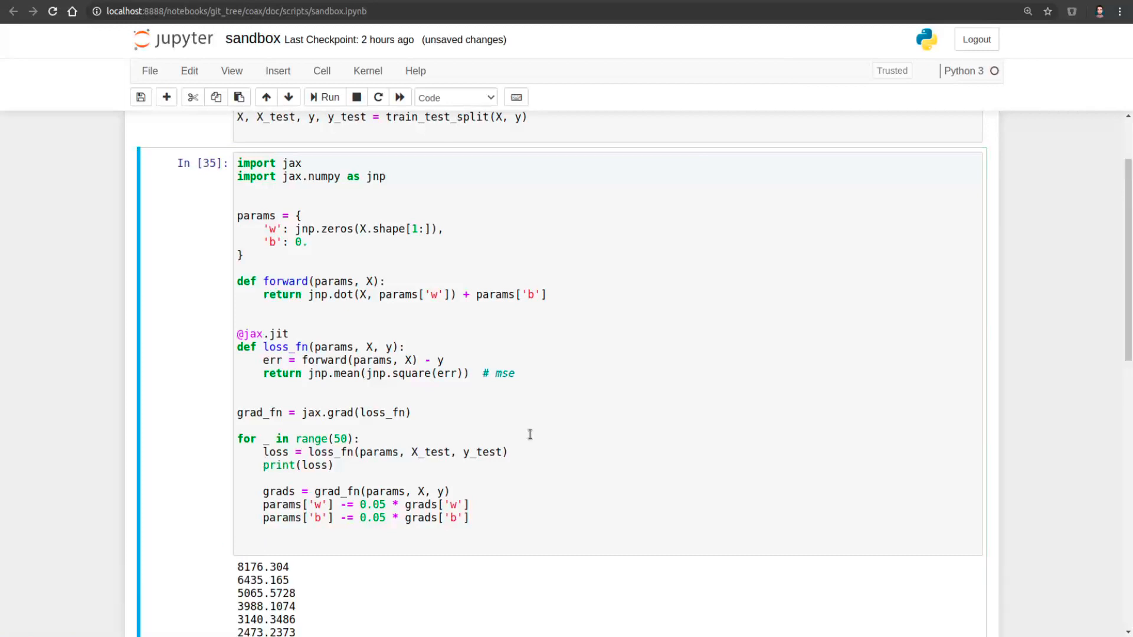
pyautogui.scroll(-3)
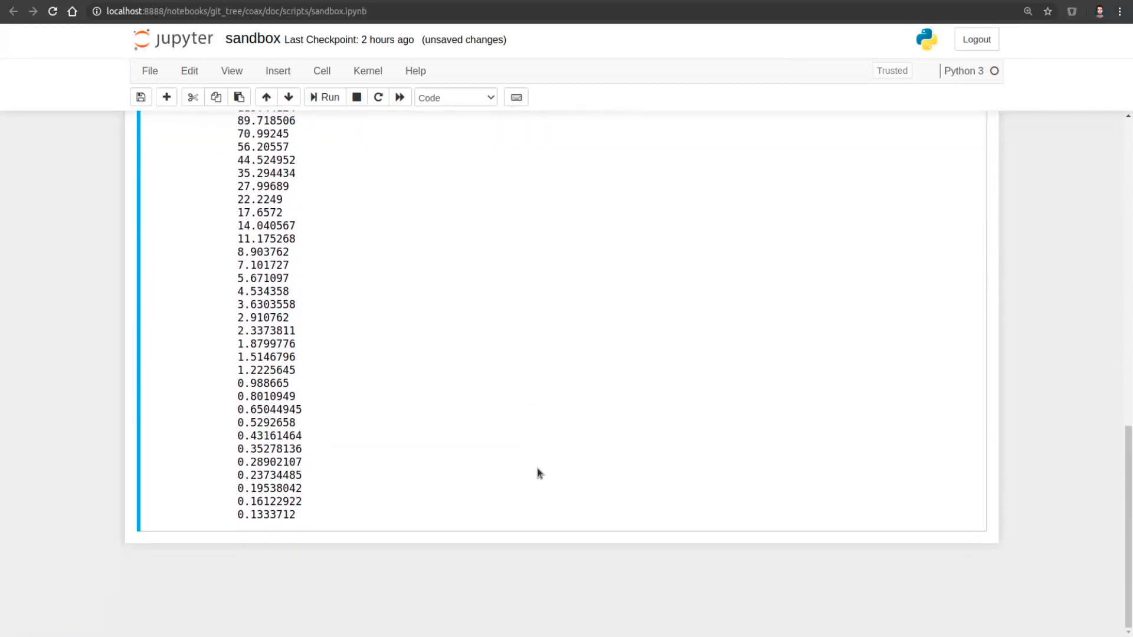
pyautogui.scroll(3)
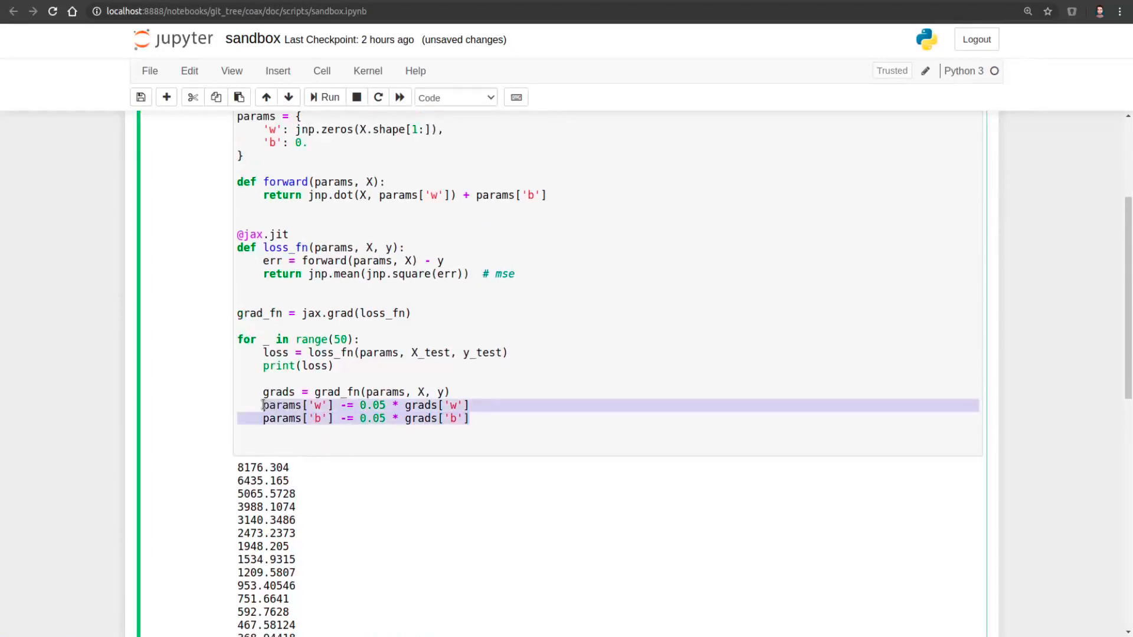
pyautogui.click(473, 423)
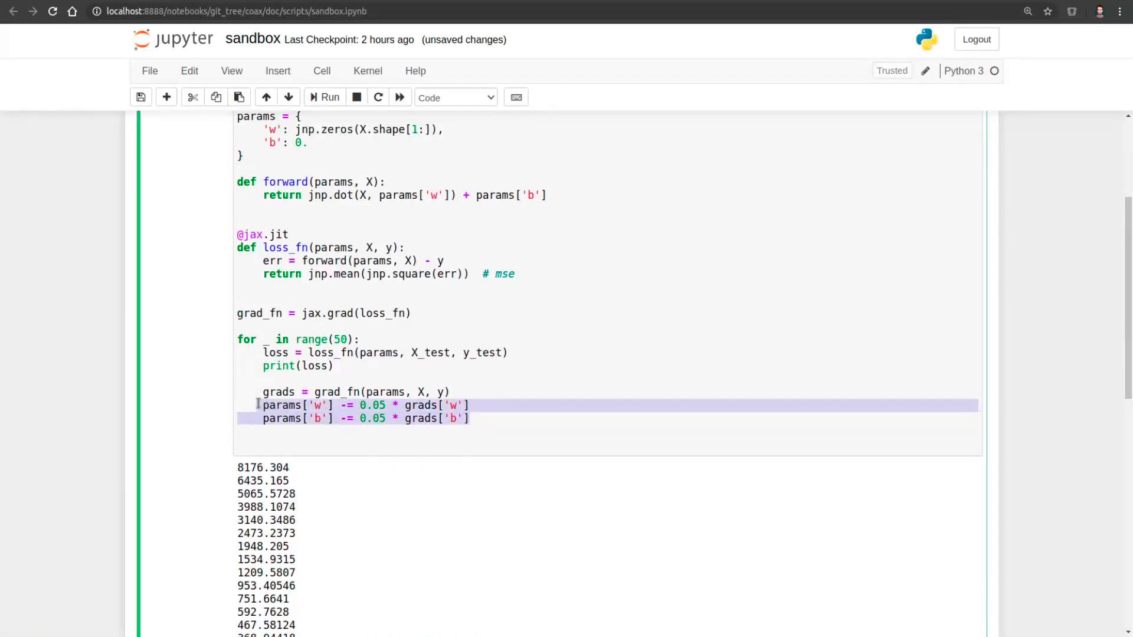
pyautogui.click(521, 443)
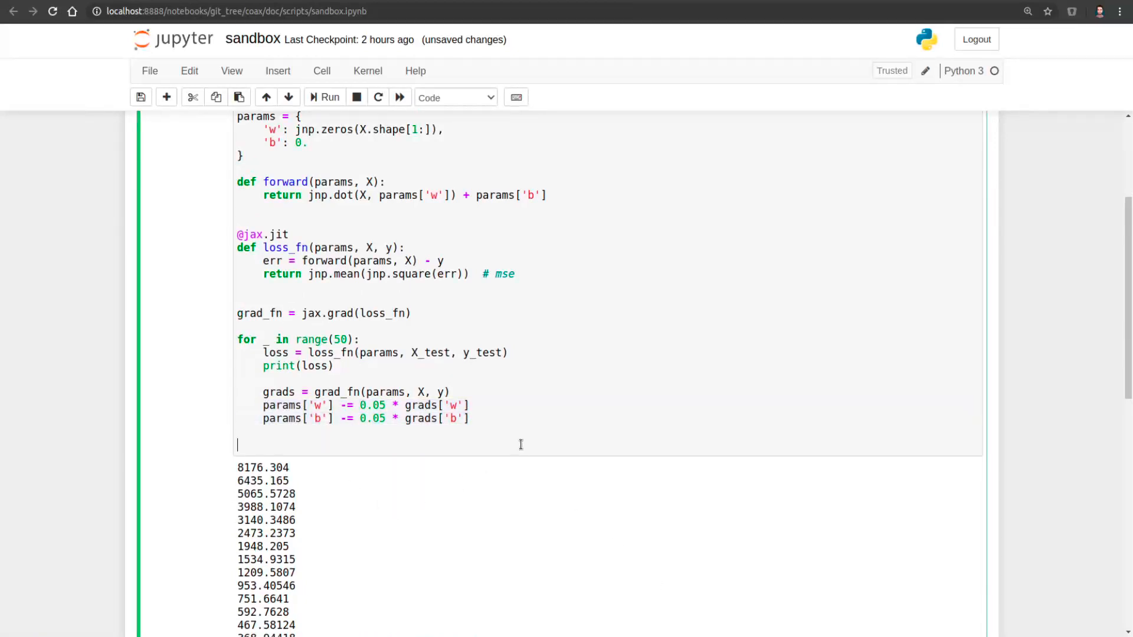
pyautogui.moveTo(484, 419)
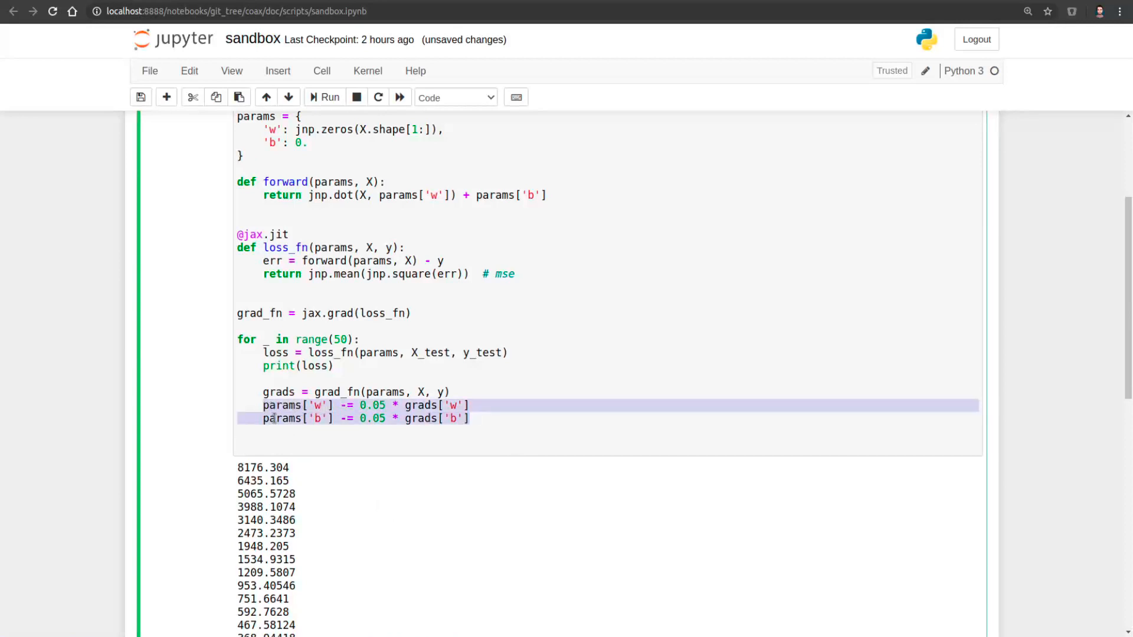
pyautogui.moveTo(360, 518)
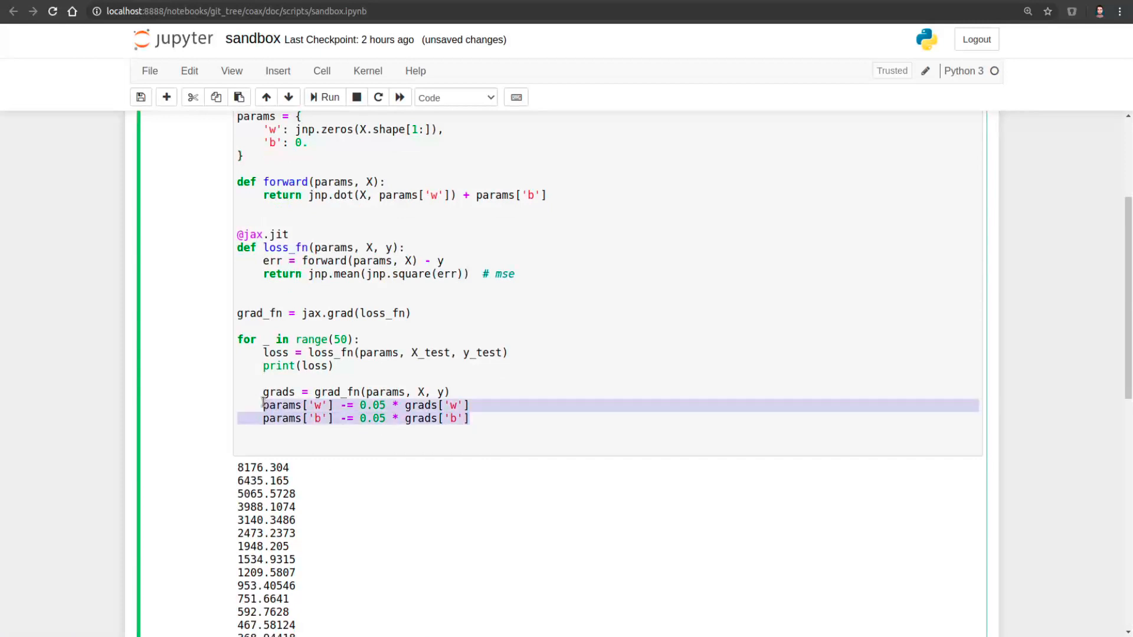
# - Overwrite the w and b update lines with a params = jax.tree_multimap assignment
pyautogui.write('params =')
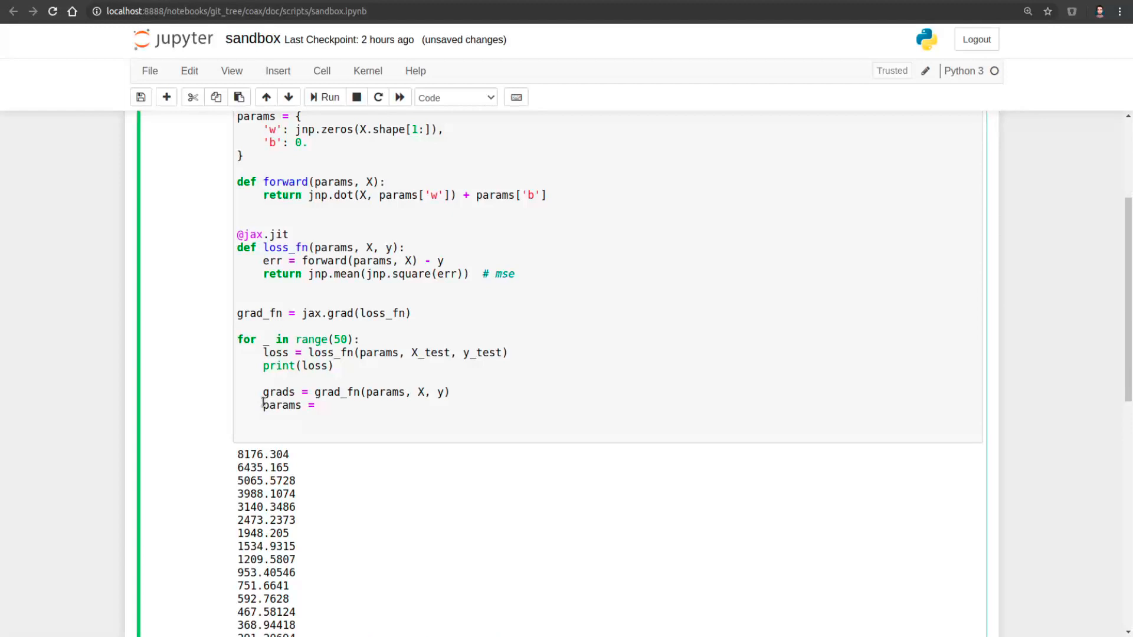
pyautogui.write('jax.mul')
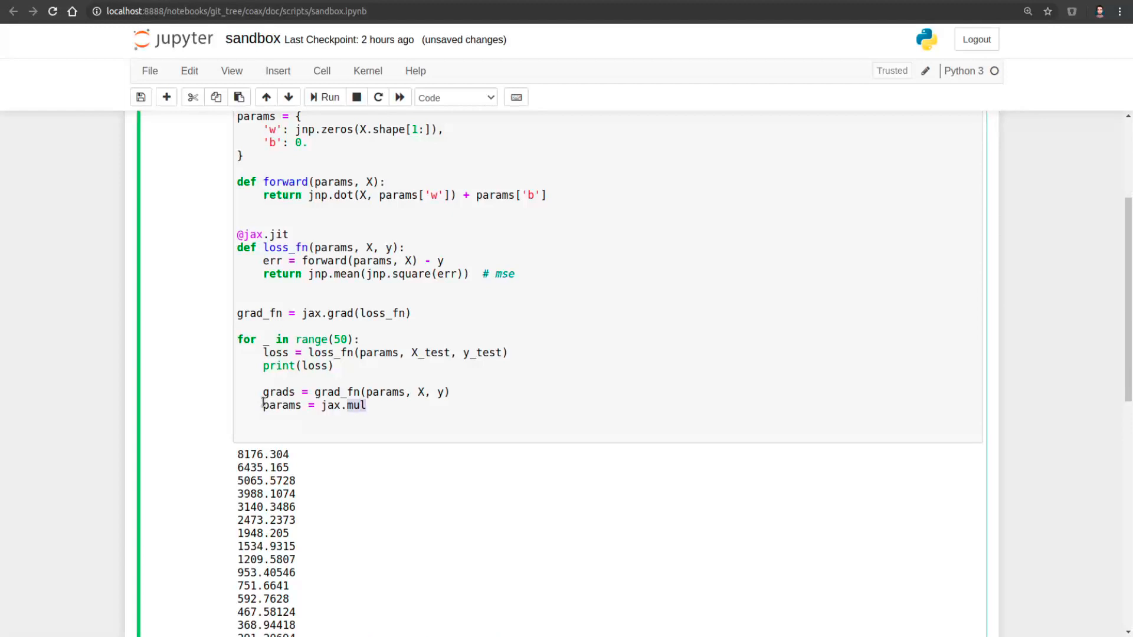
pyautogui.write('tree_multimap')
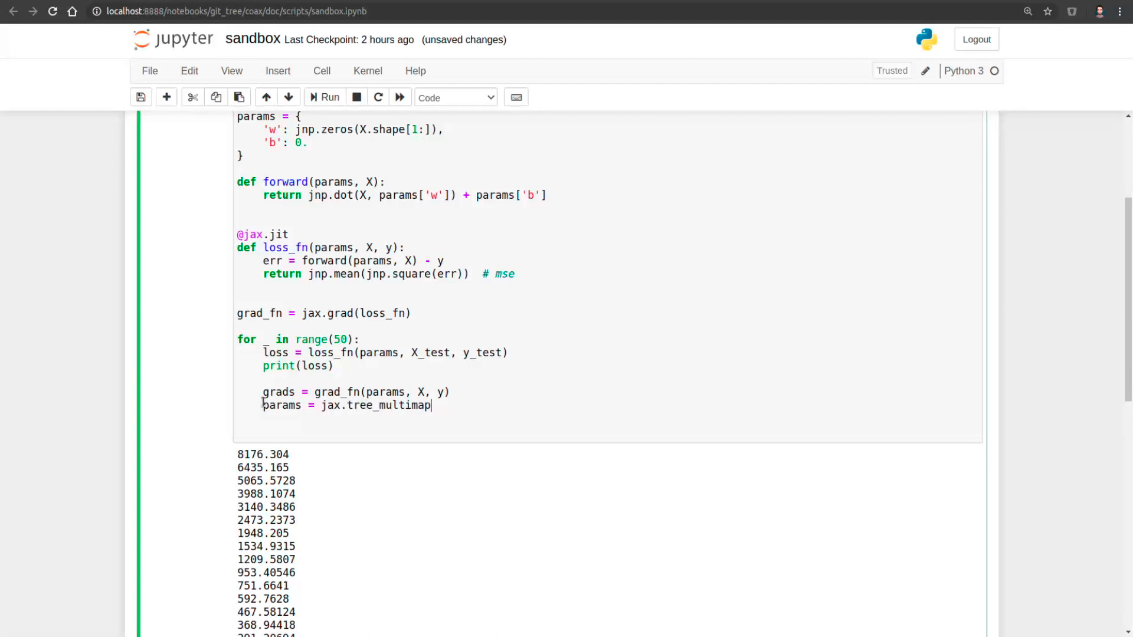
pyautogui.moveTo(431, 405)
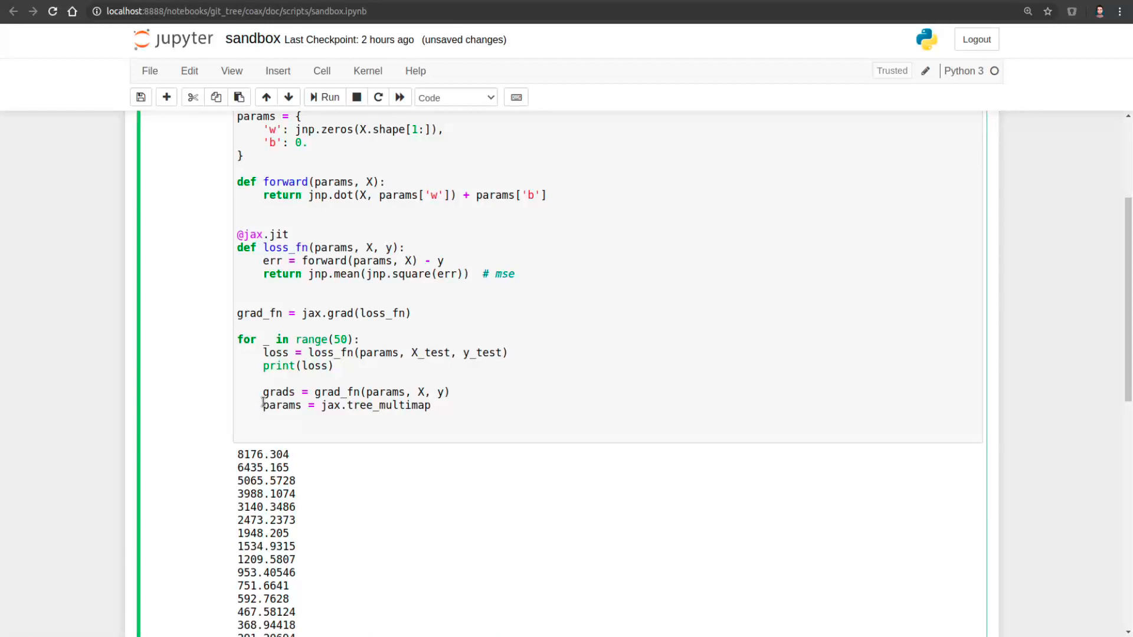
pyautogui.scroll(3)
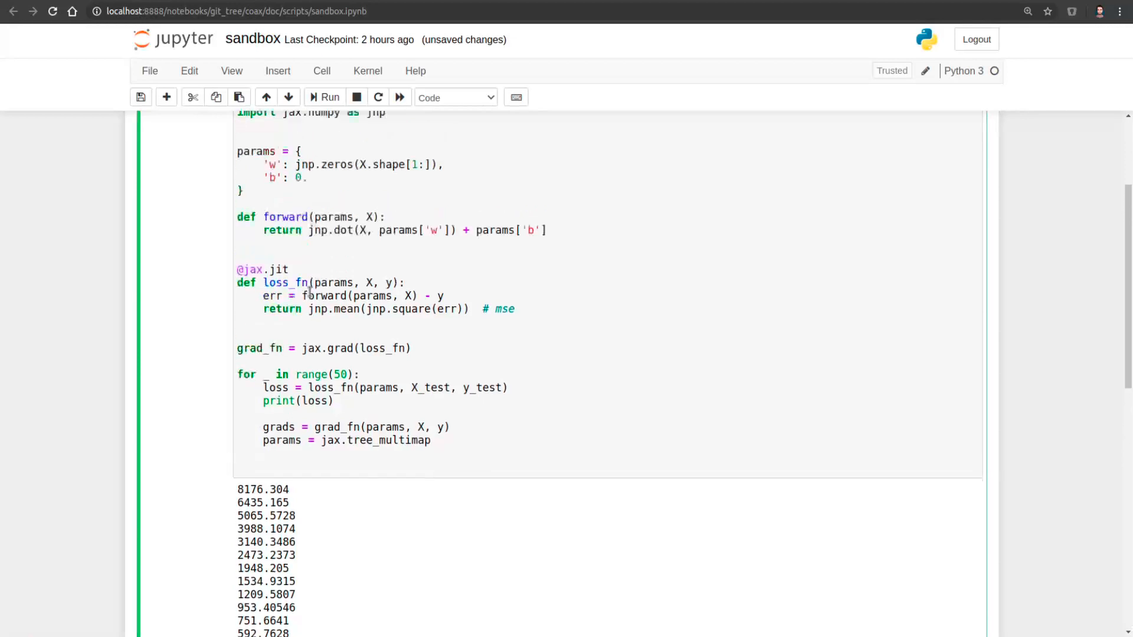
pyautogui.scroll(3)
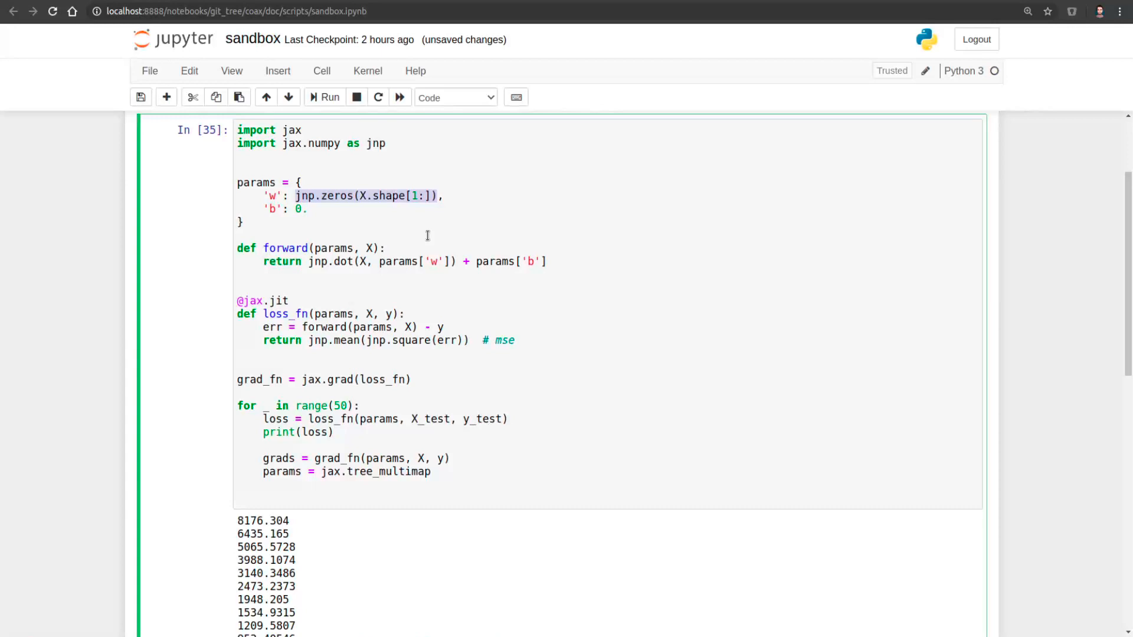
pyautogui.moveTo(466, 471)
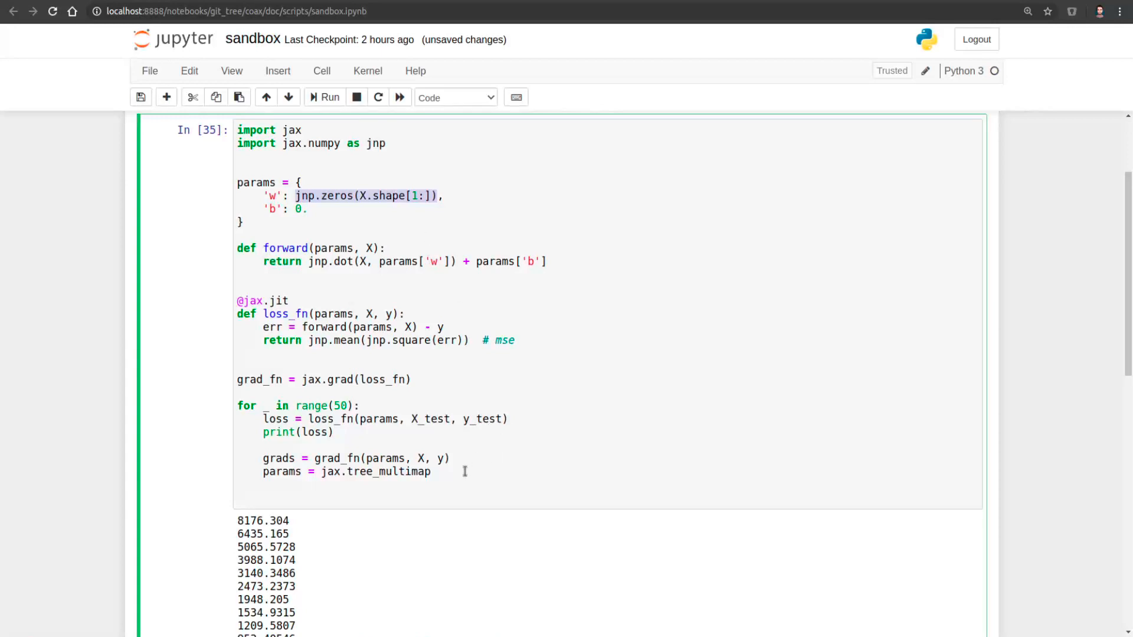
# - Add parentheses to jax.tree_multimap with params and grads as arguments on new lines
pyautogui.write('()')
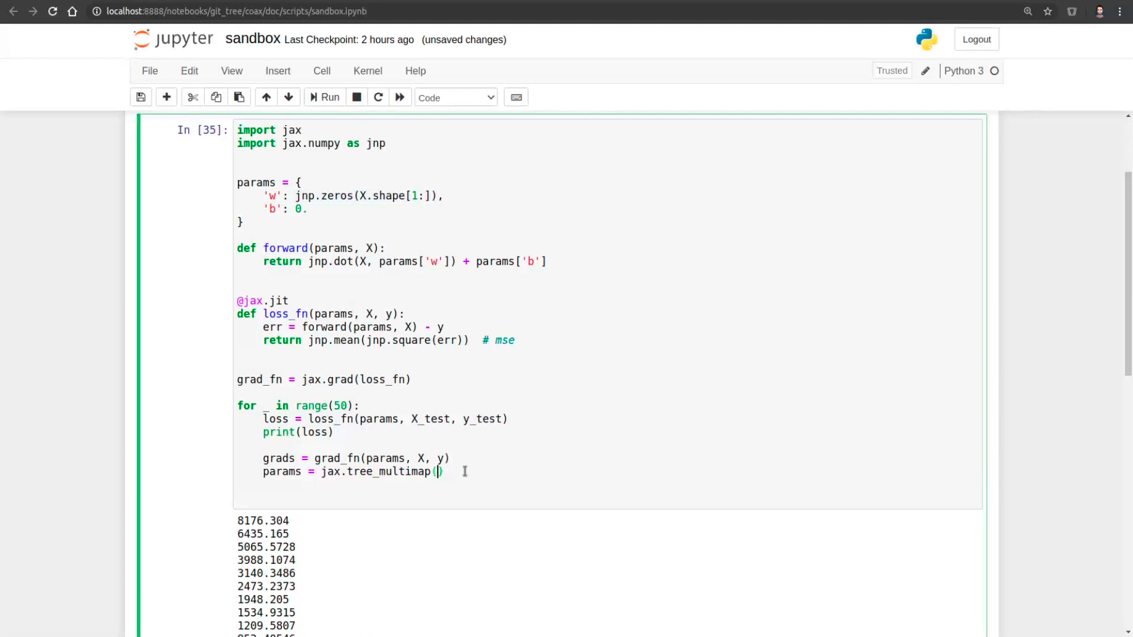
pyautogui.press('Return')
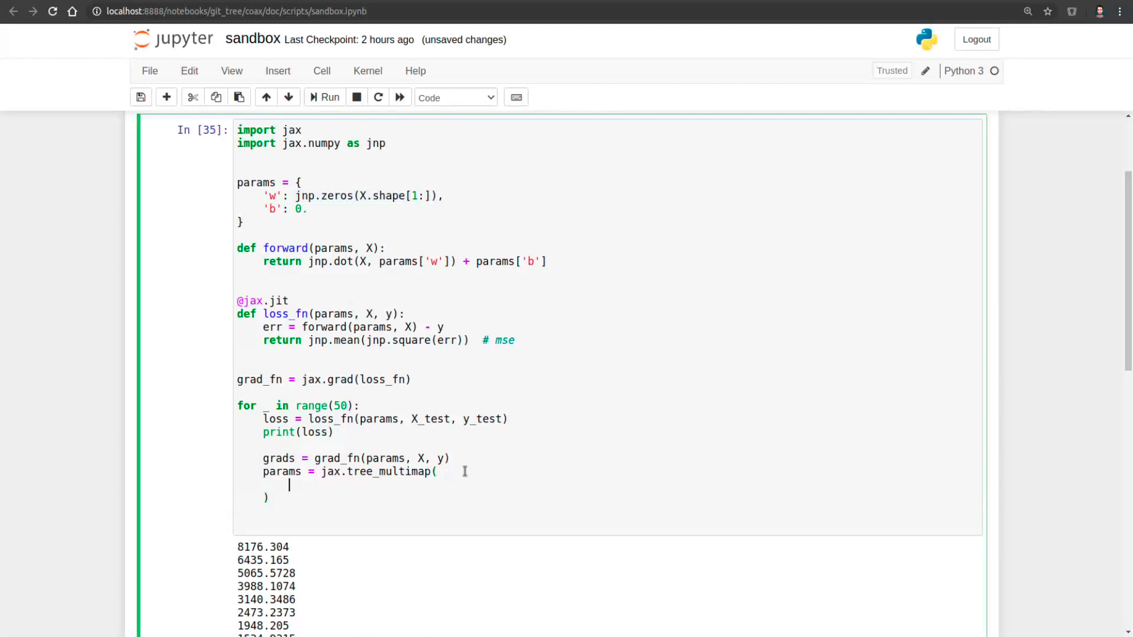
pyautogui.write('l')
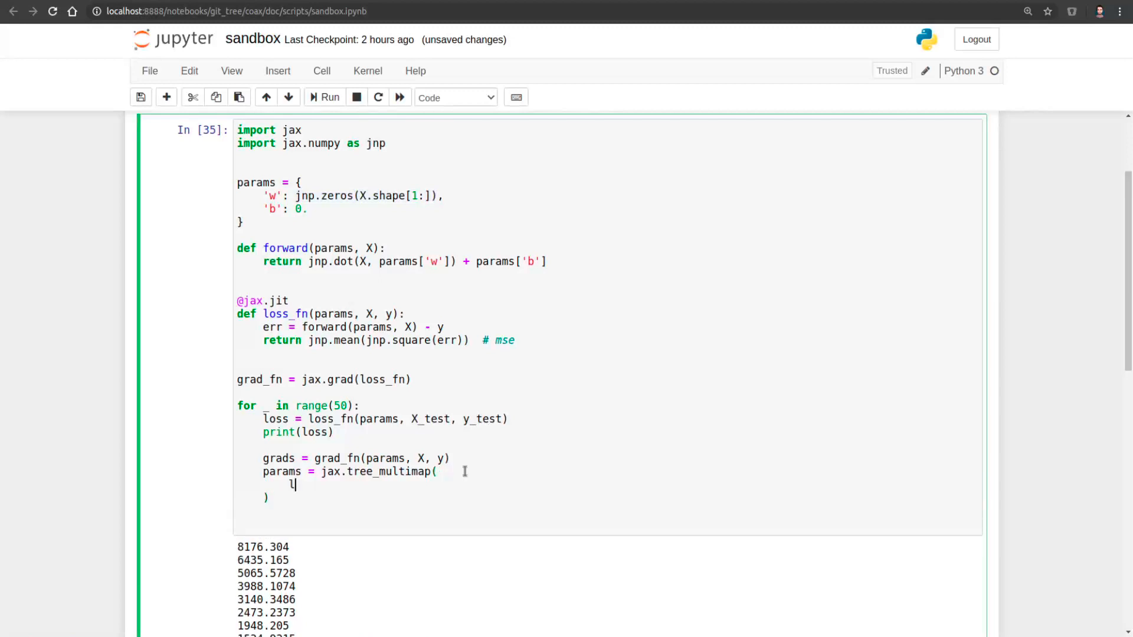
pyautogui.press('Backspace')
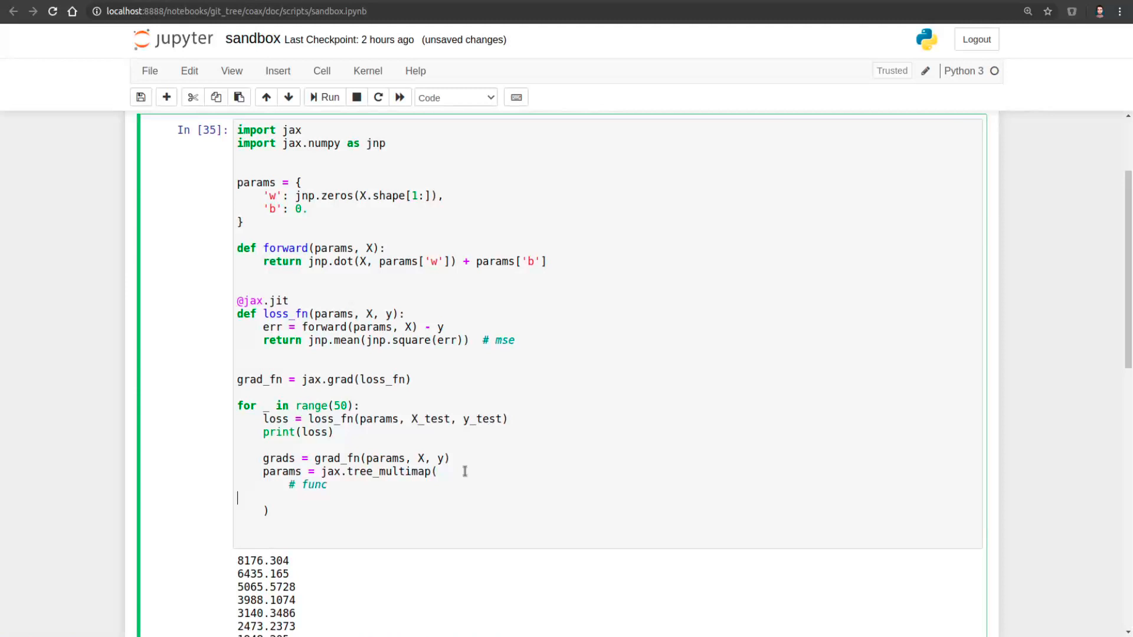
pyautogui.write(',')
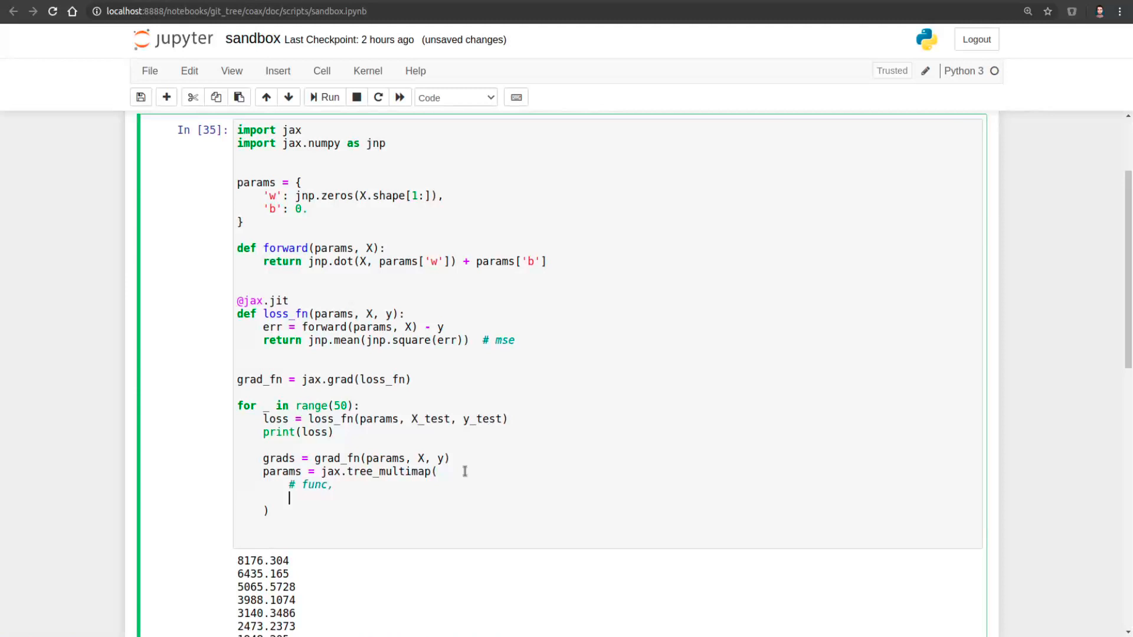
pyautogui.write('param')
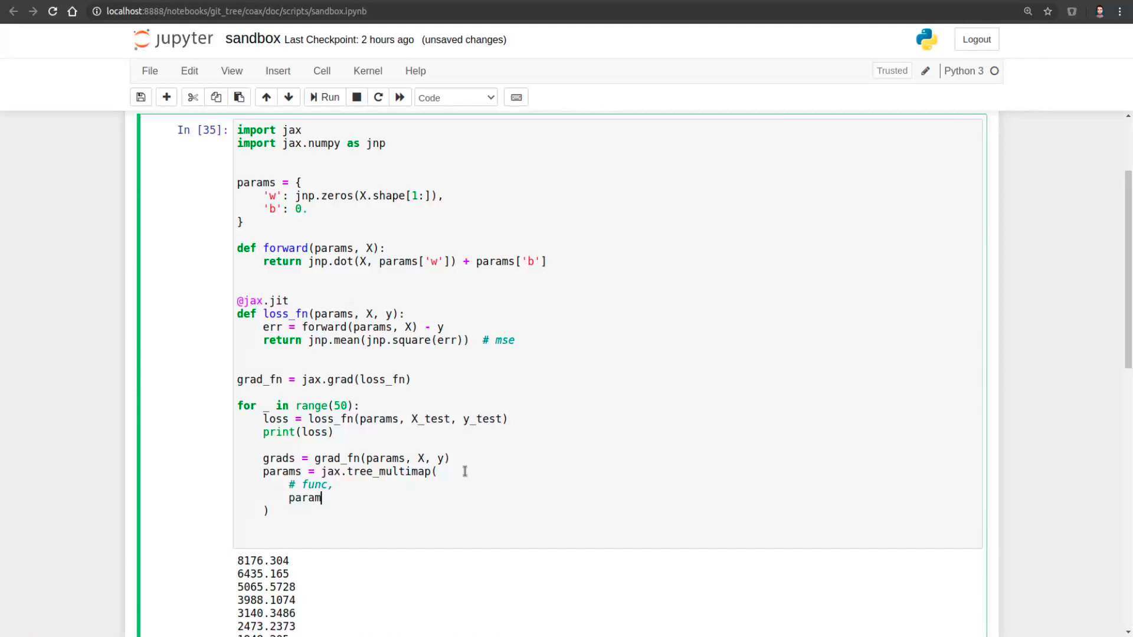
pyautogui.write('s,')
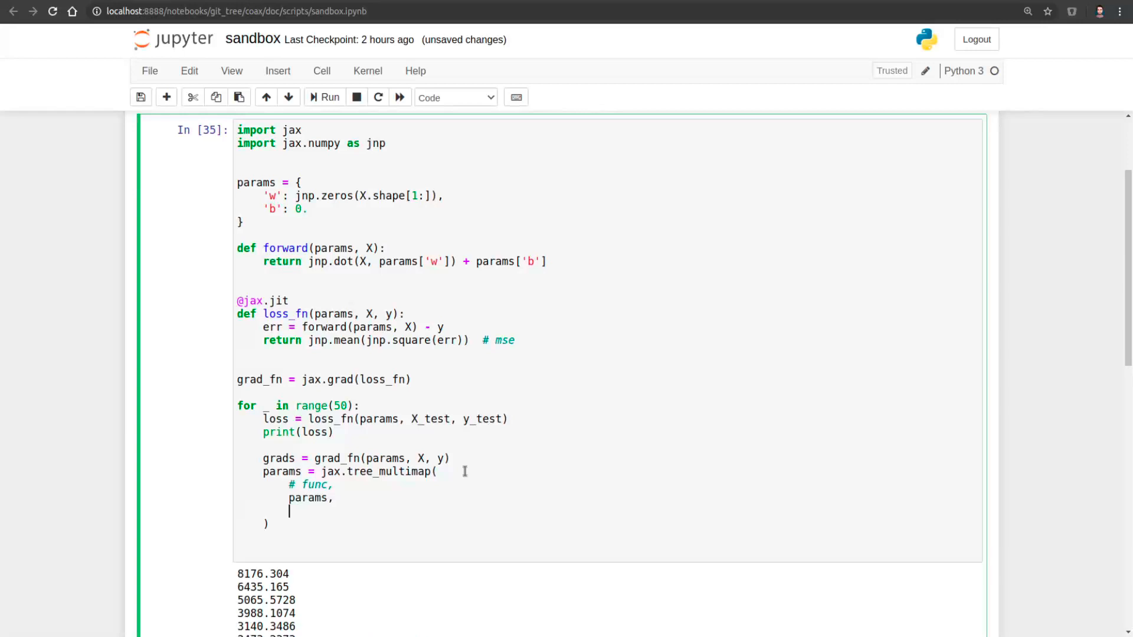
pyautogui.write('grads')
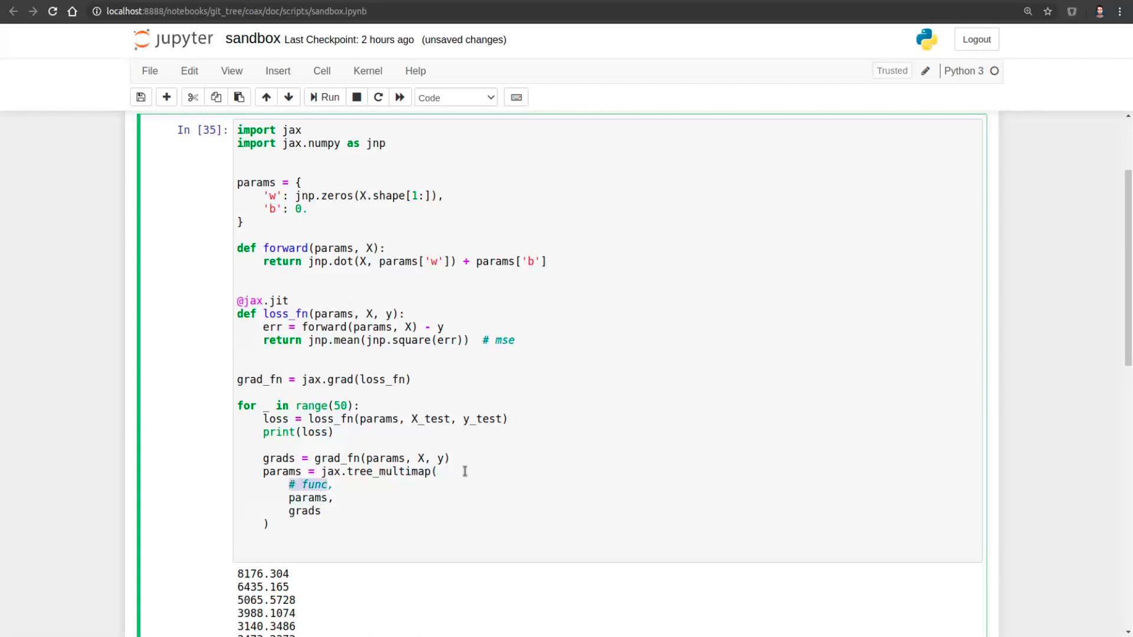
# - Pass lambda p, g: p - 0.05 * g as the mapped function and rerun the cell
pyautogui.write('lambda,')
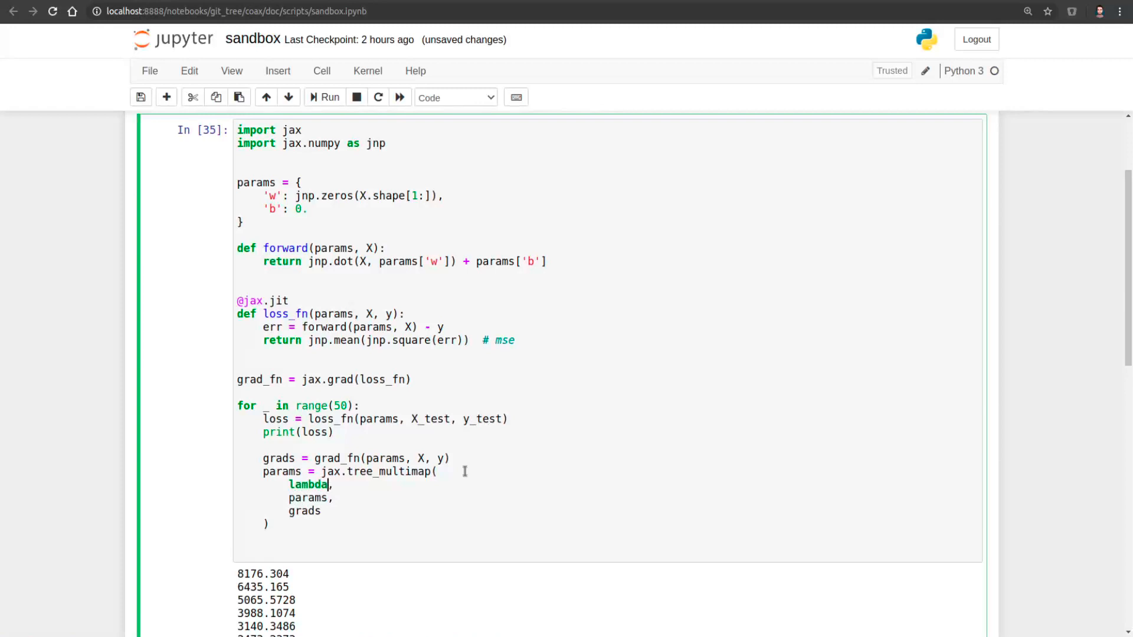
pyautogui.write('p, g,')
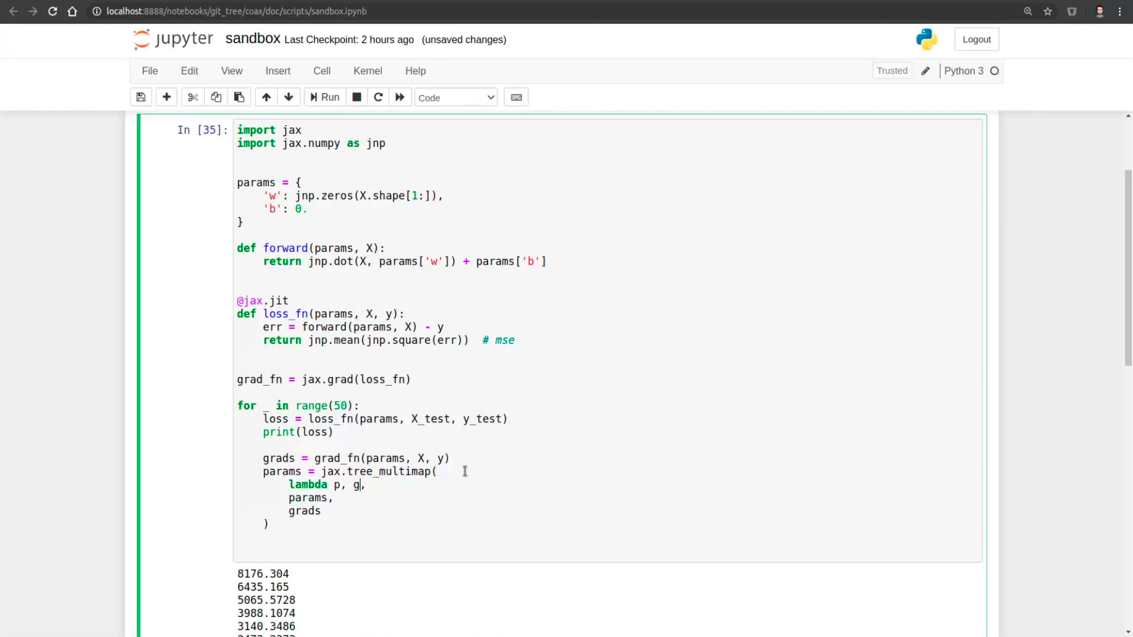
pyautogui.write(': p')
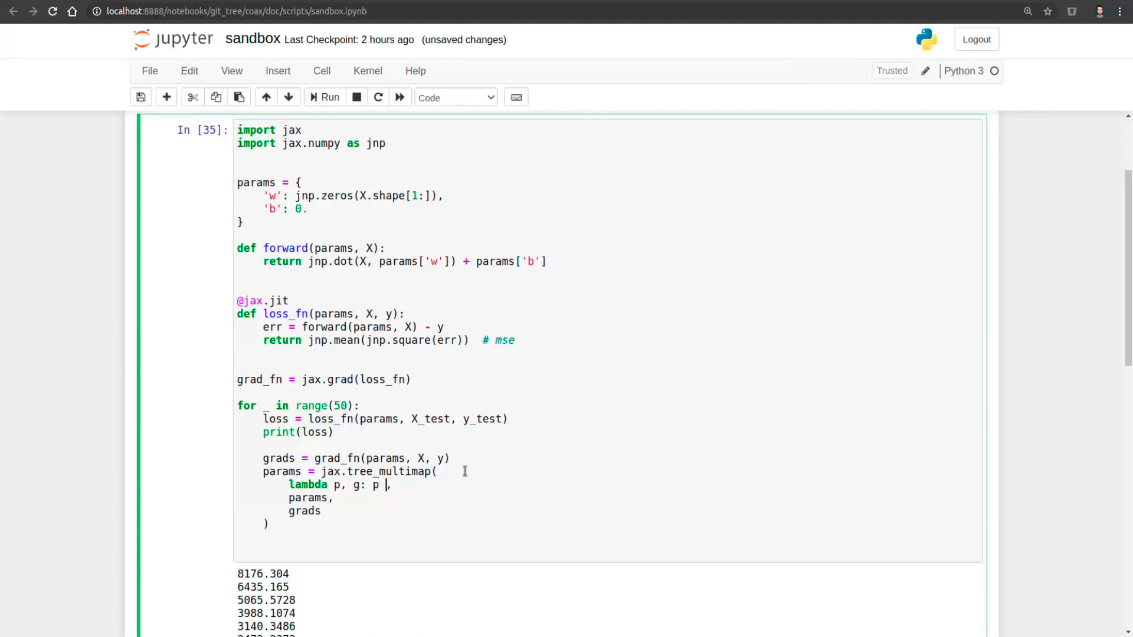
pyautogui.write('- 0.')
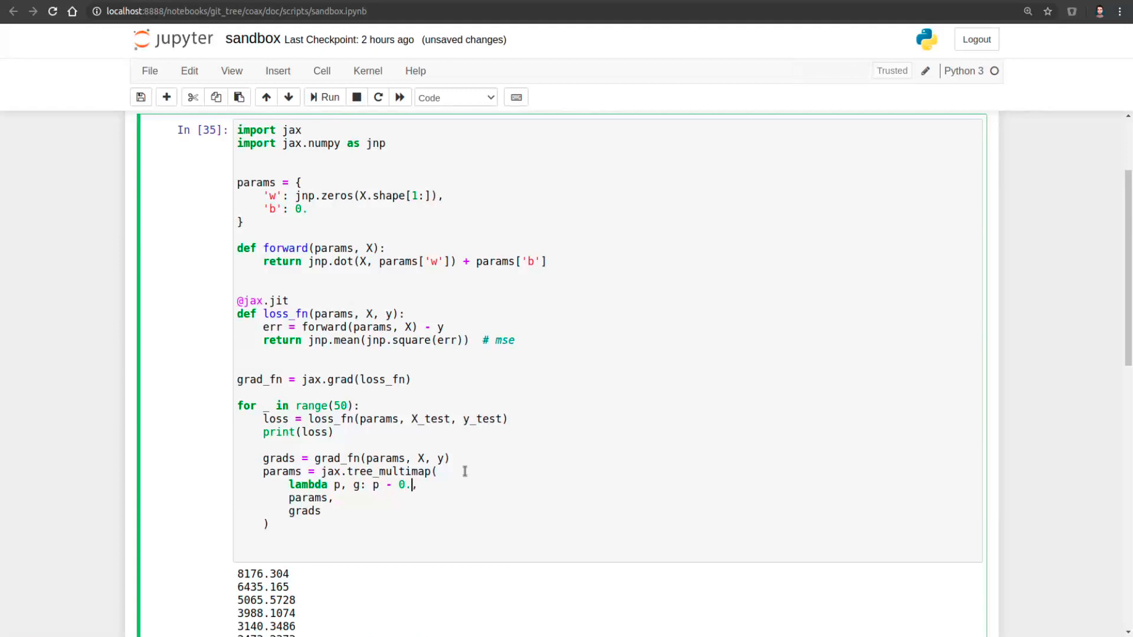
pyautogui.write('05')
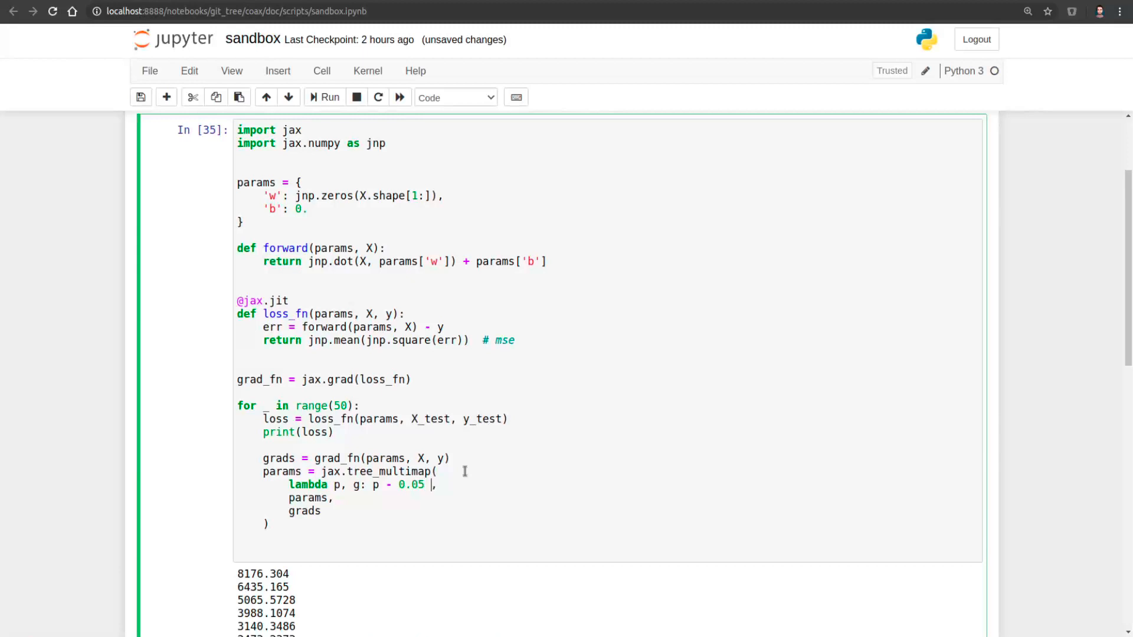
pyautogui.write('* g,')
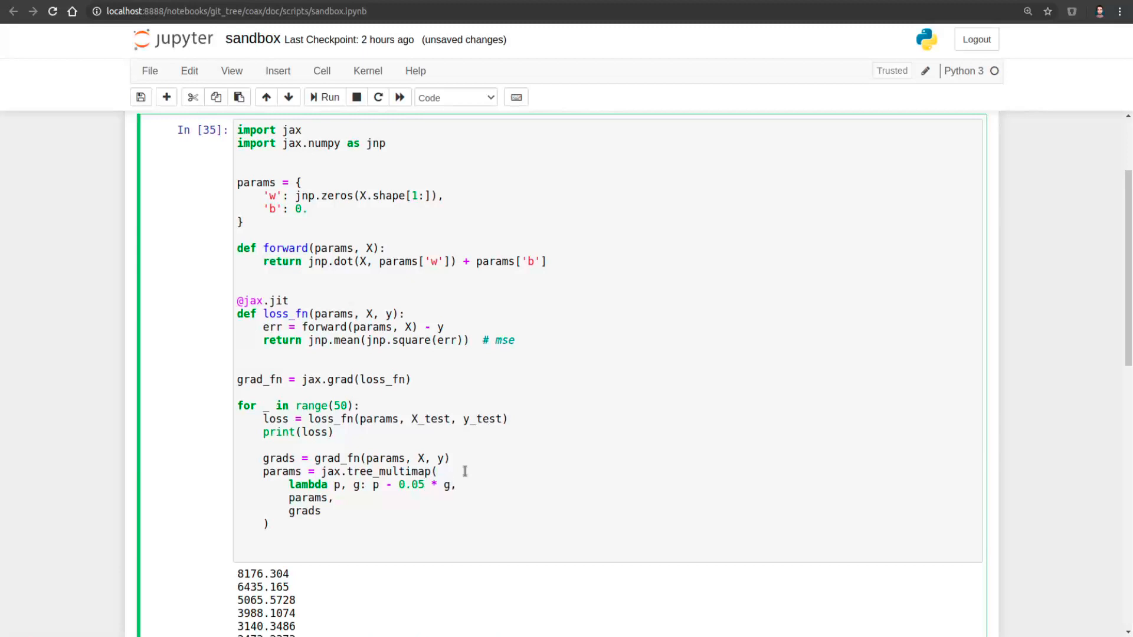
pyautogui.click(264, 524)
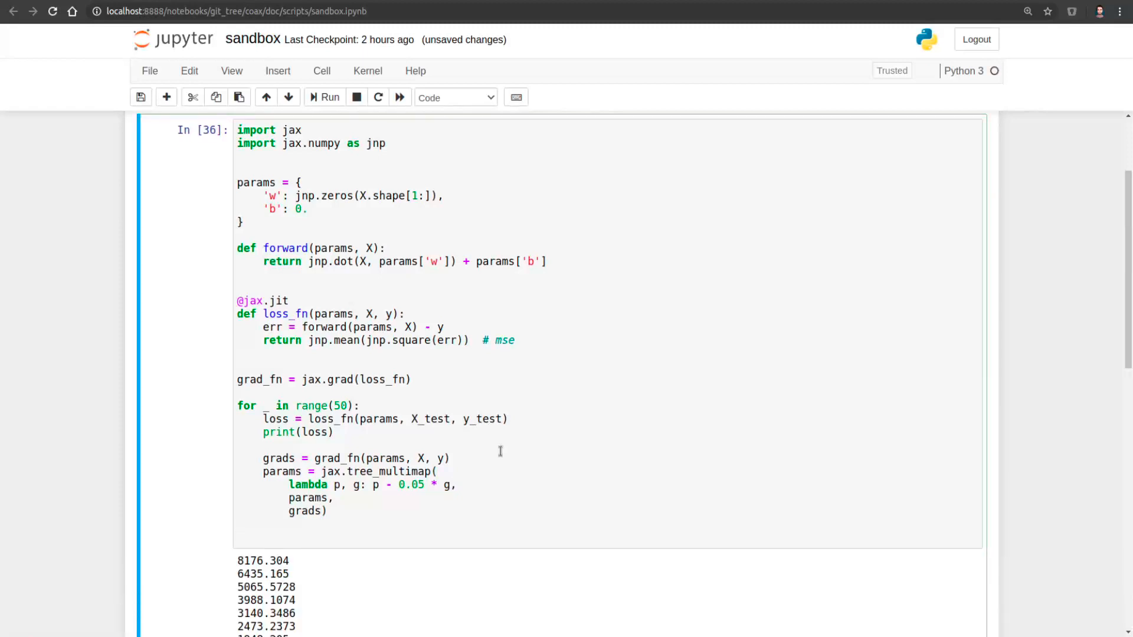
pyautogui.scroll(-3)
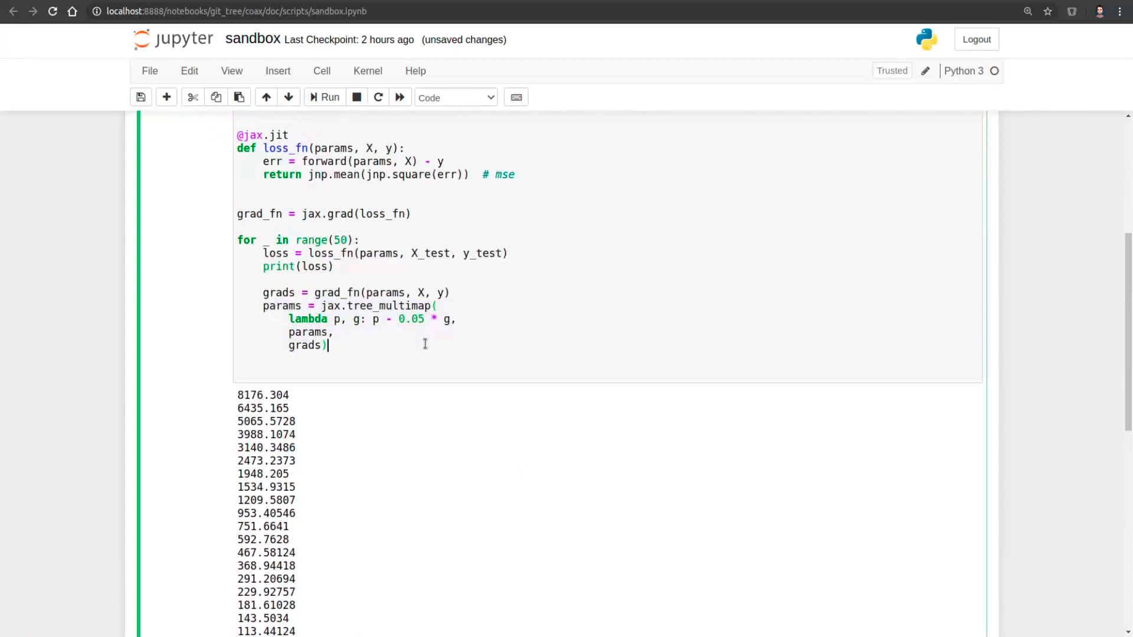
pyautogui.scroll(3)
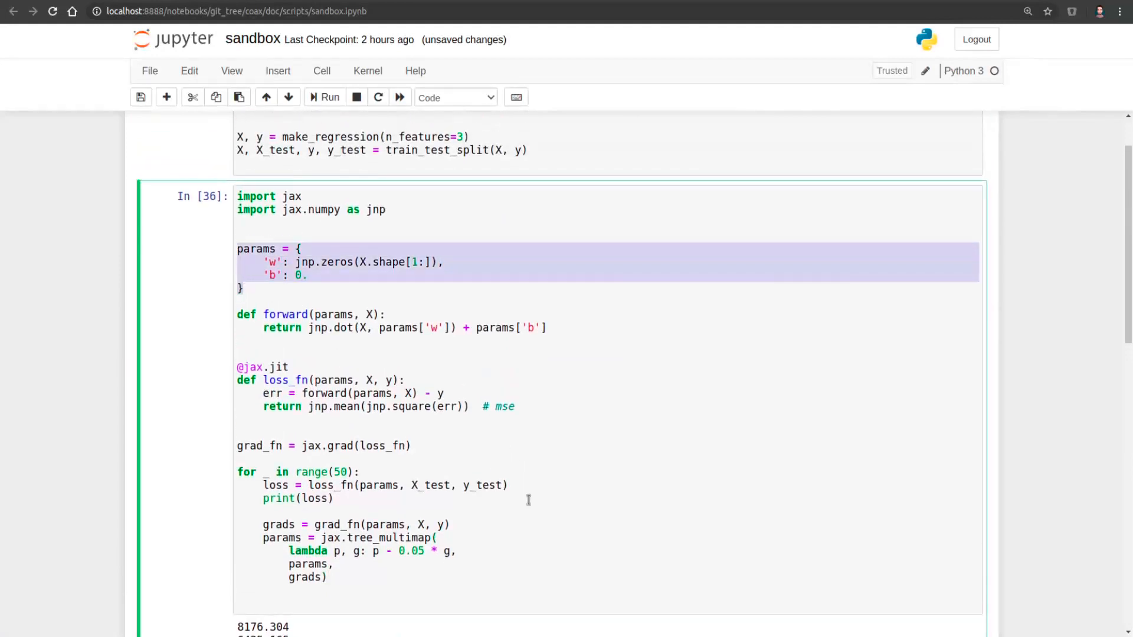
pyautogui.scroll(-3)
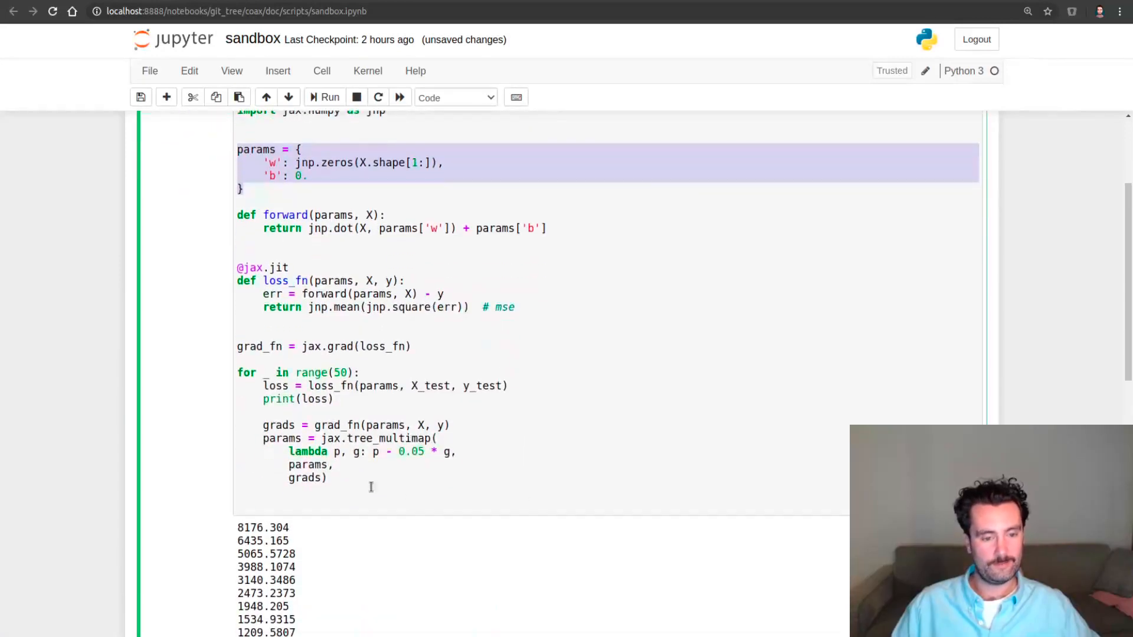